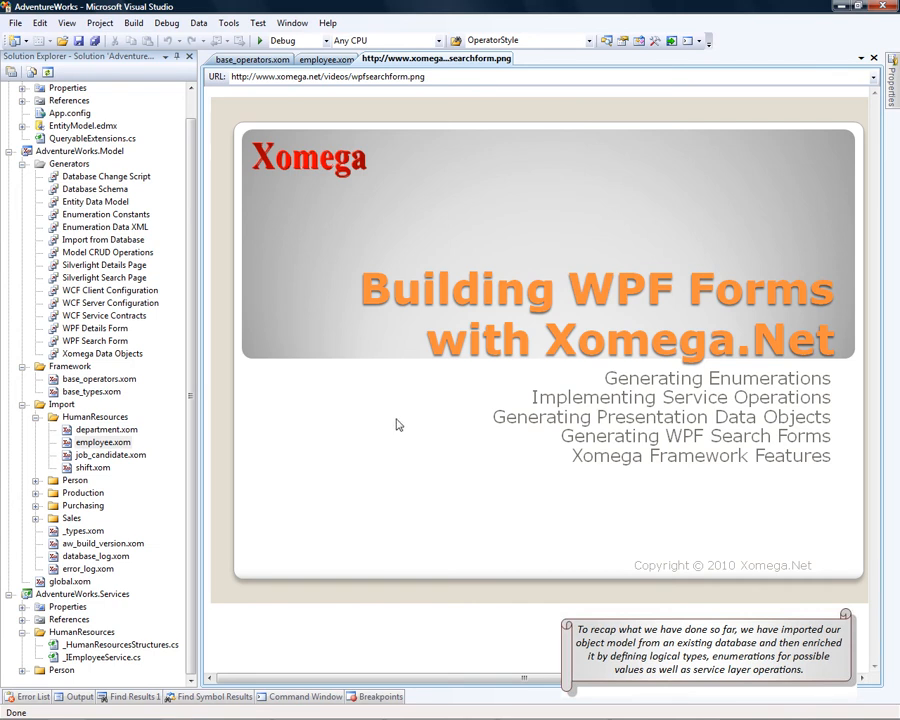
Review employee.xom's fields and operations, then show the Enumeration Constants generator settings
left_click(104, 442)
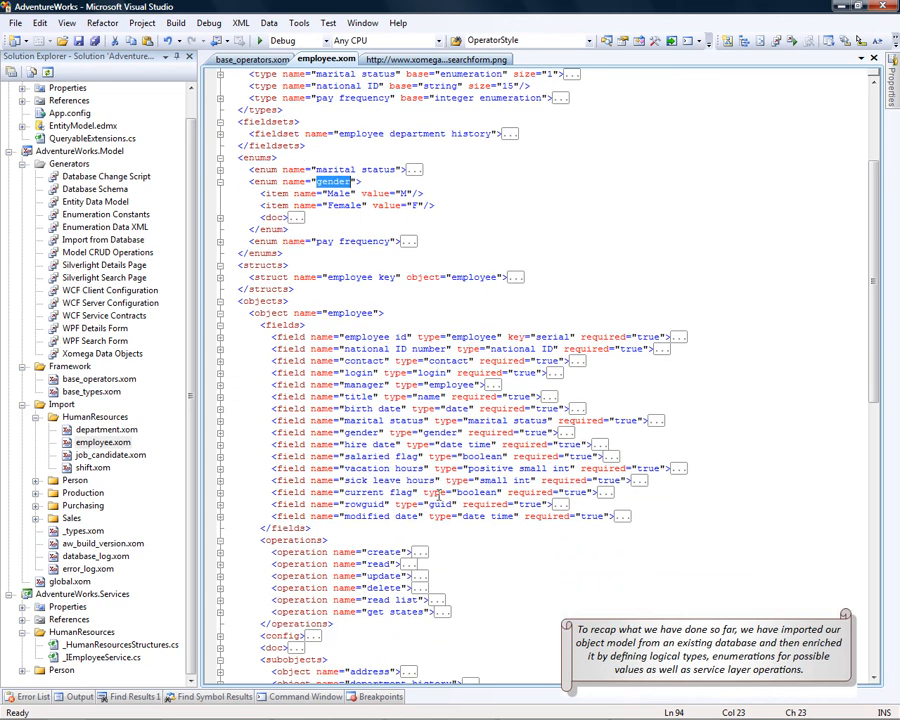
left_click_drag(340, 552, 430, 612)
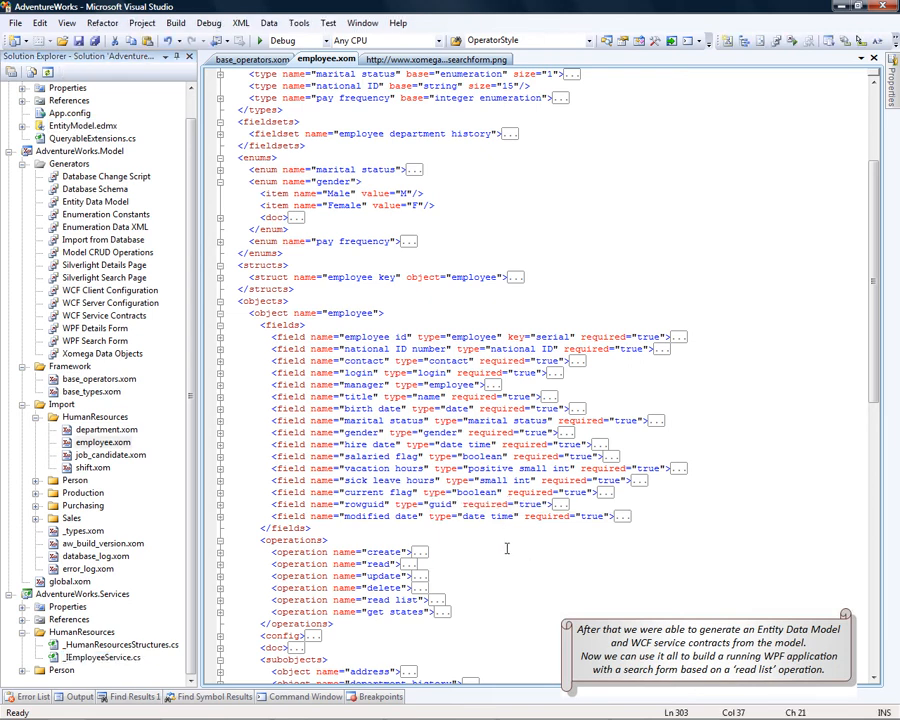
scroll("down", 3)
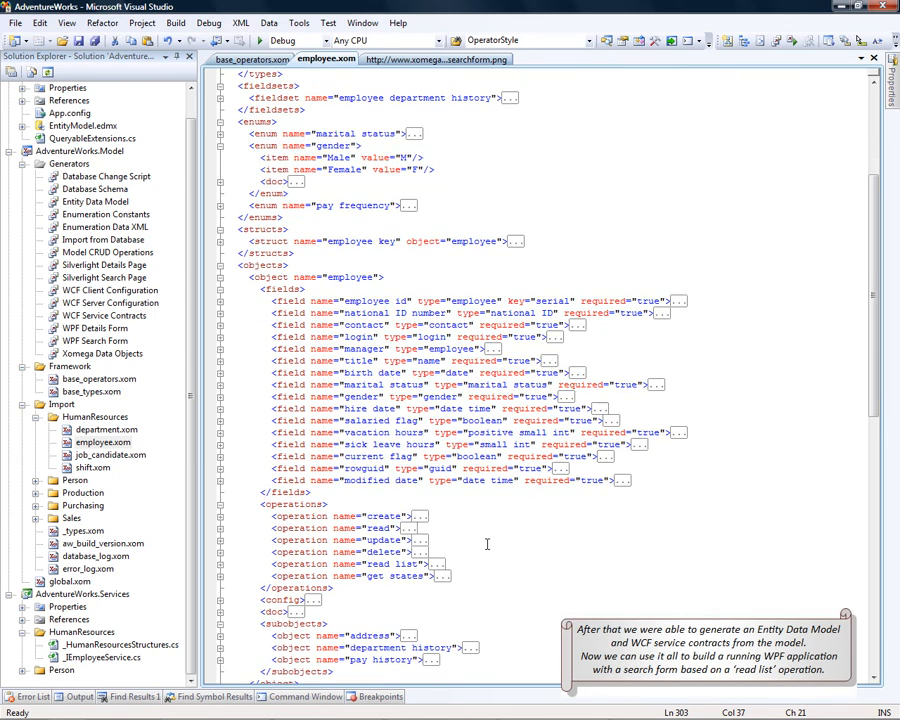
double_click(384, 564)
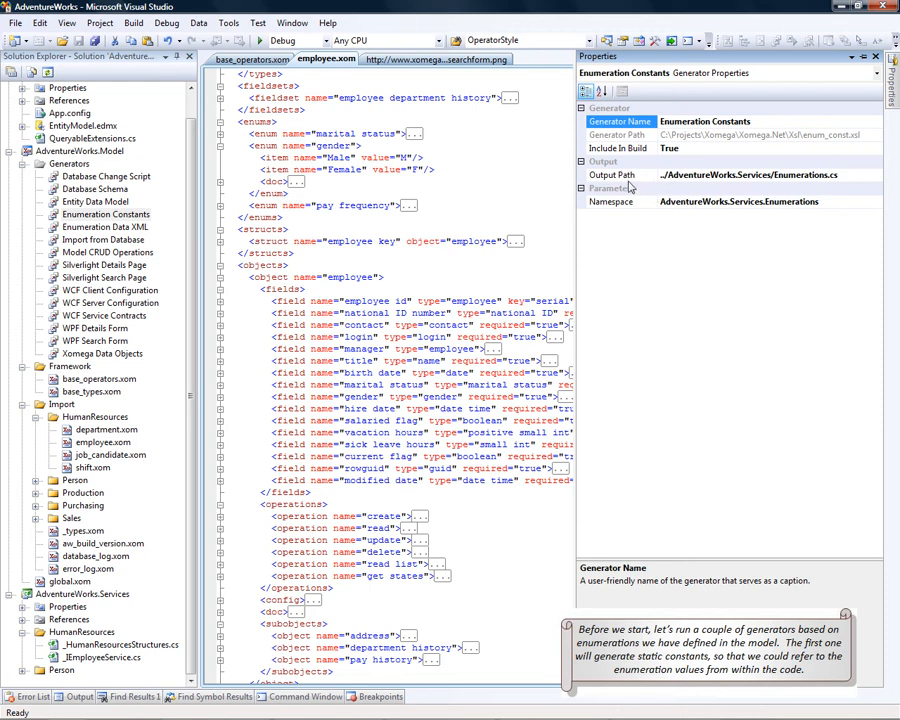
Run the Enumeration Constants generator and review the generated Enumerations.cs under AdventureWorks.Services
left_click(612, 176)
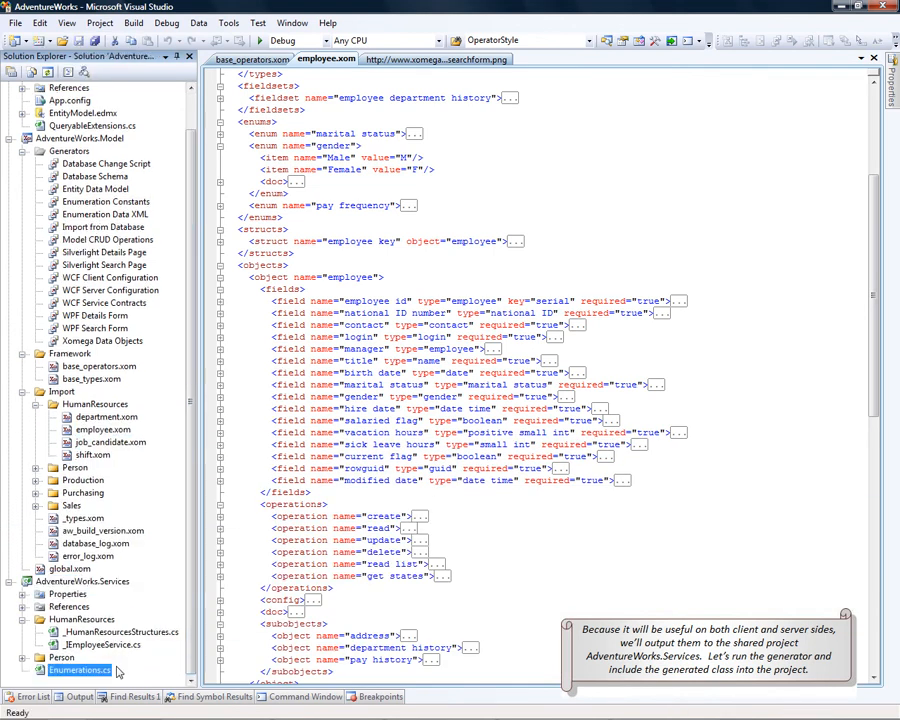
double_click(78, 670)
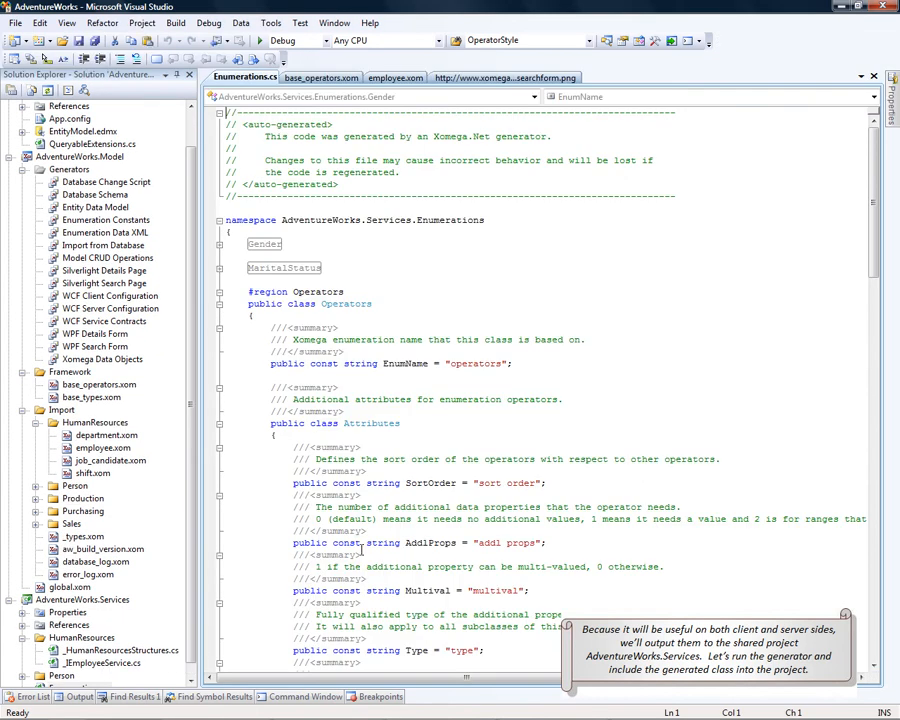
scroll("down", 3)
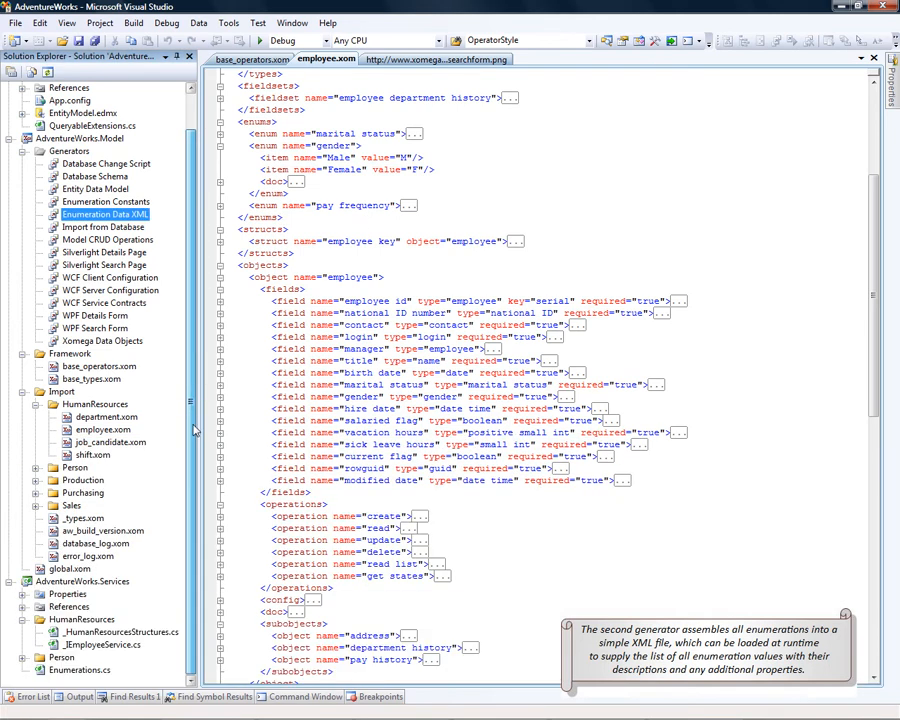
Run the Enumeration Data XML generator and set enumerations.xml's Build Action to Content
left_click(82, 580)
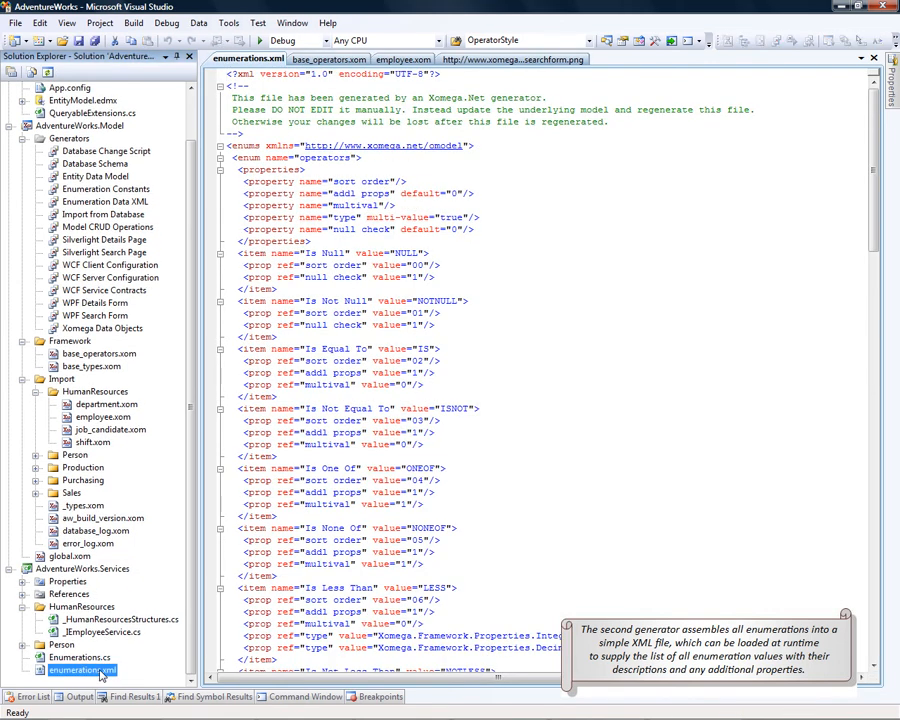
left_click(82, 670)
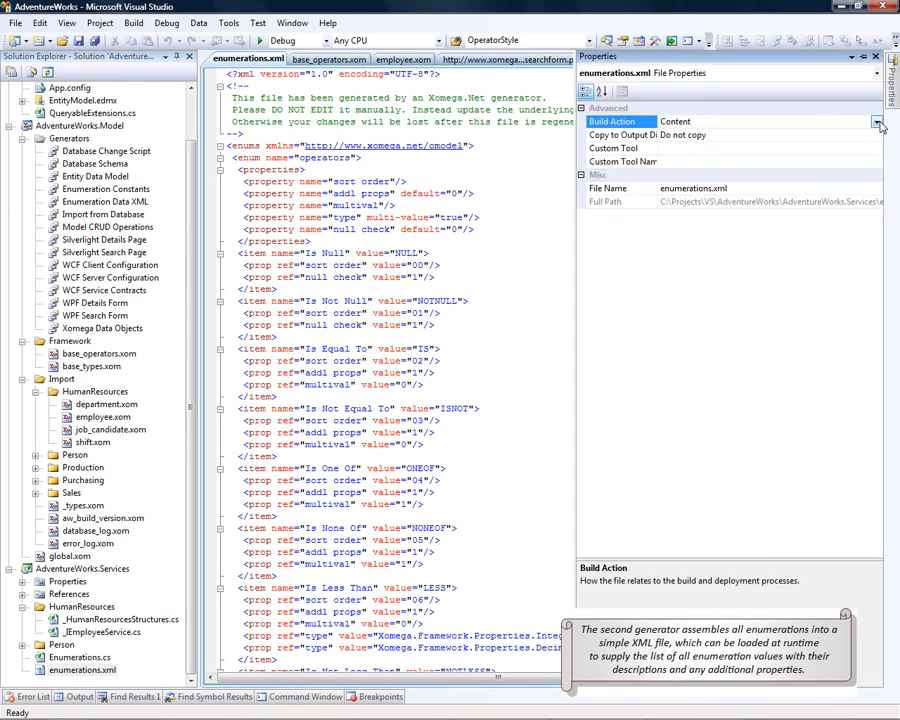
left_click(700, 122)
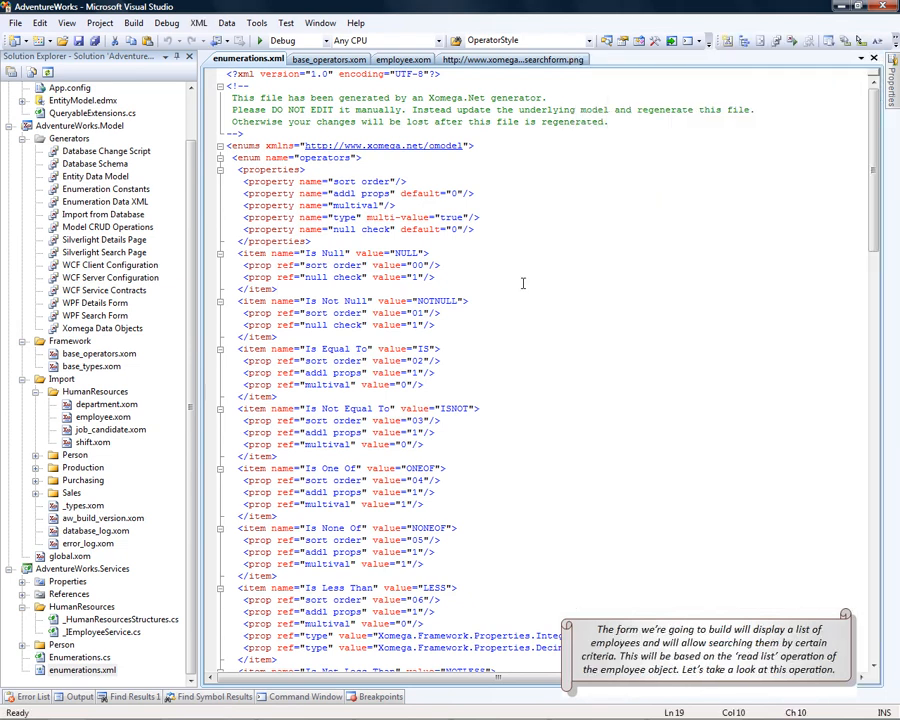
mouse_move(552, 252)
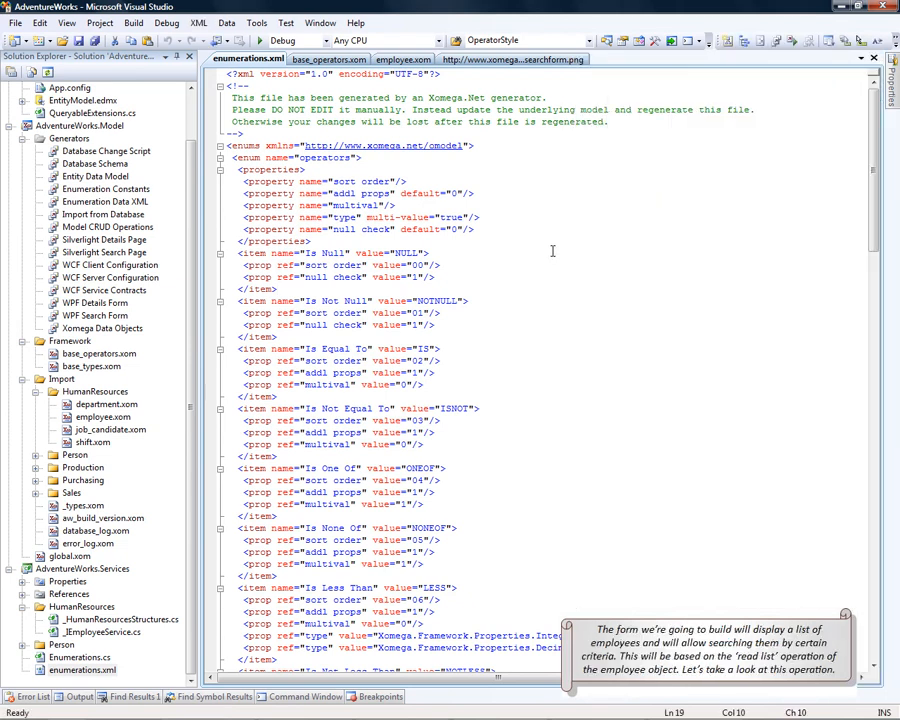
Check the operator type definition in base_operators.xom from the employee read list criteria
left_click(404, 60)
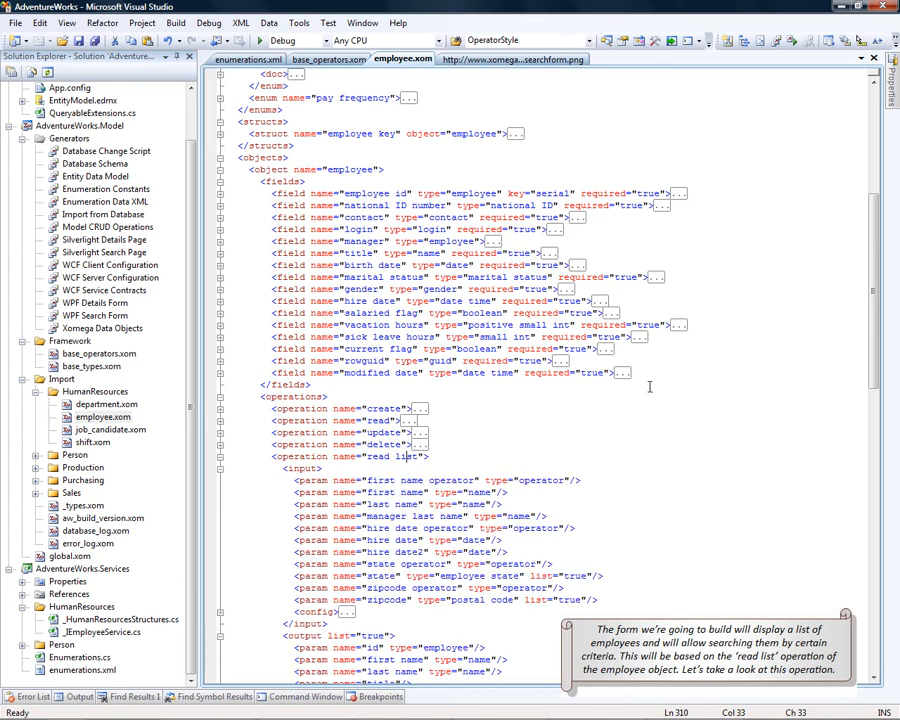
scroll("down", 3)
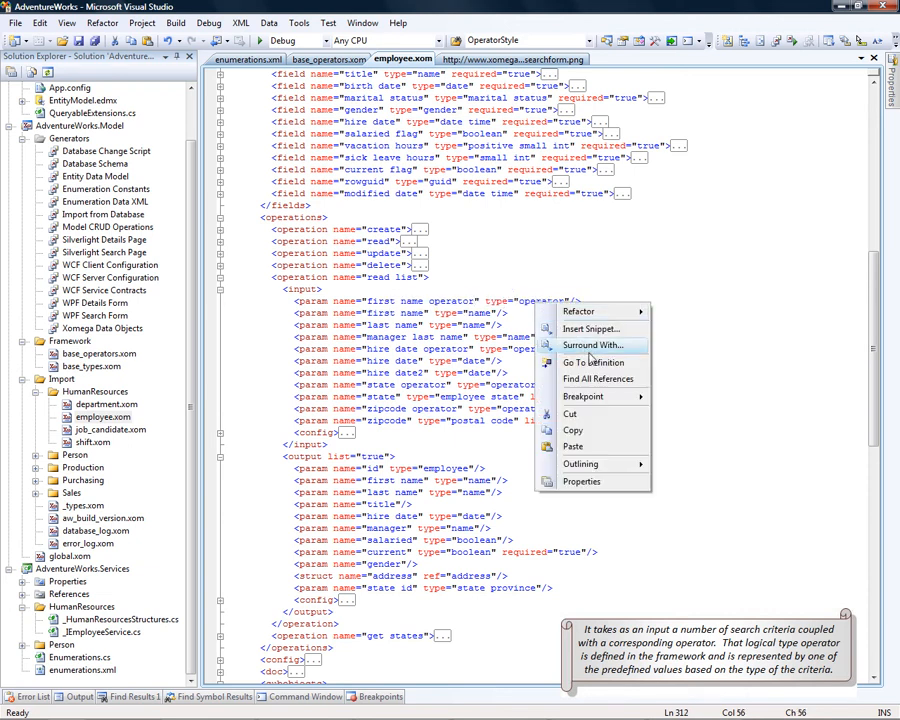
left_click(328, 60)
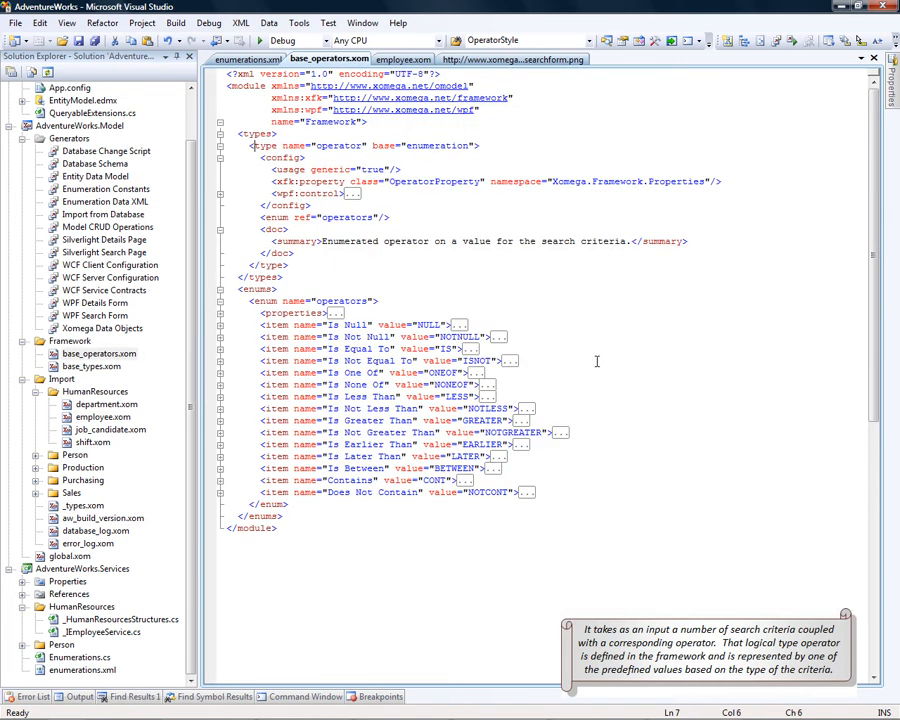
mouse_move(430, 336)
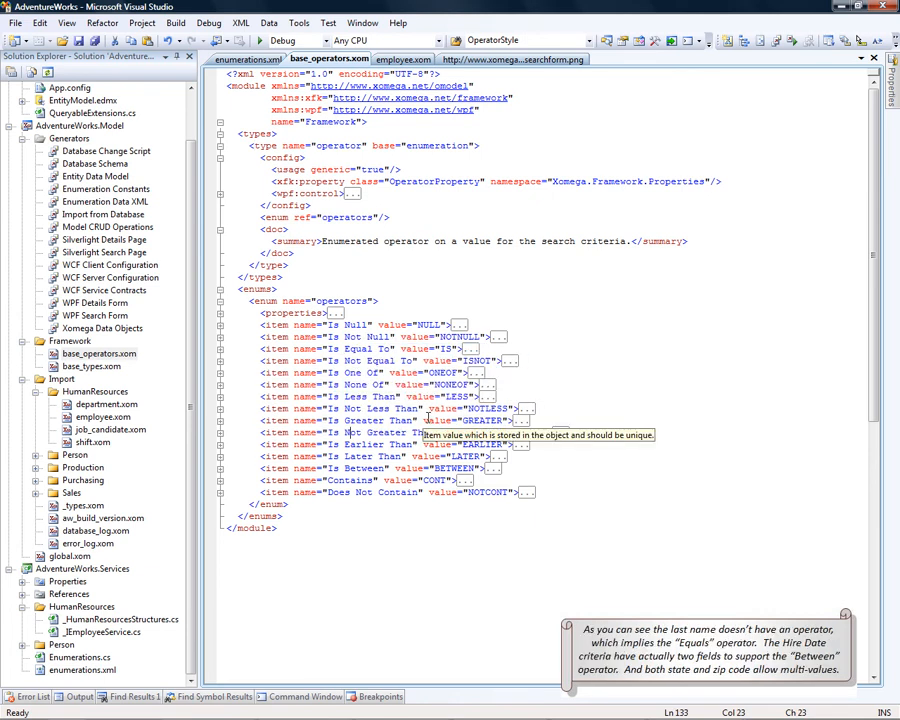
left_click(404, 60)
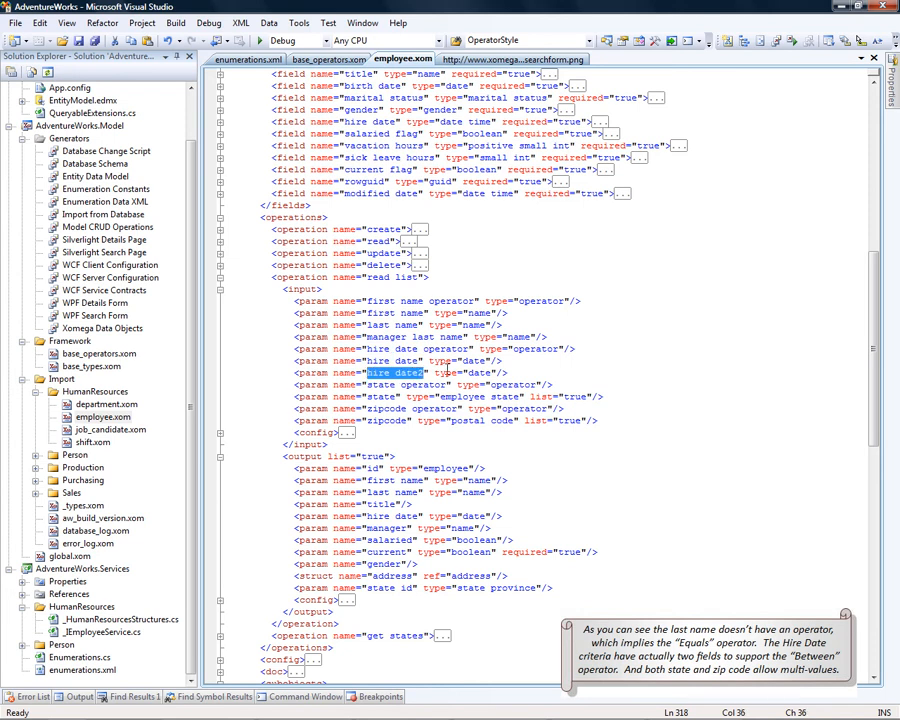
mouse_move(548, 424)
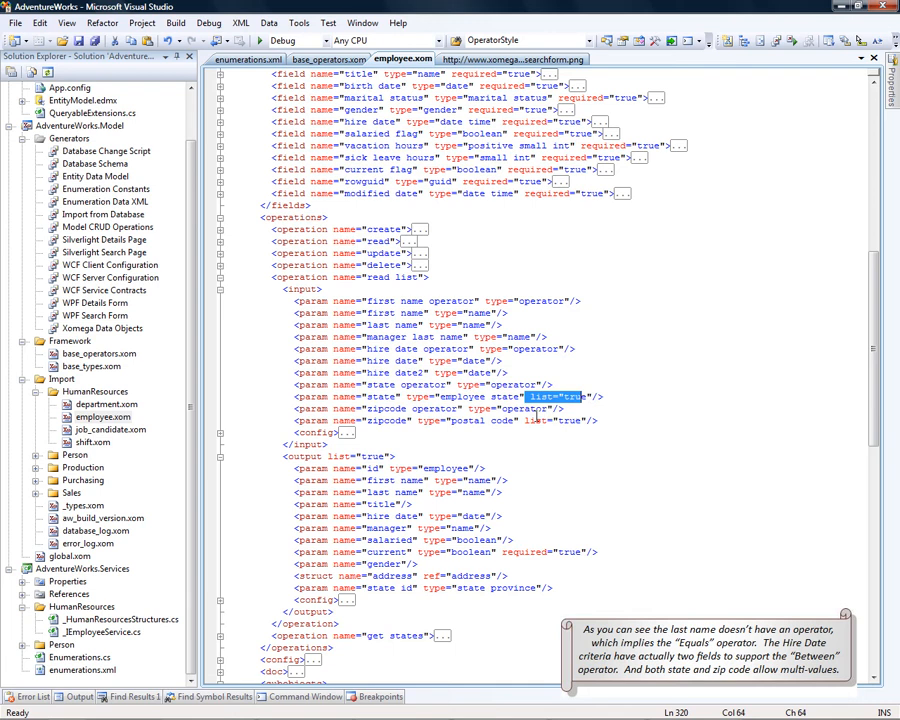
Review the read list operation's input criteria and output, then show the services project files
left_click(554, 420)
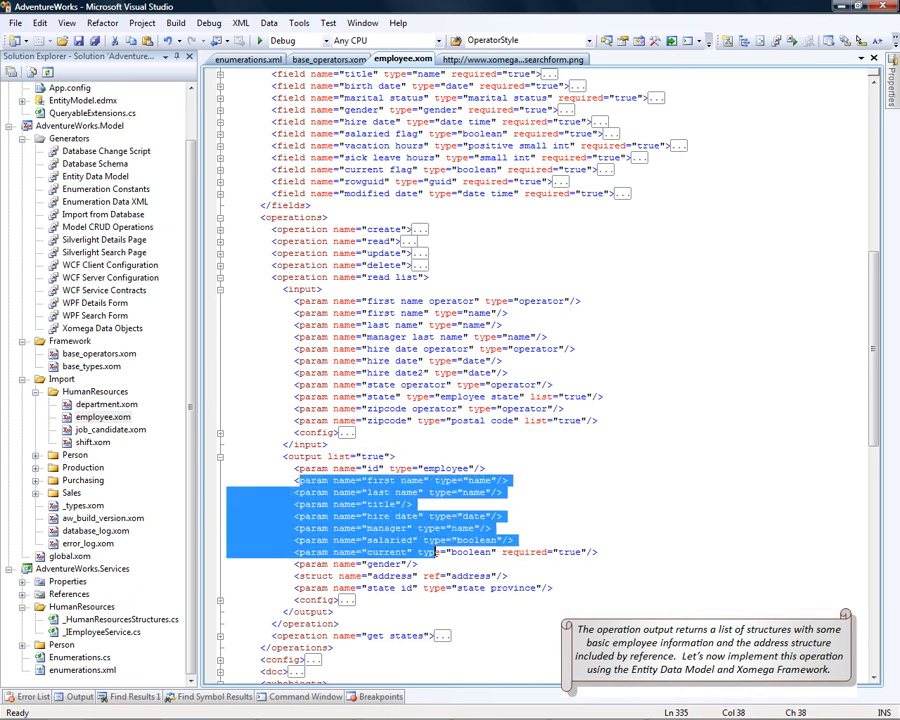
left_click(458, 552)
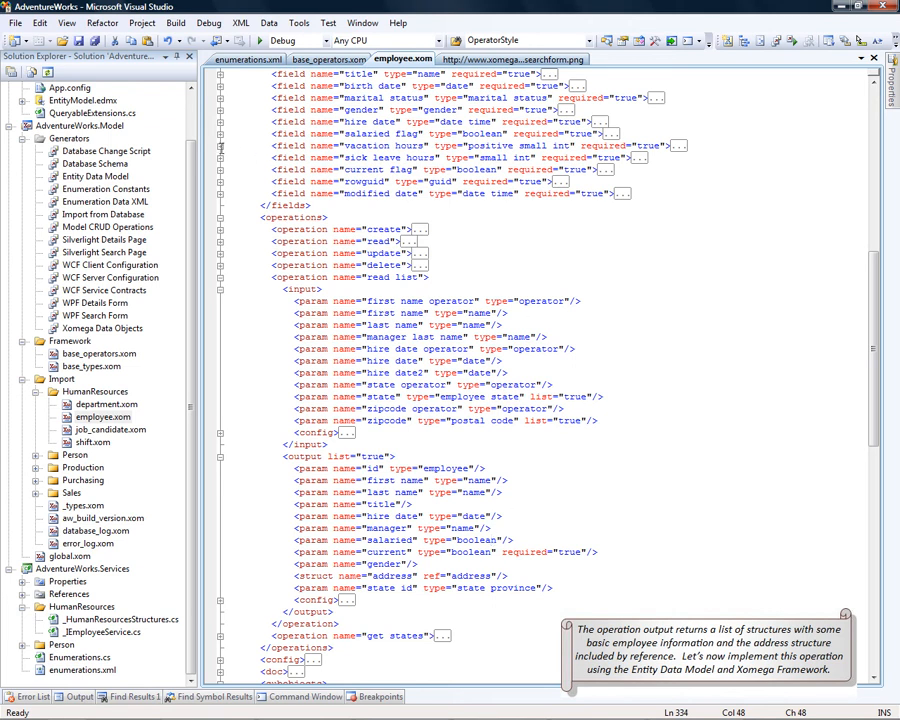
left_click(84, 100)
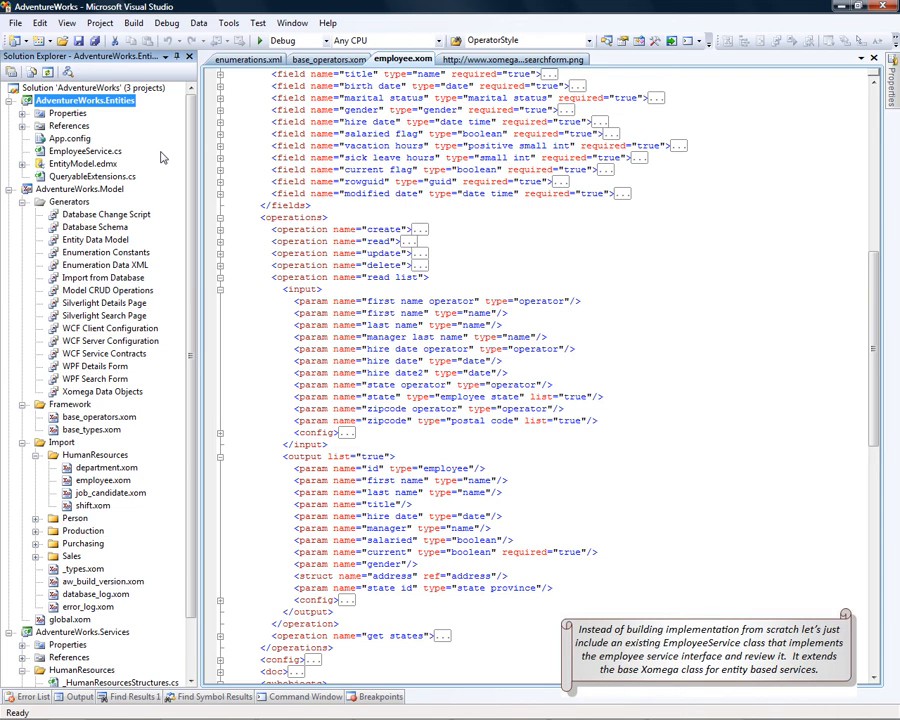
left_click(84, 152)
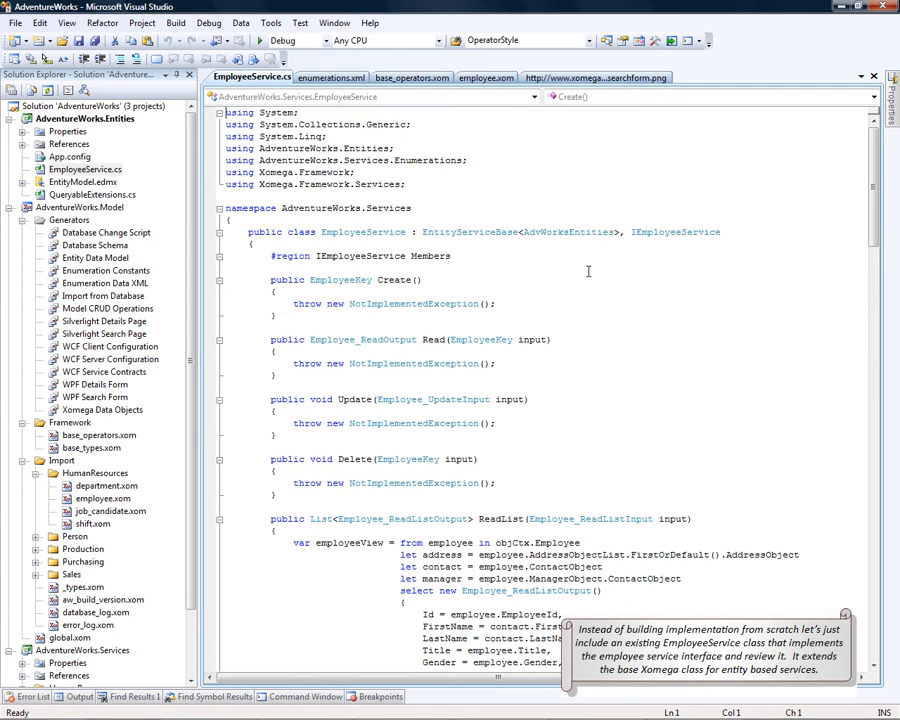
double_click(468, 232)
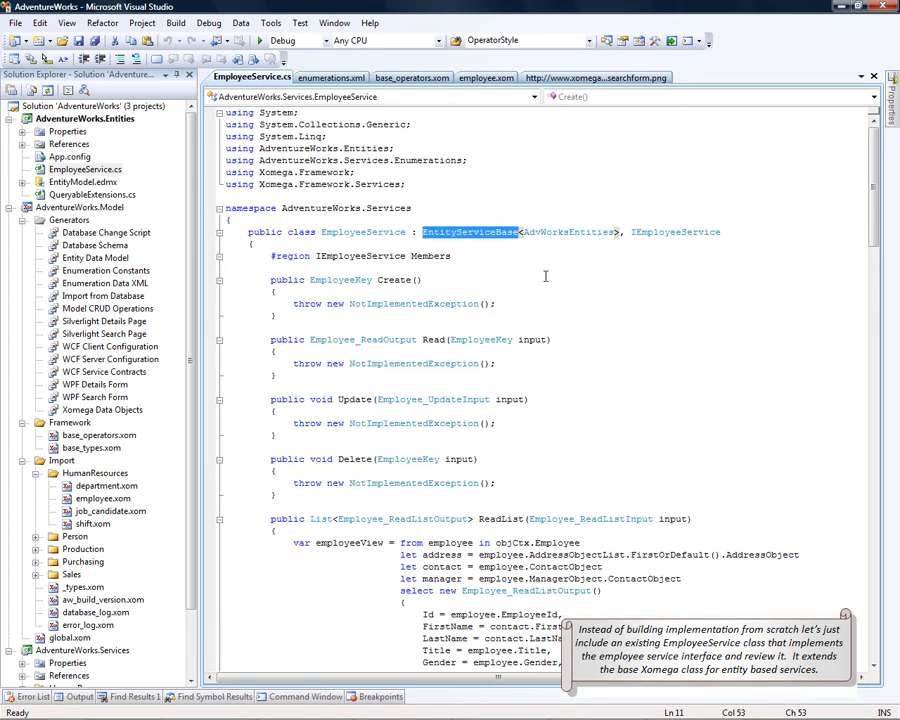
mouse_move(544, 274)
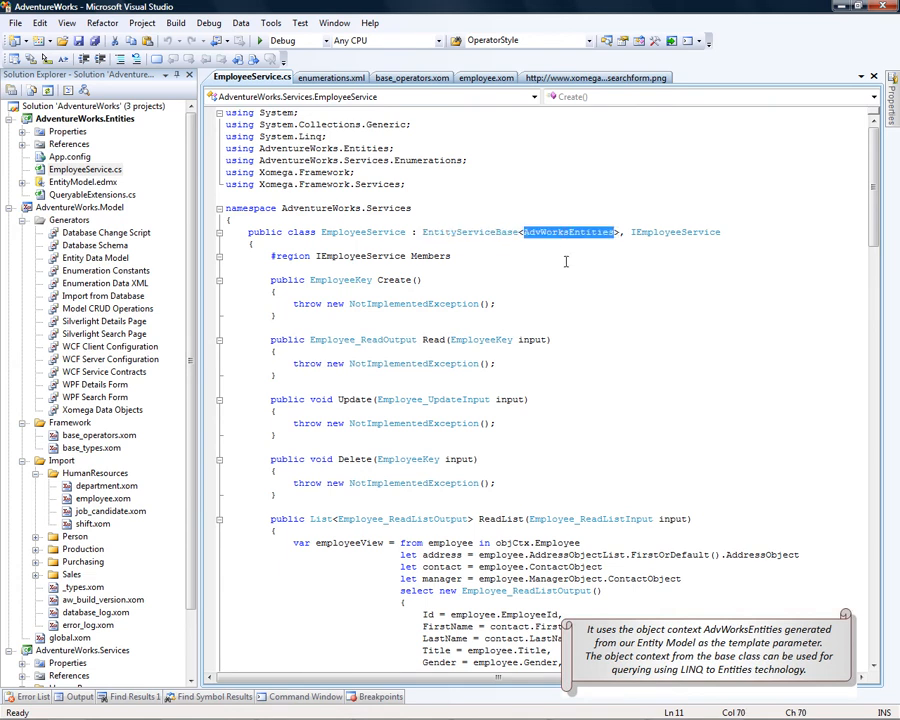
mouse_move(560, 272)
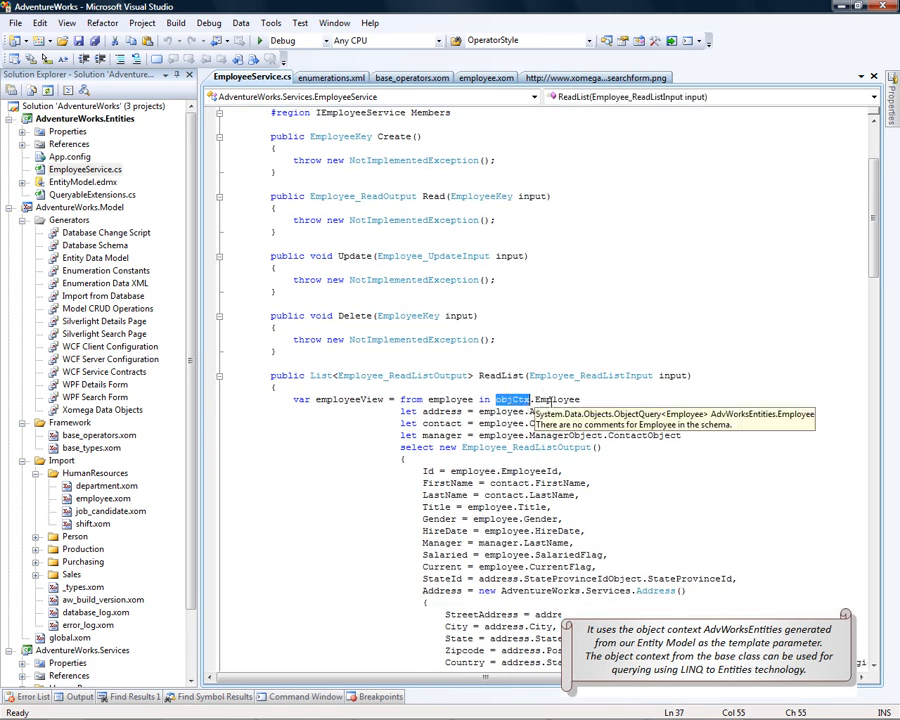
scroll("down", 3)
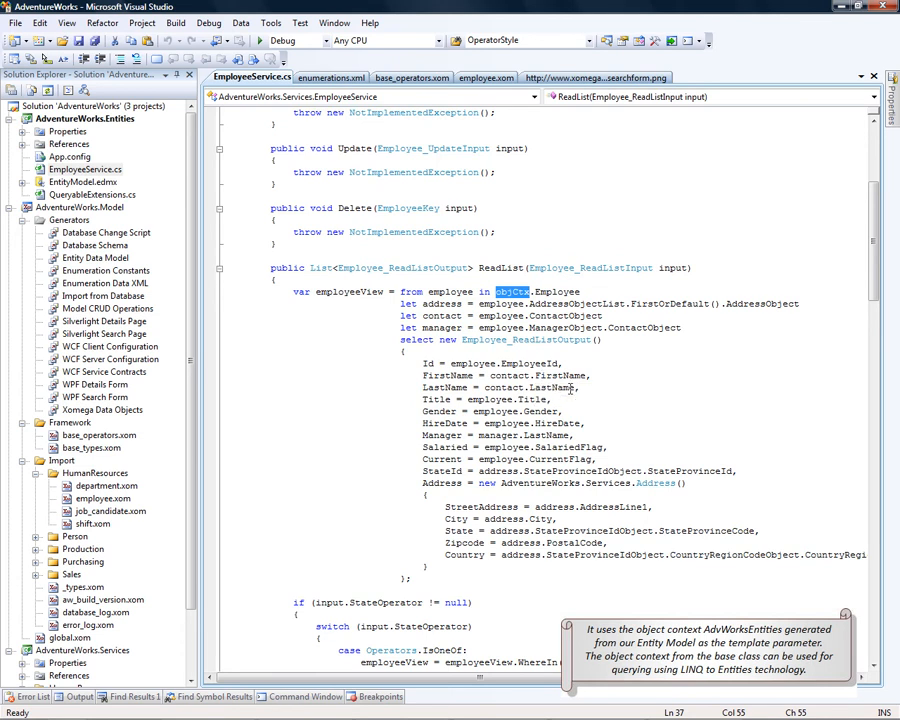
mouse_move(564, 388)
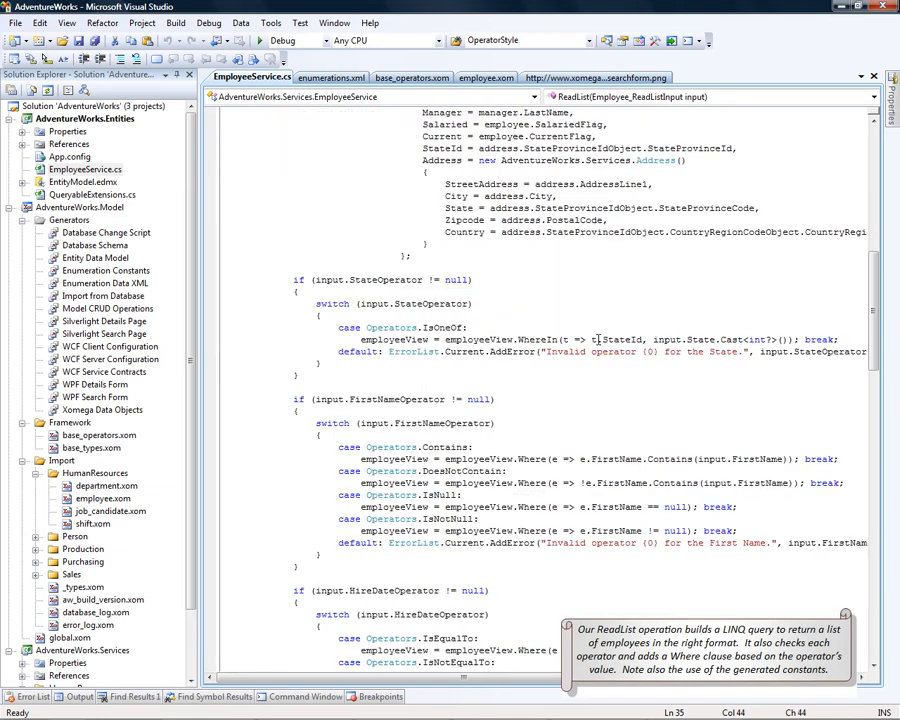
scroll("down", 3)
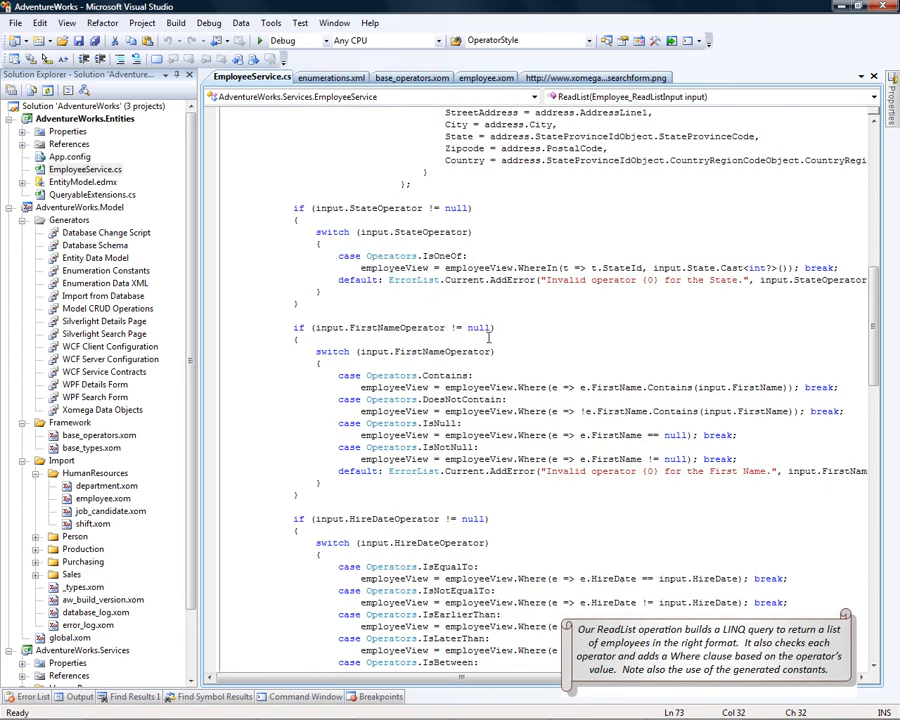
scroll("down", 3)
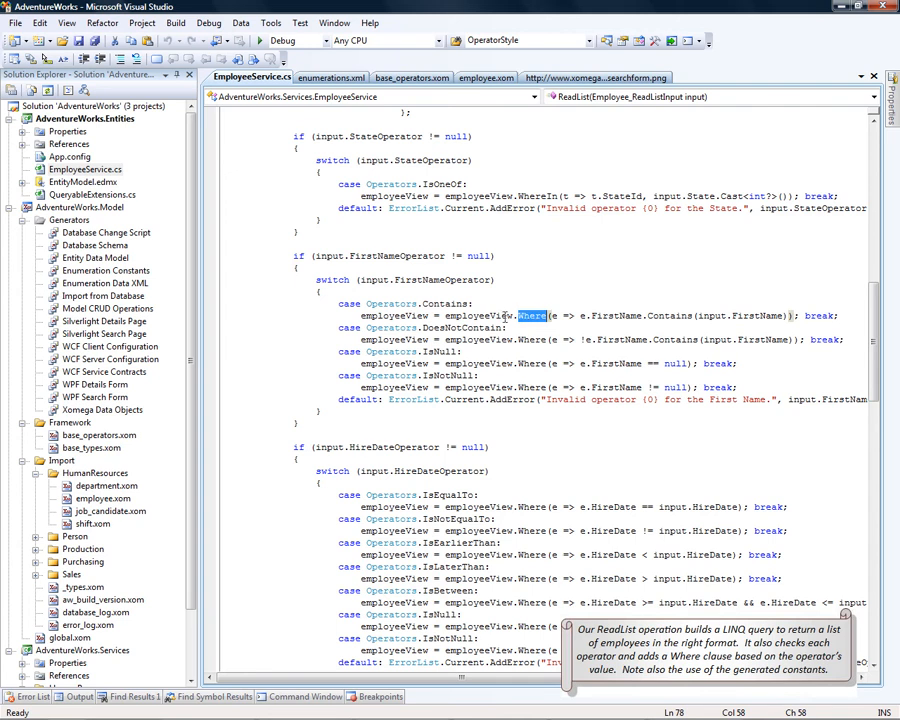
mouse_move(390, 304)
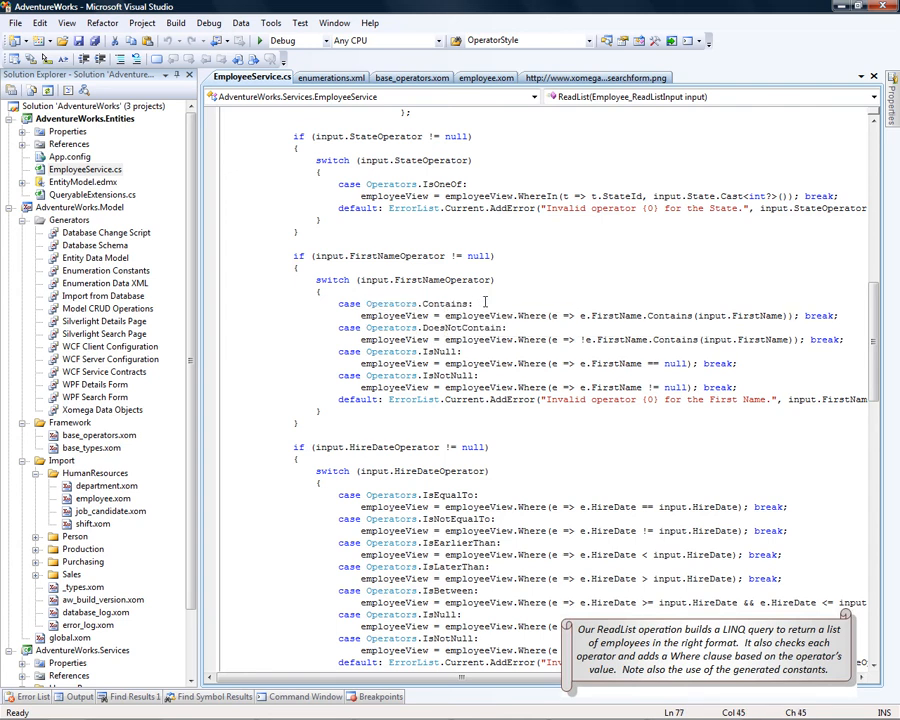
scroll("down", 3)
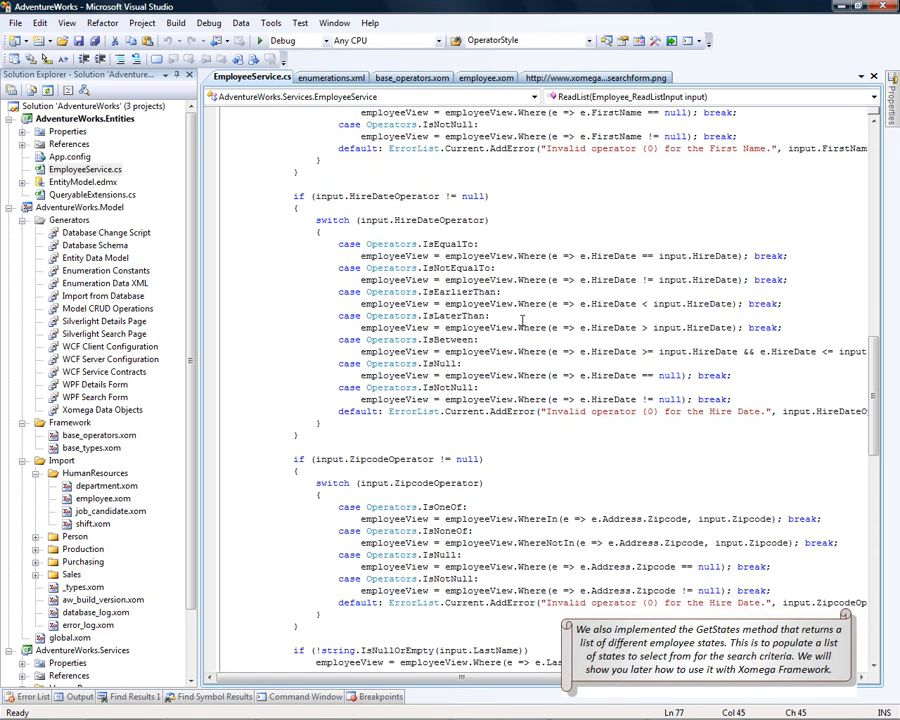
scroll("down", 3)
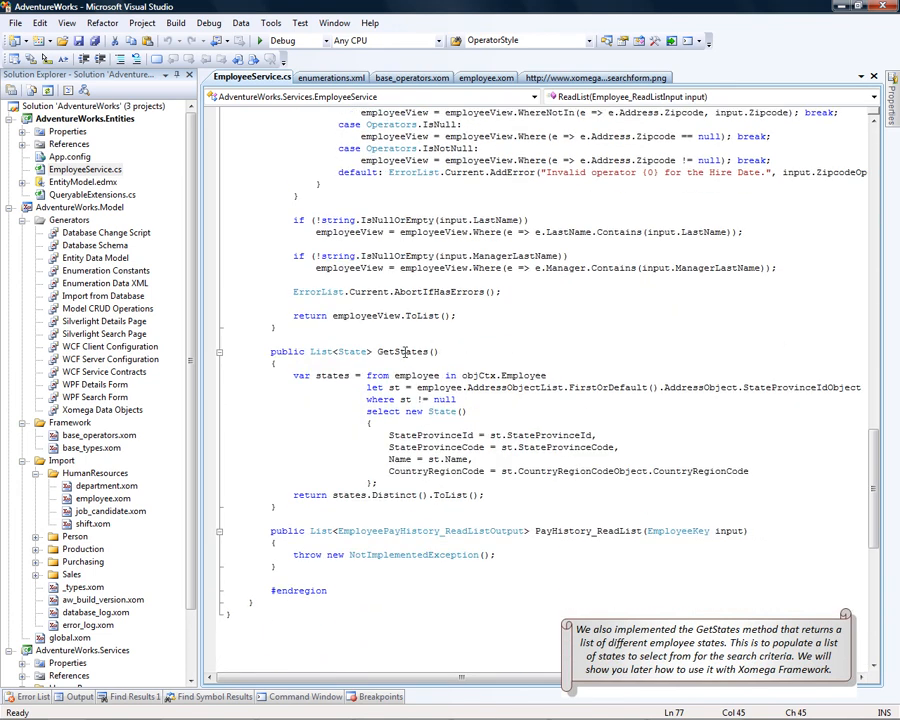
double_click(404, 352)
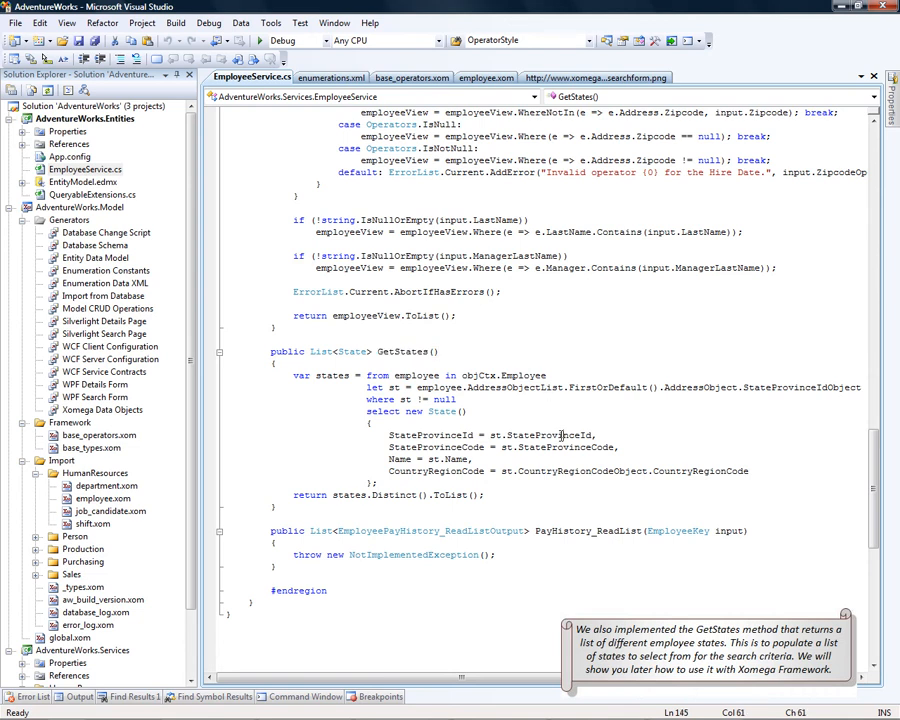
scroll("down", 3)
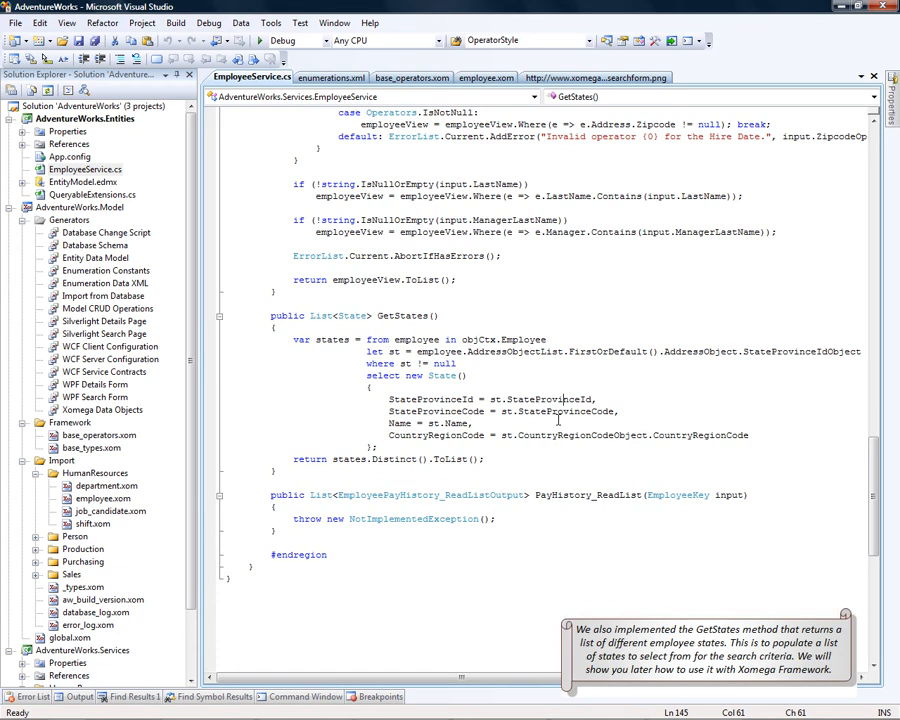
scroll("down", 3)
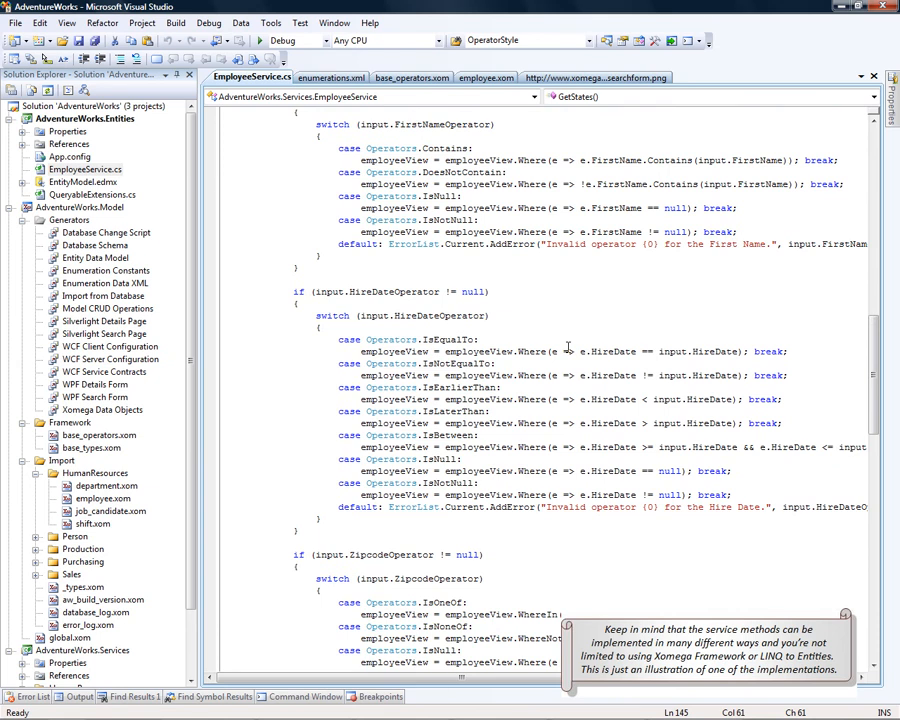
scroll("down", 3)
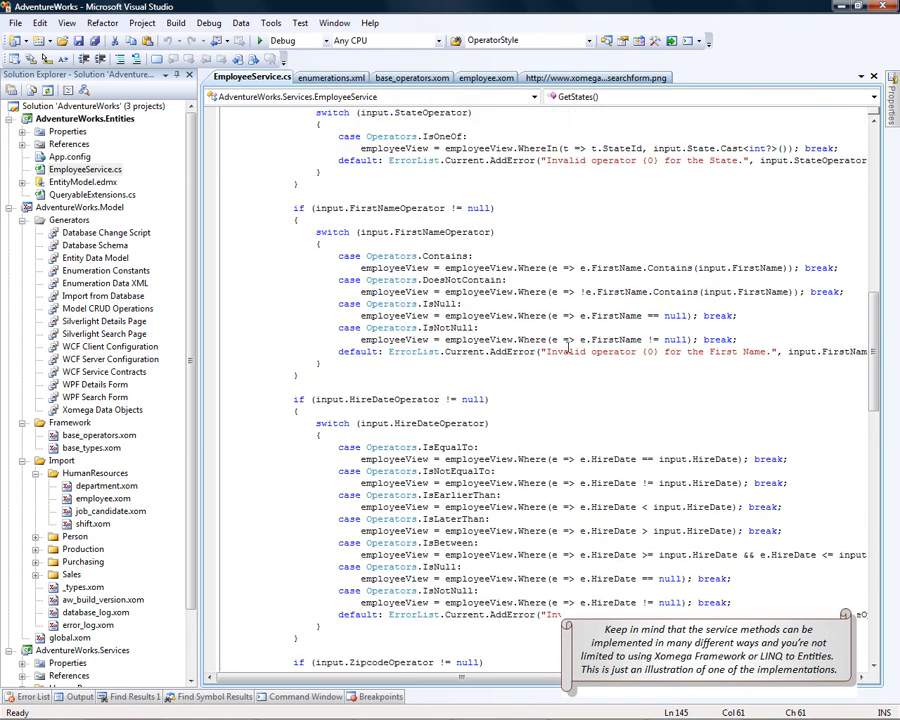
scroll("up", 3)
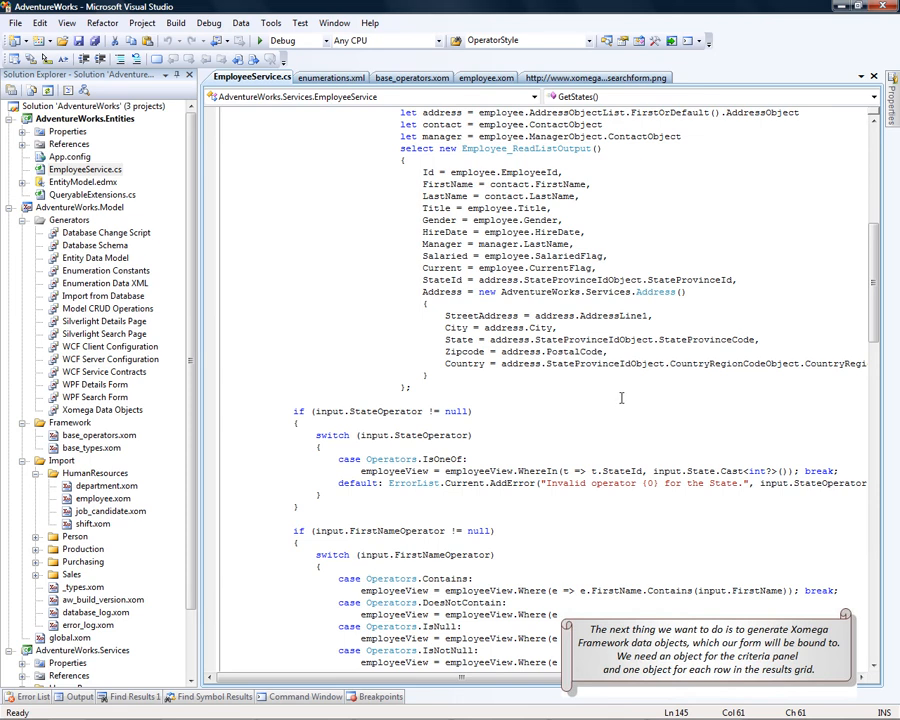
mouse_move(610, 340)
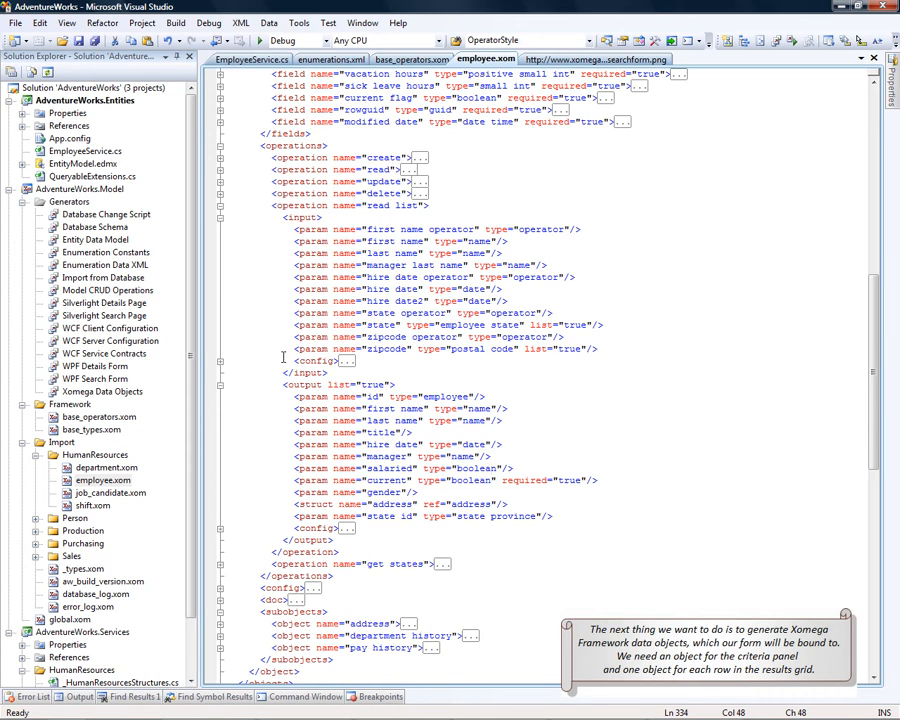
mouse_move(268, 374)
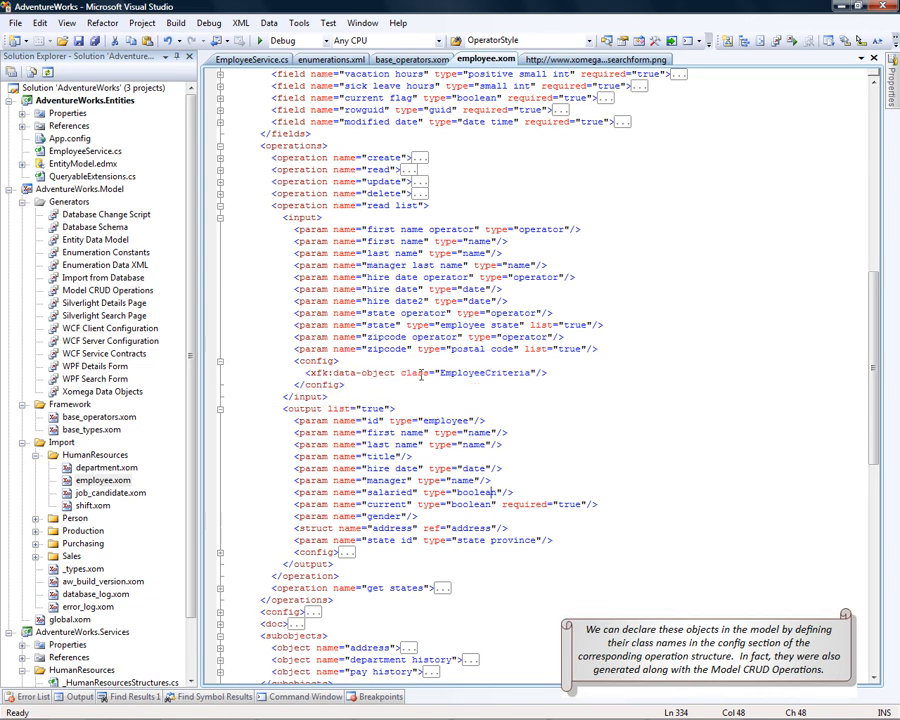
Review the EmployeeCriteria and EmployeeReadListOutput data-object entries in employee.xom's config
double_click(484, 372)
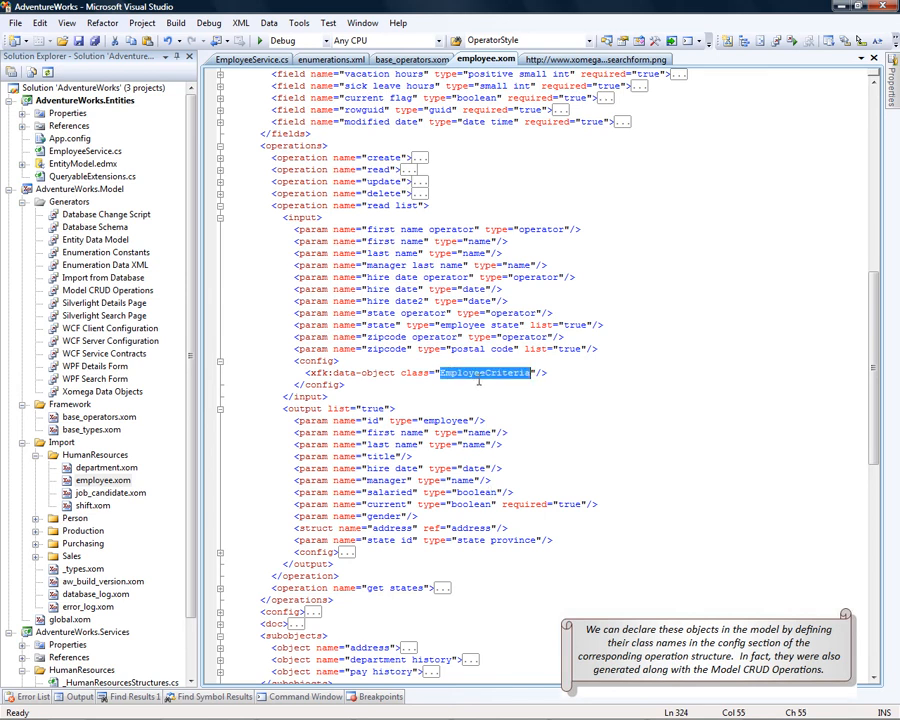
scroll("down", 3)
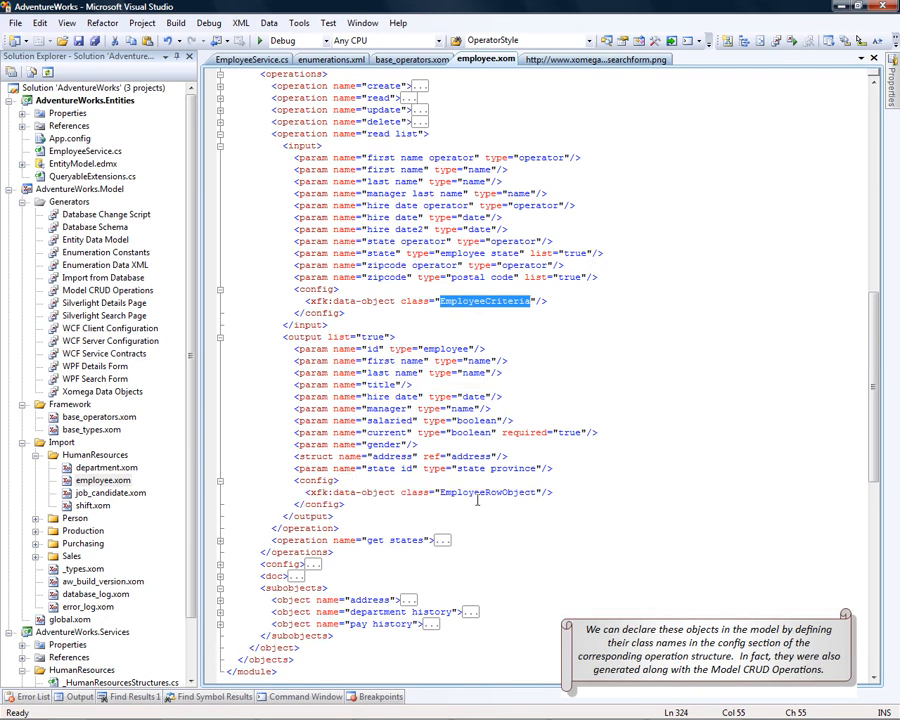
double_click(488, 492)
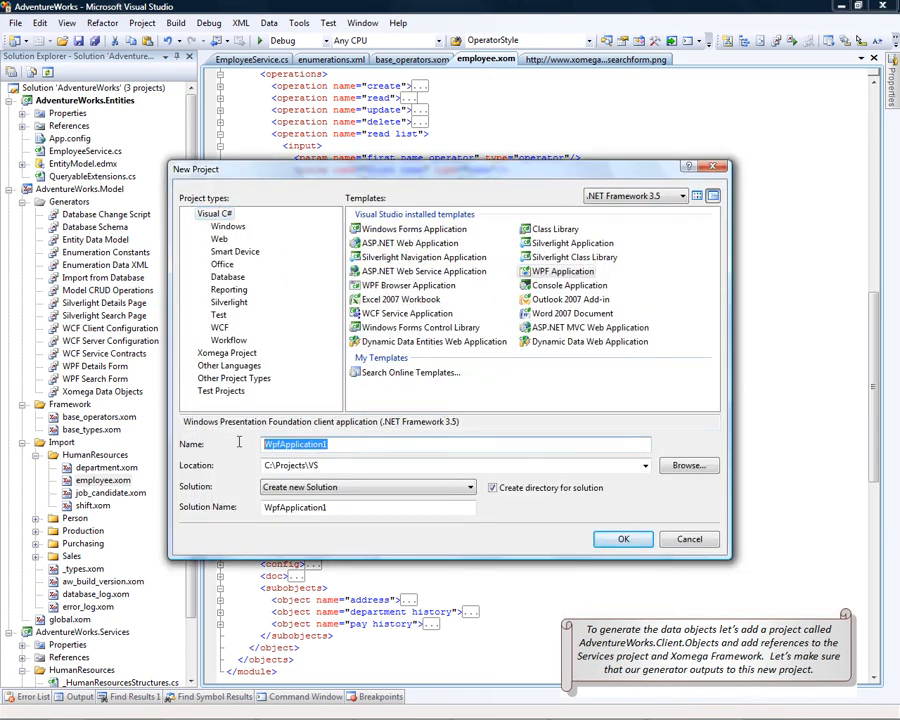
Create class library AdventureWorks.Client.Objects in the solution with services and Xomega Framework references
left_click(556, 228)
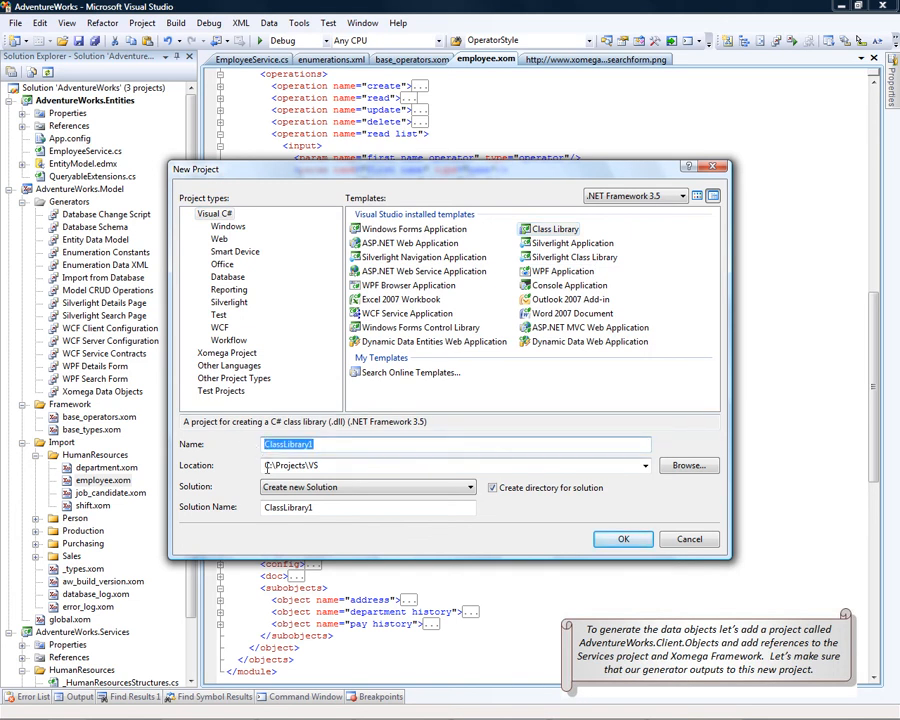
type("AdventureWorks.Client.Objects")
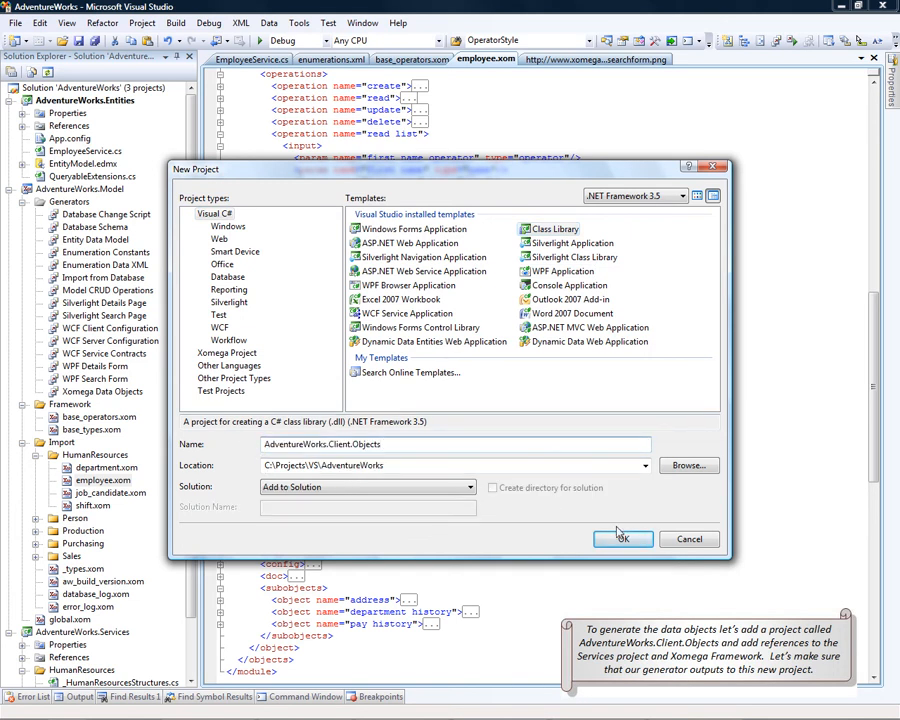
left_click(622, 540)
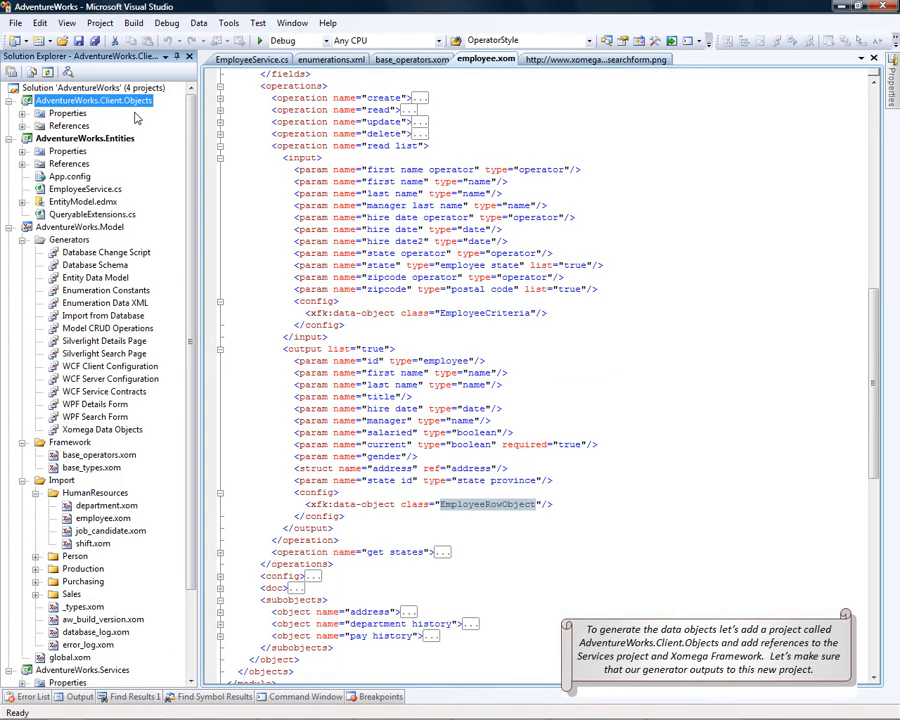
left_click(24, 124)
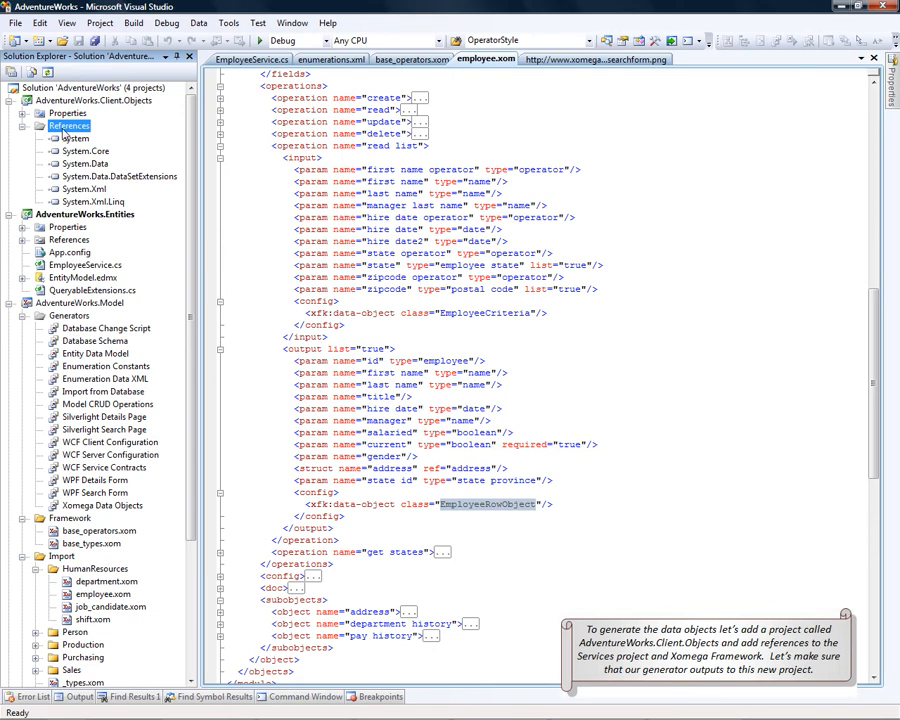
left_click(24, 124)
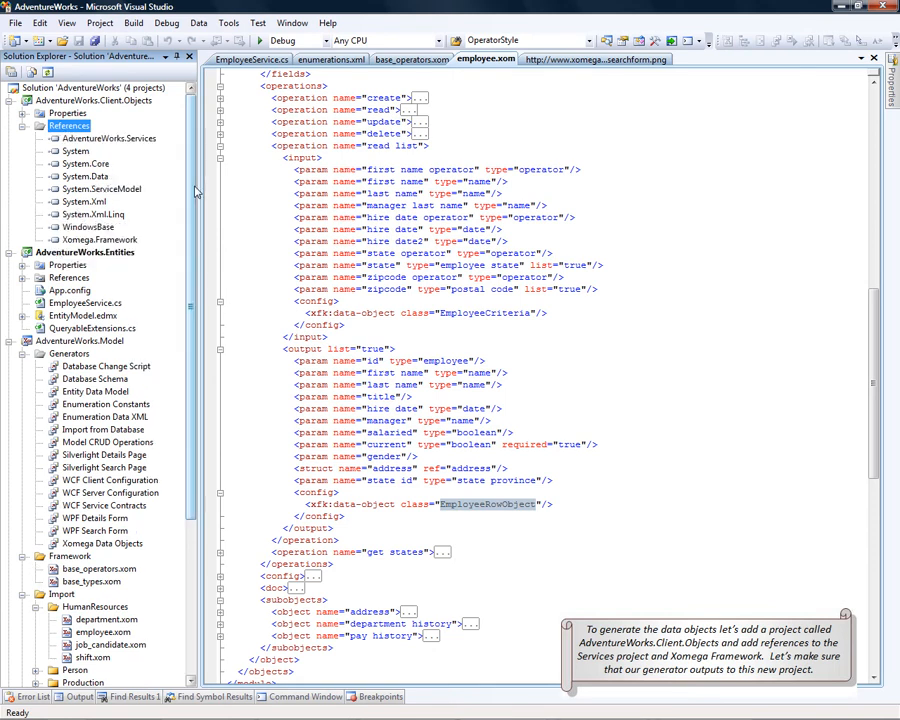
Check the Xomega Data Objects generator's output path and target project settings
left_click(100, 544)
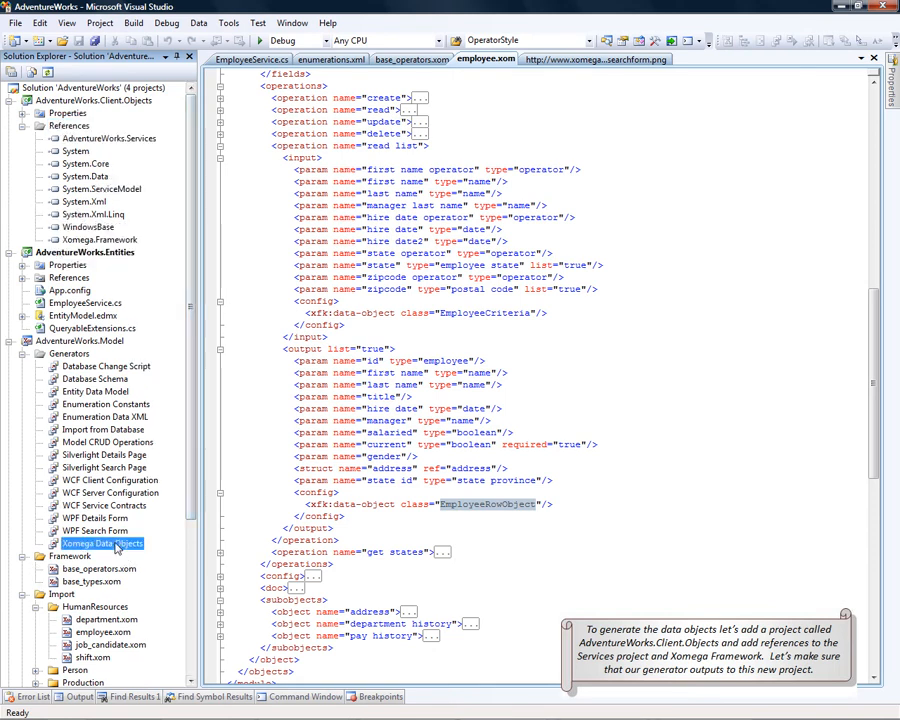
left_click(100, 544)
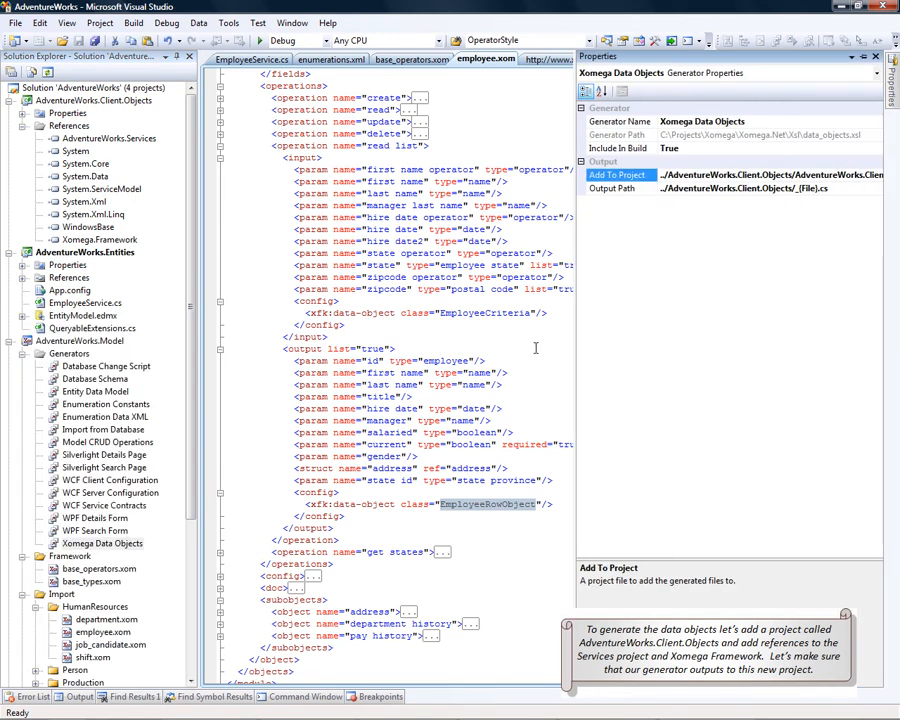
left_click(618, 188)
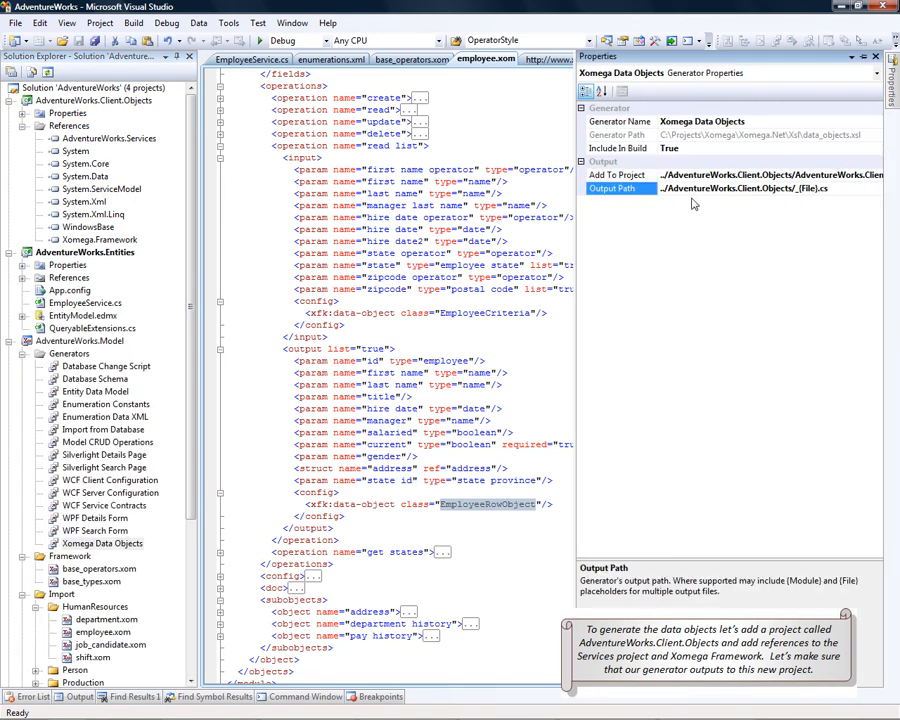
left_click(618, 176)
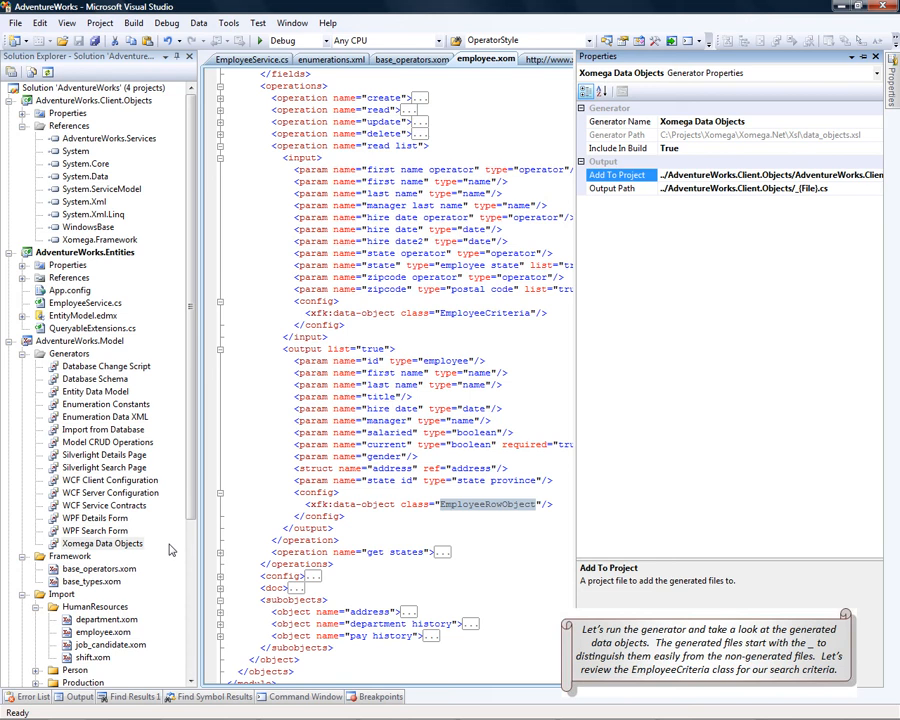
right_click(102, 544)
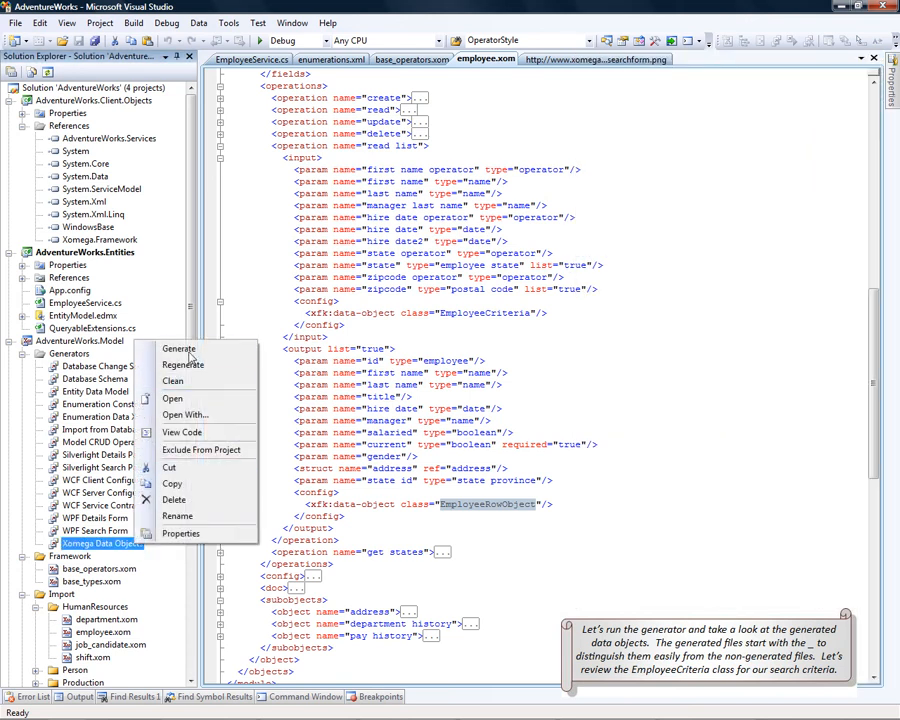
left_click(178, 348)
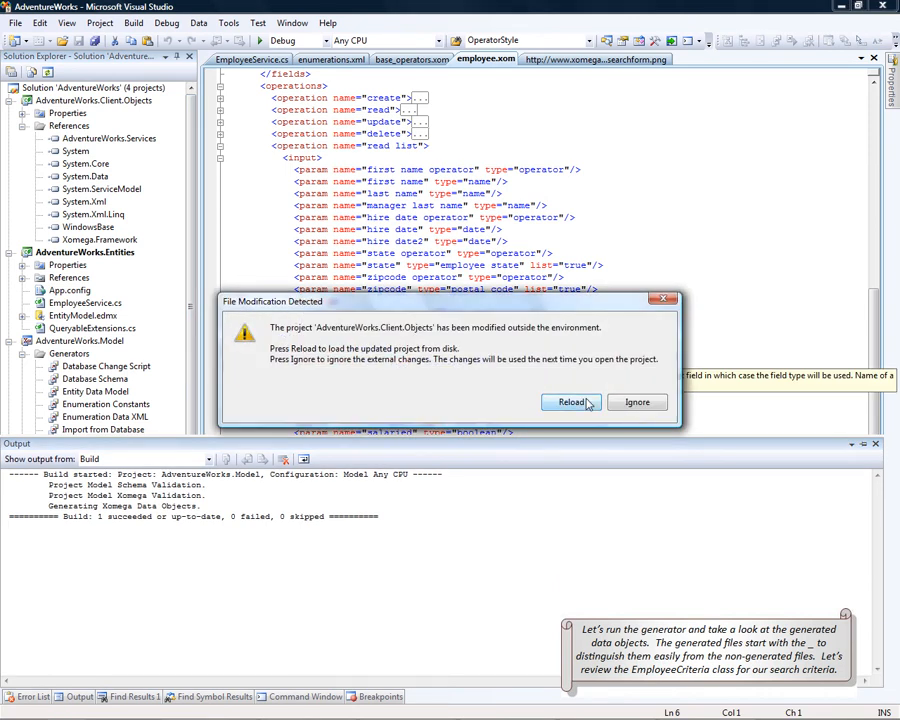
left_click(570, 402)
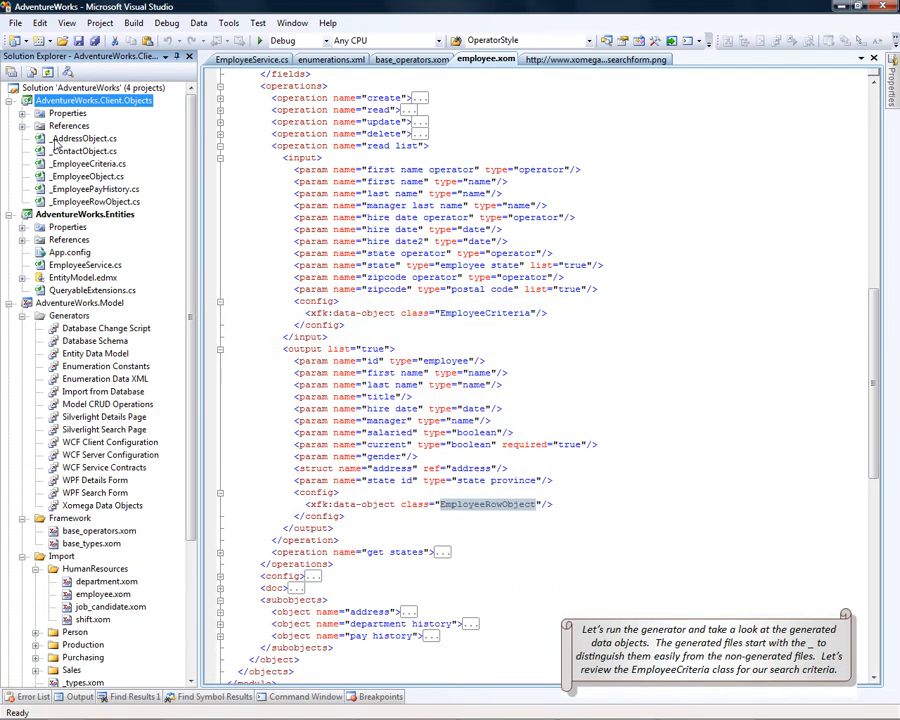
left_click(84, 138)
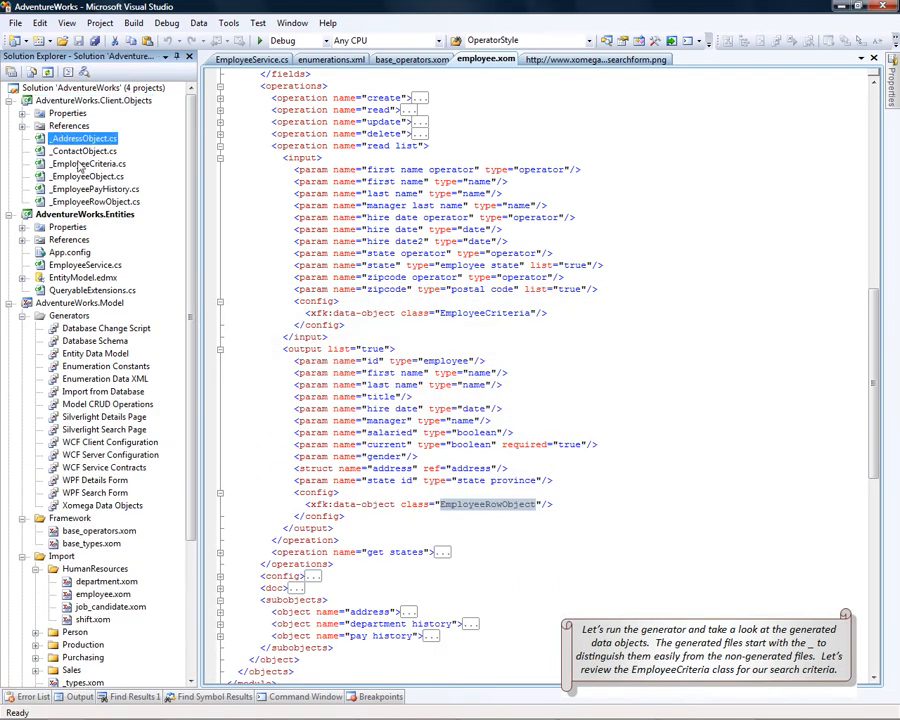
left_click(88, 164)
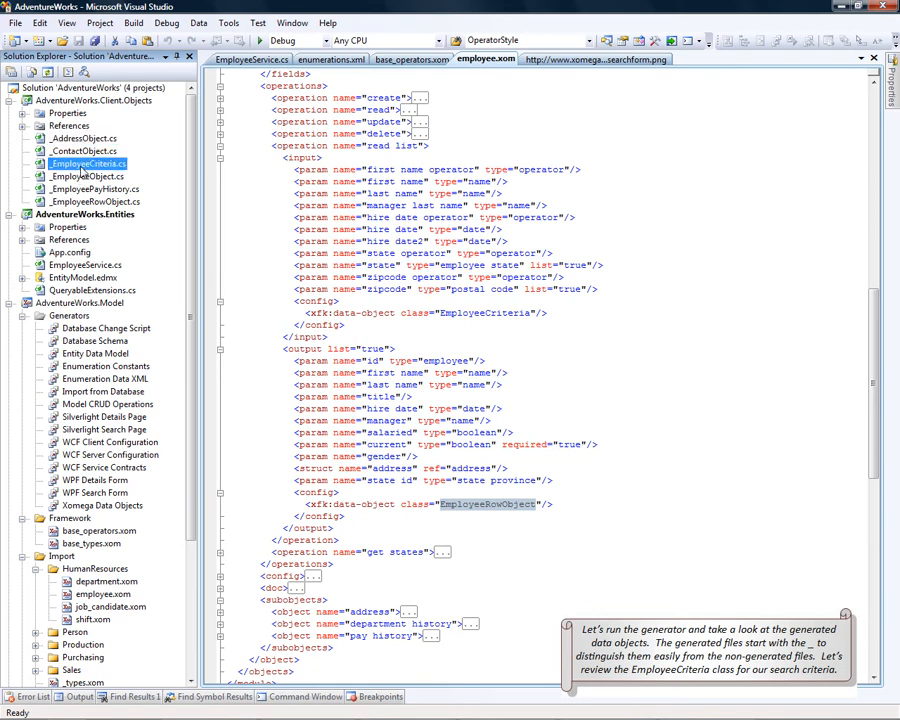
double_click(88, 164)
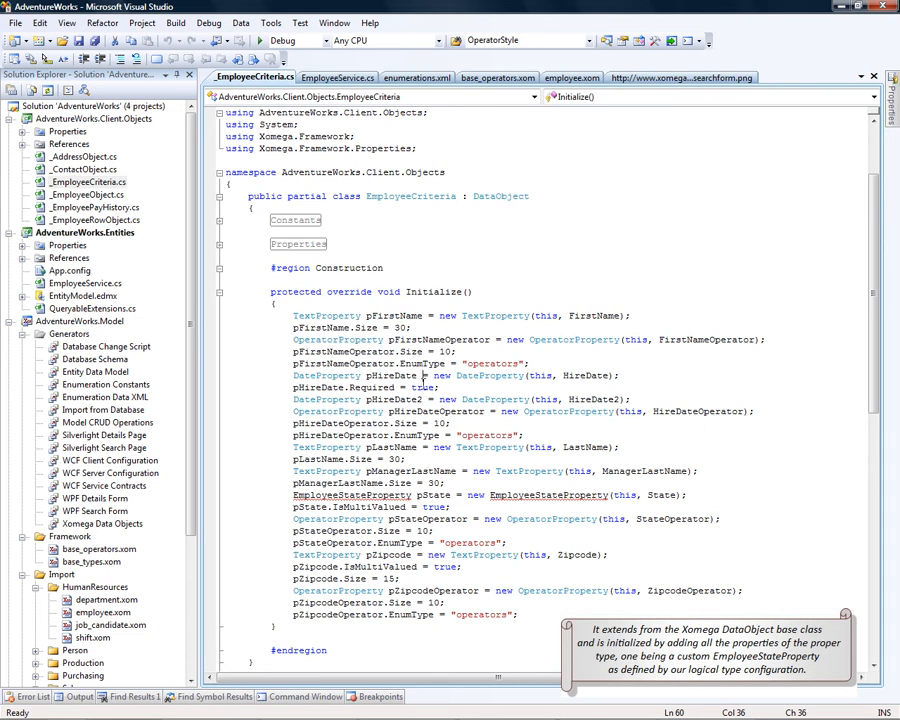
scroll("down", 3)
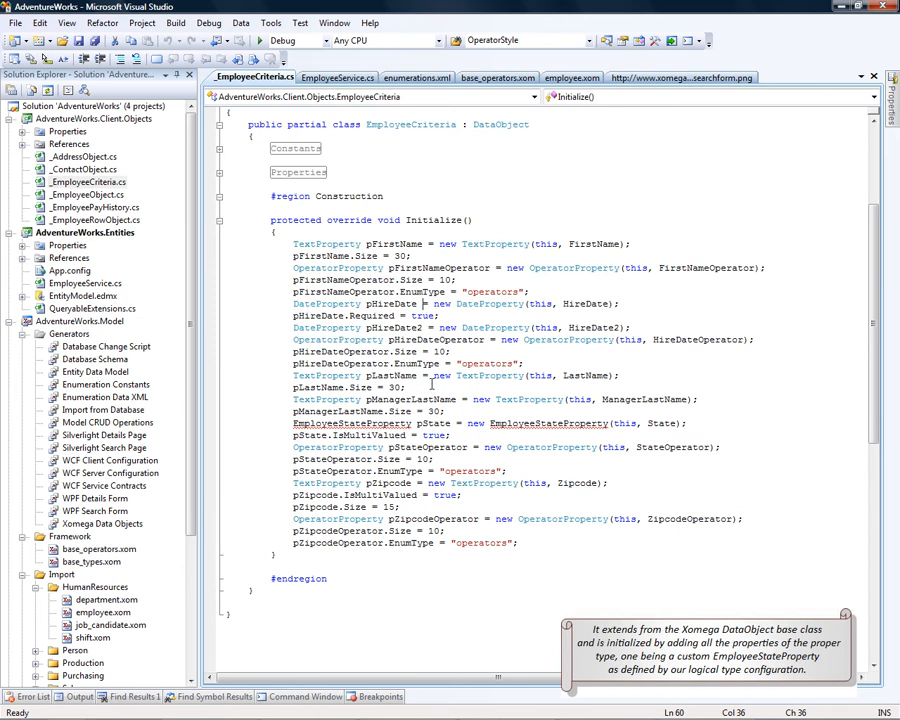
double_click(350, 424)
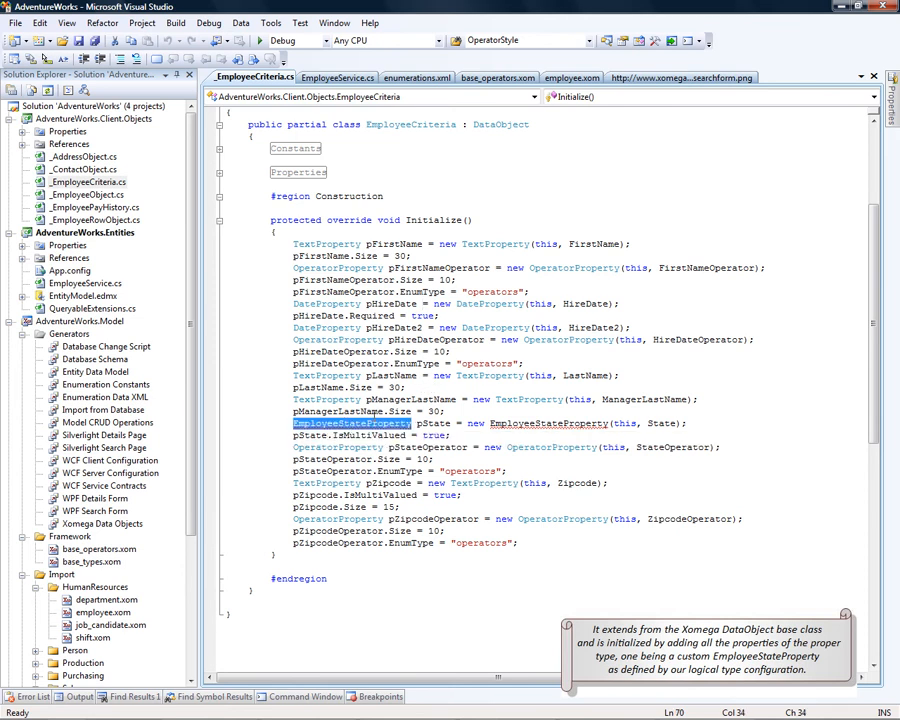
key("ctrl+tab")
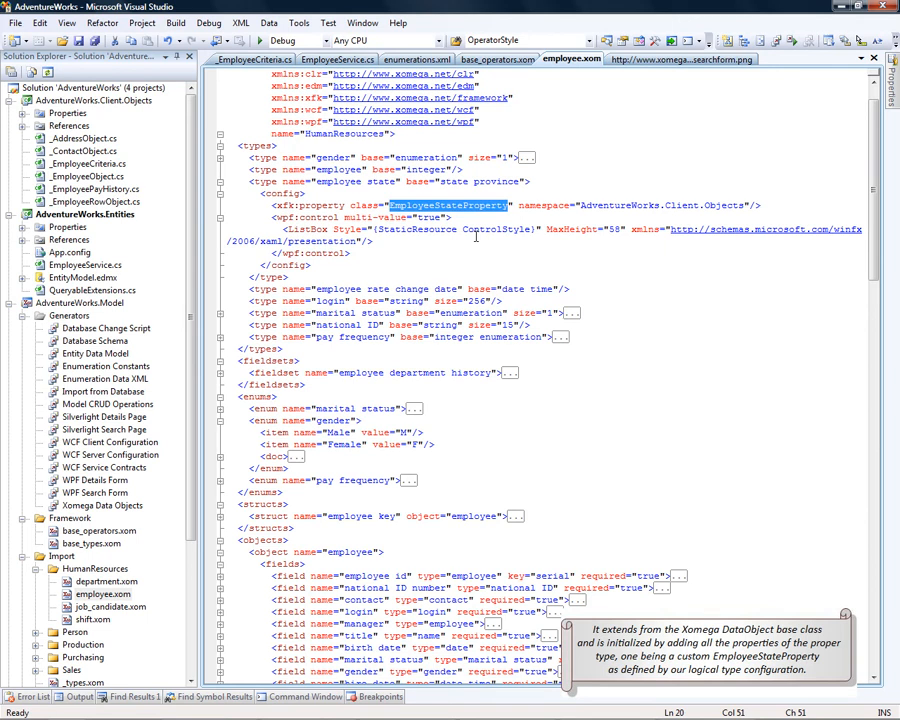
left_click(252, 76)
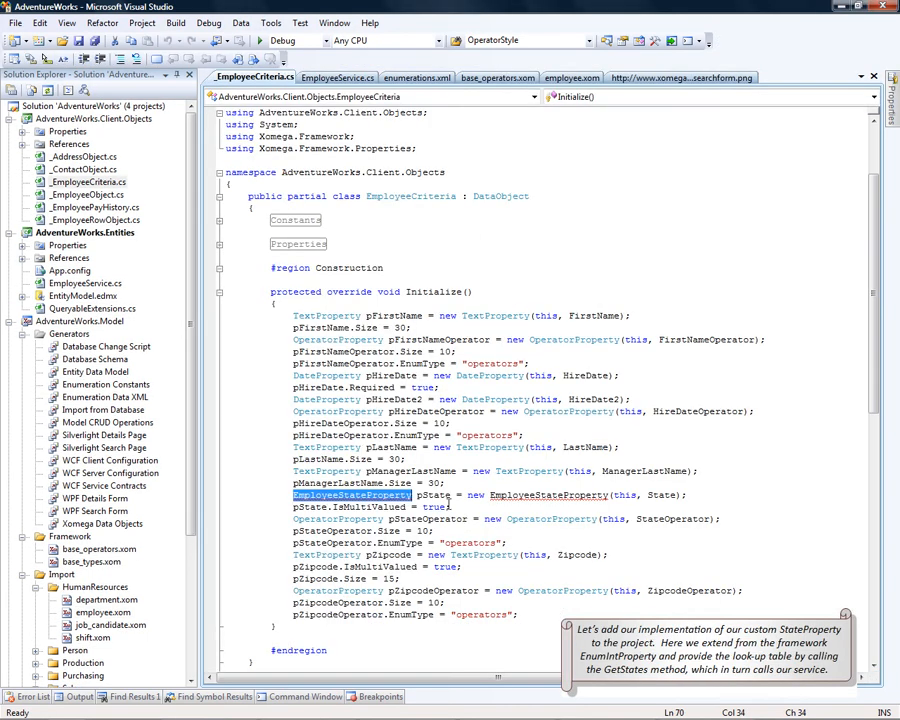
Review the custom StateProperty class with its GetStates lookup call in the client objects project
left_click(92, 118)
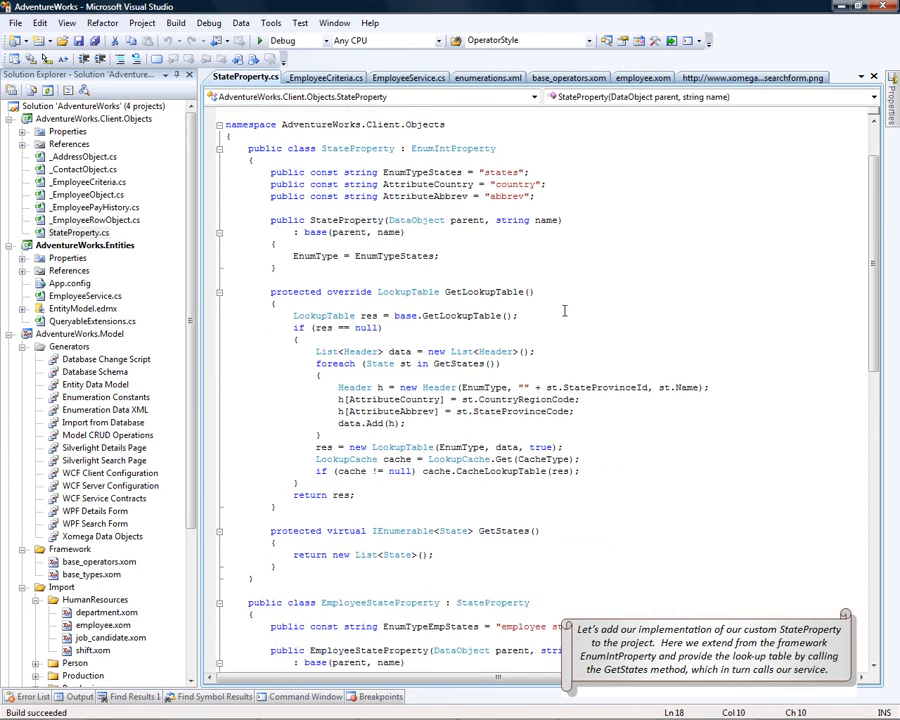
double_click(484, 292)
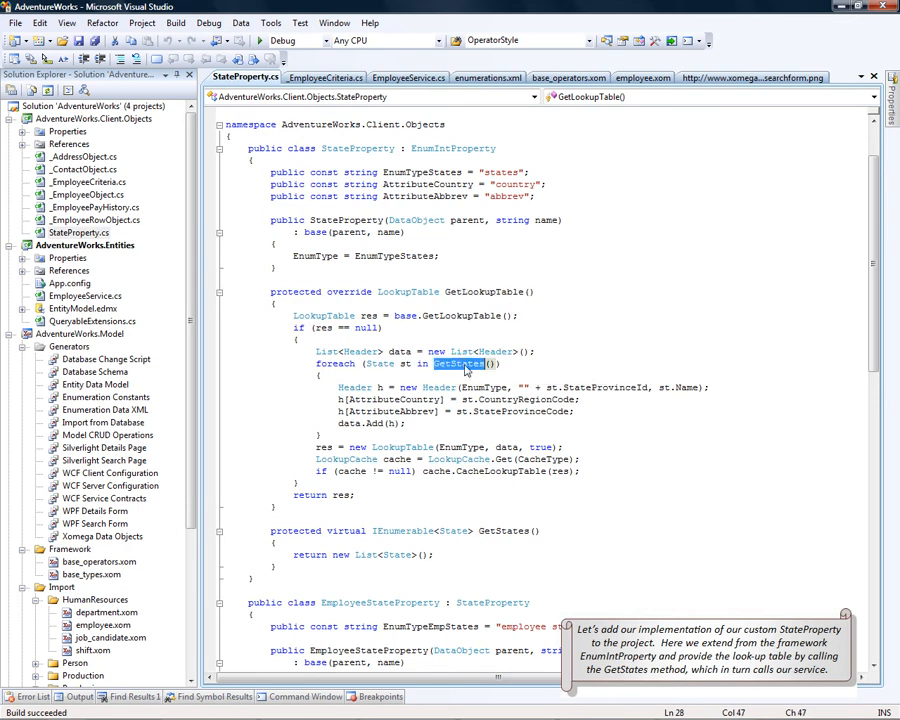
scroll("down", 3)
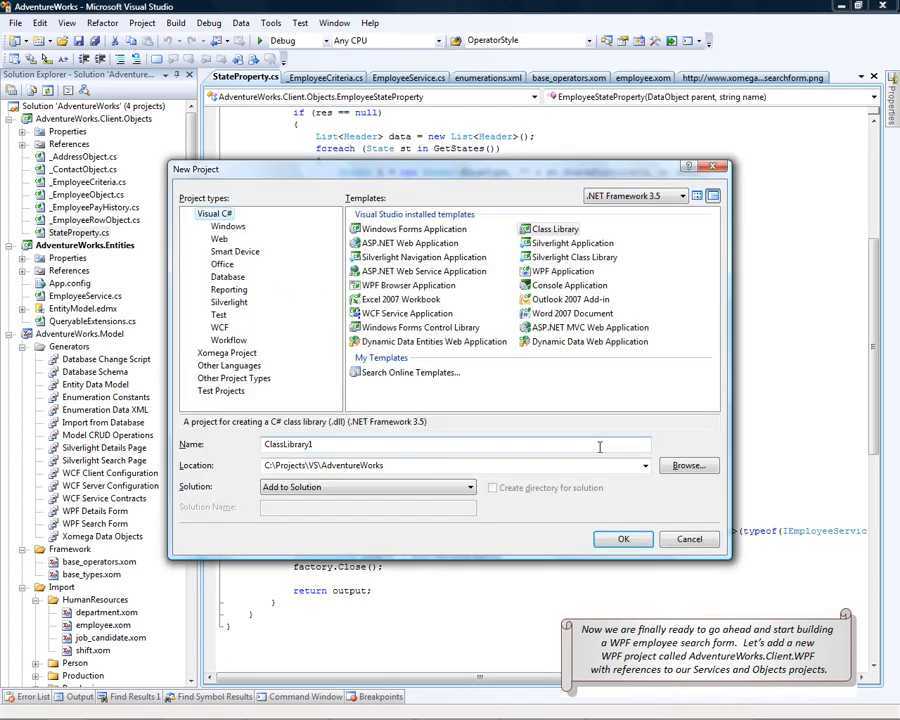
Create a WPF Application project named AdventureWorks.Client.WPF in the solution
left_click(564, 272)
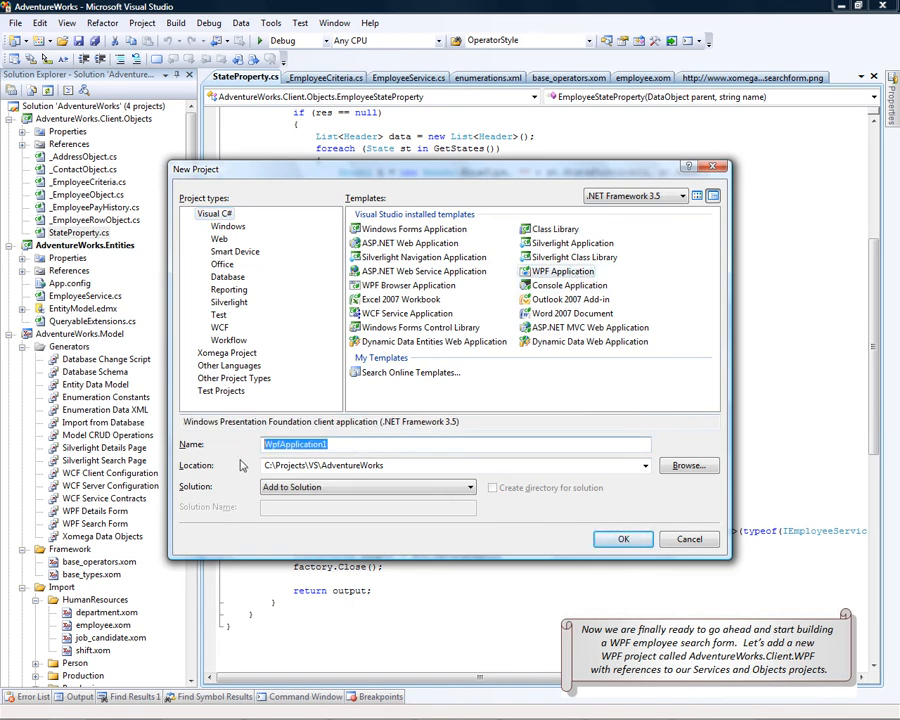
type("AdventureWorks.Client.WPF")
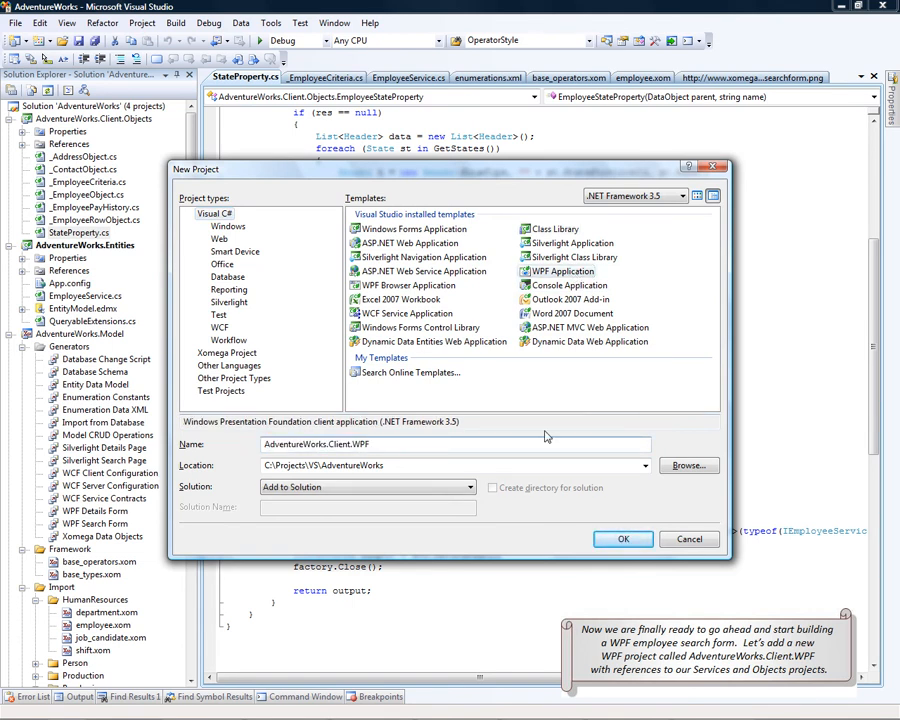
left_click(624, 540)
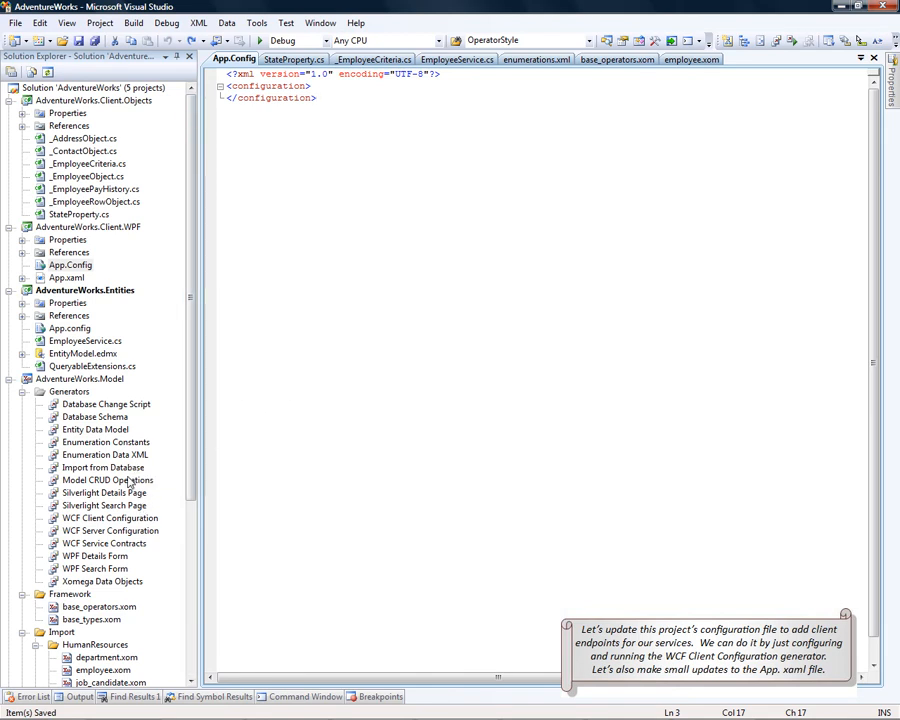
Run the WCF Client Configuration generator to add the IEmployeeService endpoint to App.config
right_click(100, 518)
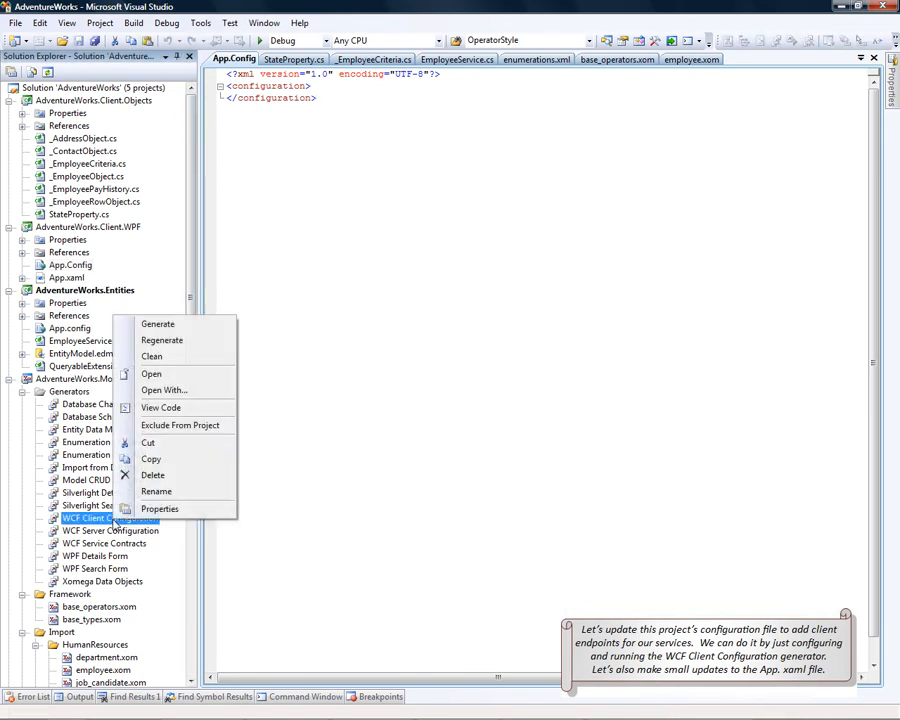
left_click(156, 324)
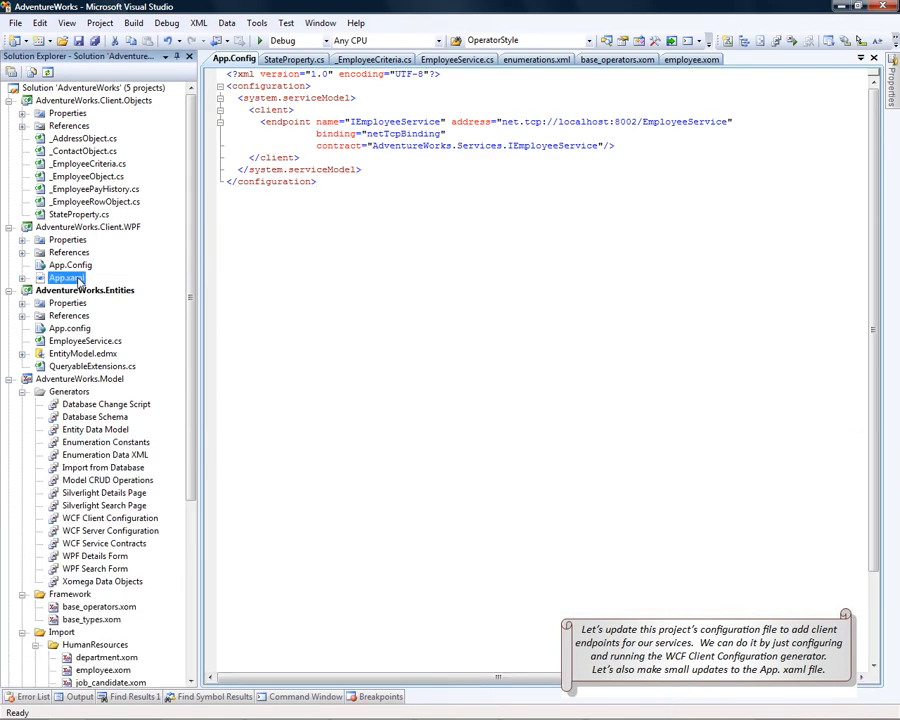
Add the validation template, label style and ControlStyle resources to App.xaml
double_click(64, 276)
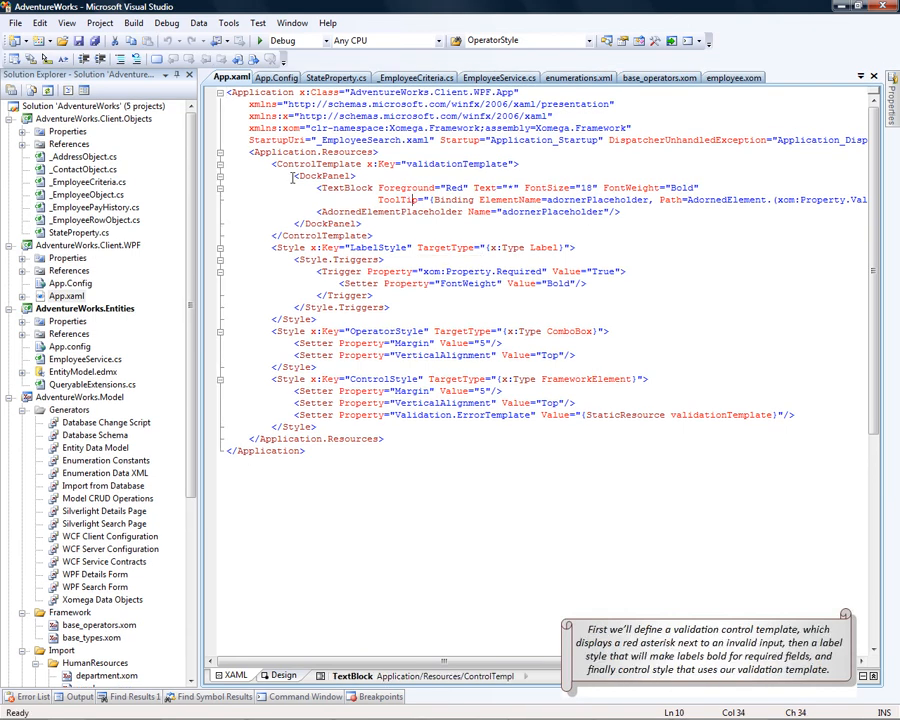
left_click_drag(276, 164, 424, 232)
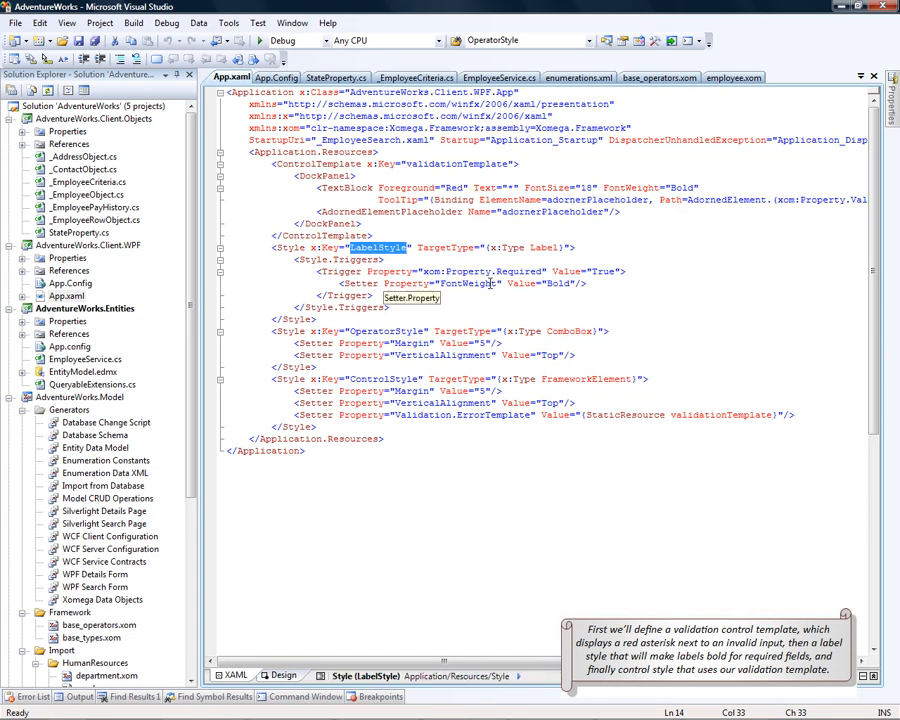
mouse_move(492, 294)
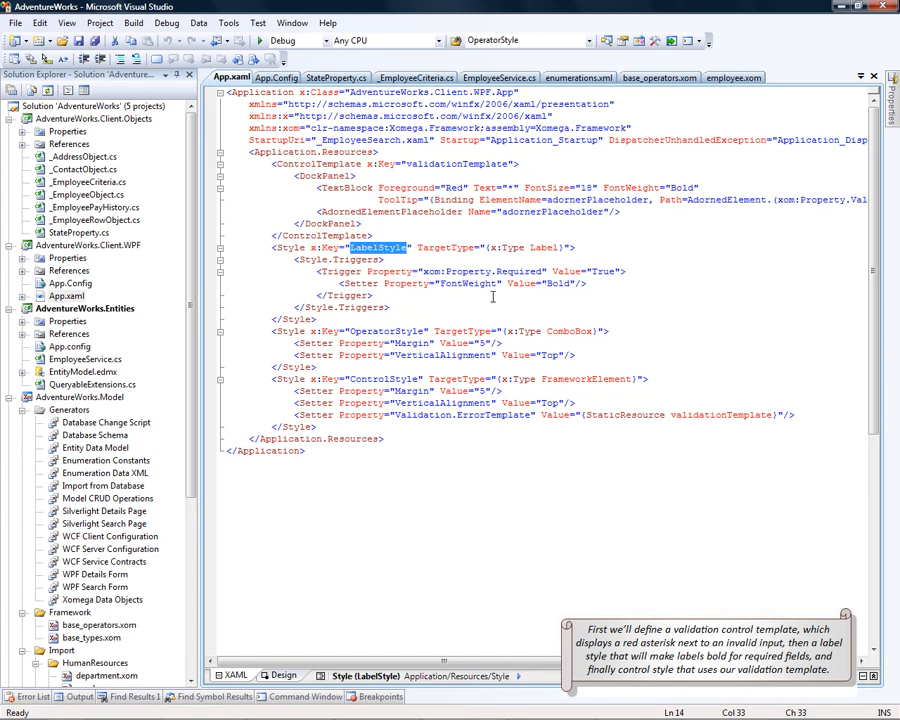
double_click(384, 332)
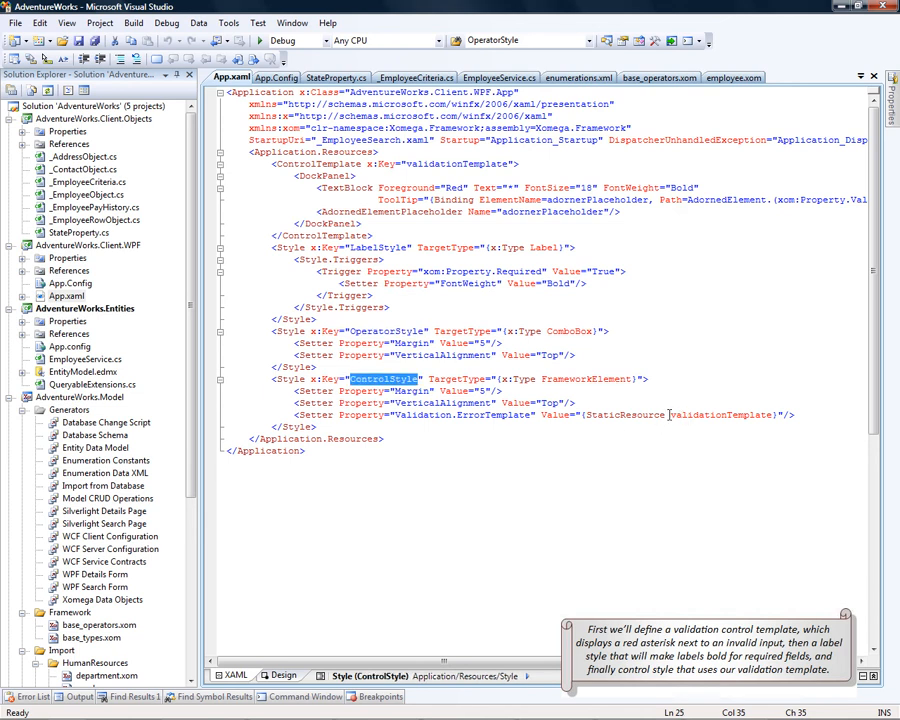
Add App.xaml.cs startup code loading enumerations.xml plus exception handling with an Errors window
double_click(720, 414)
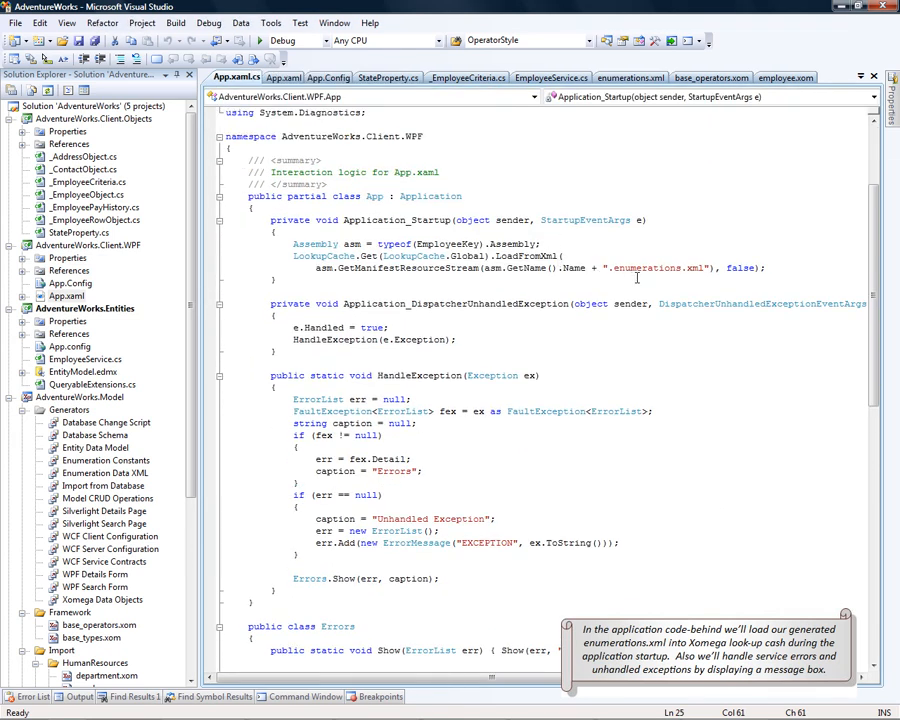
double_click(656, 268)
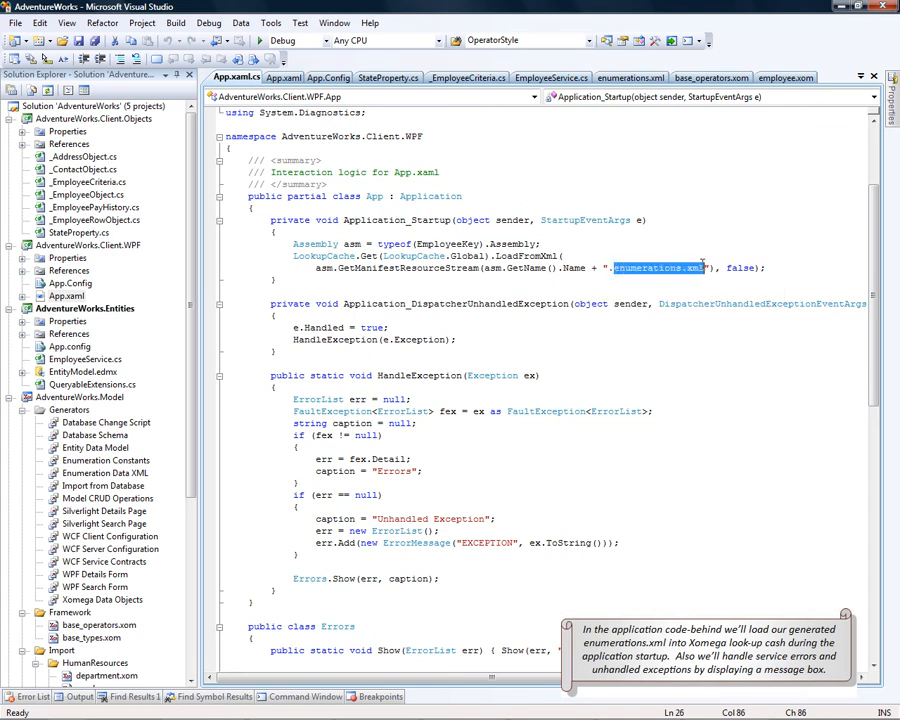
mouse_move(588, 286)
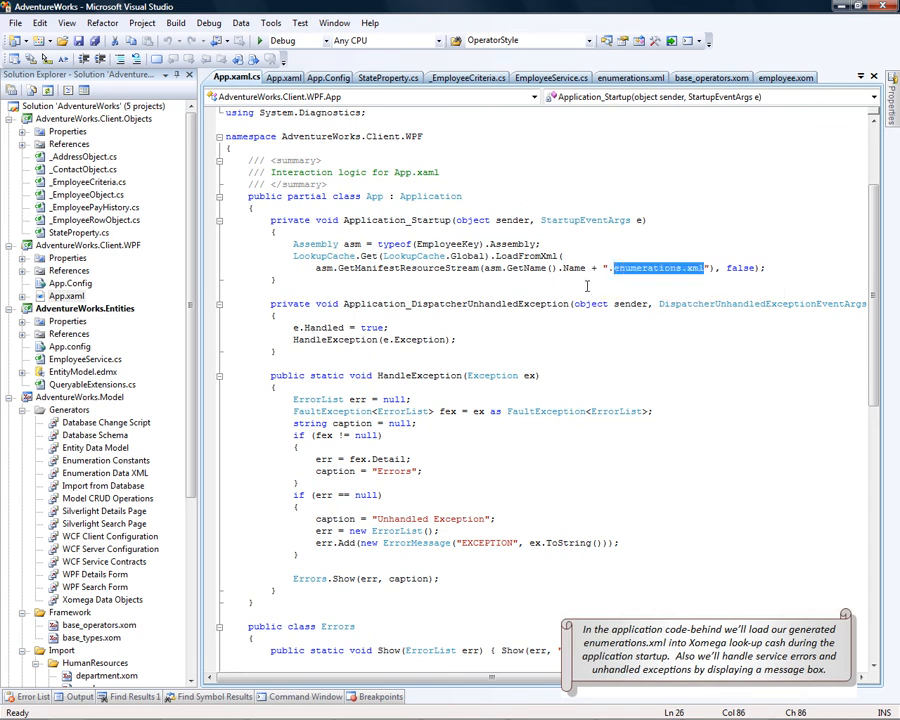
double_click(322, 256)
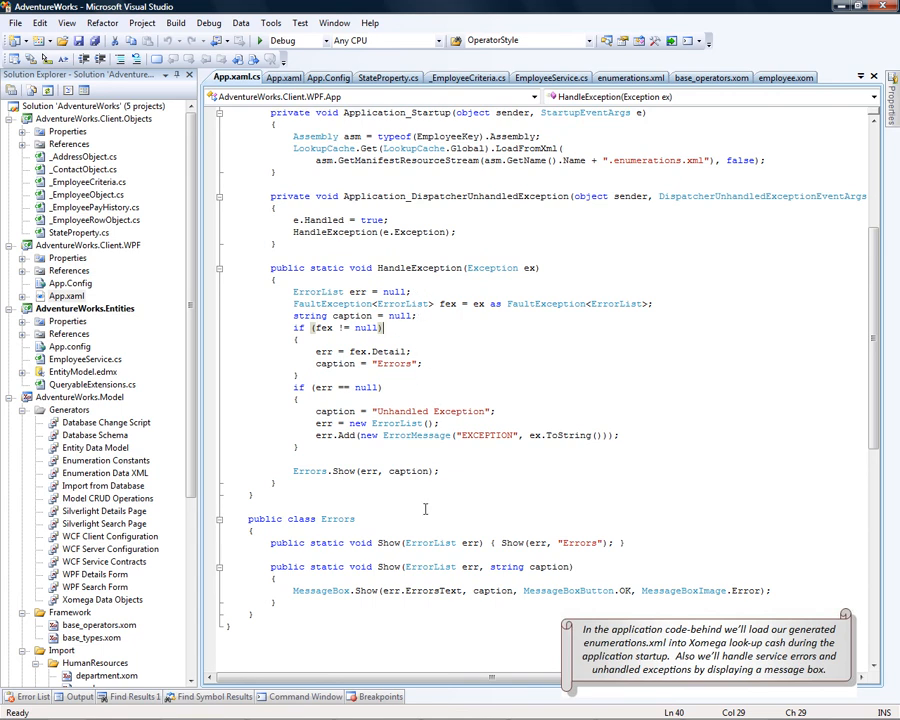
mouse_move(314, 586)
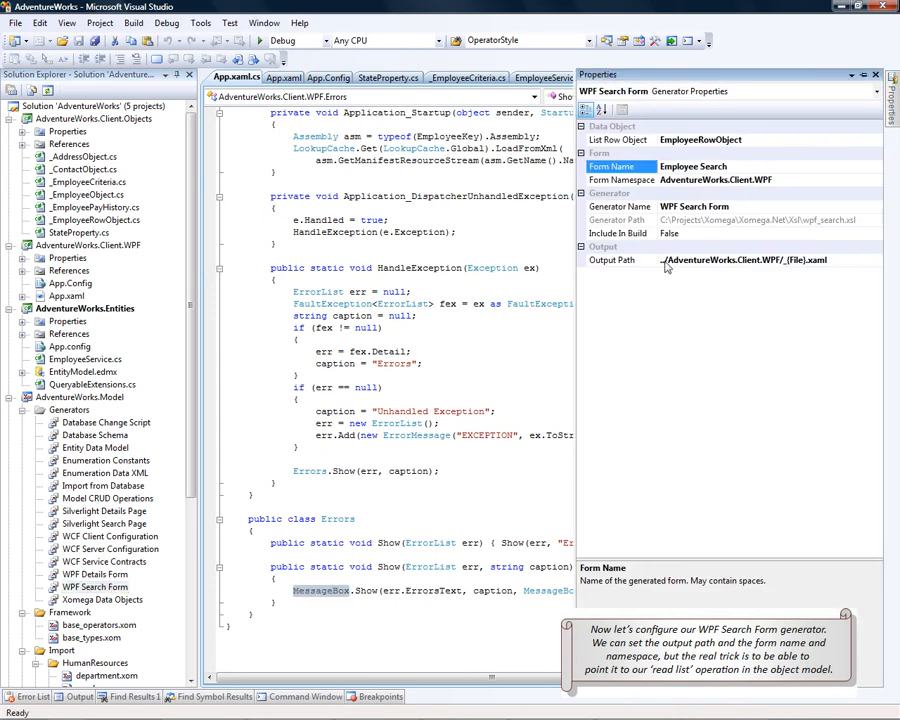
Check the WPF Search Form generator's output path, namespace and list row object against employee.xom's read list output
left_click(612, 260)
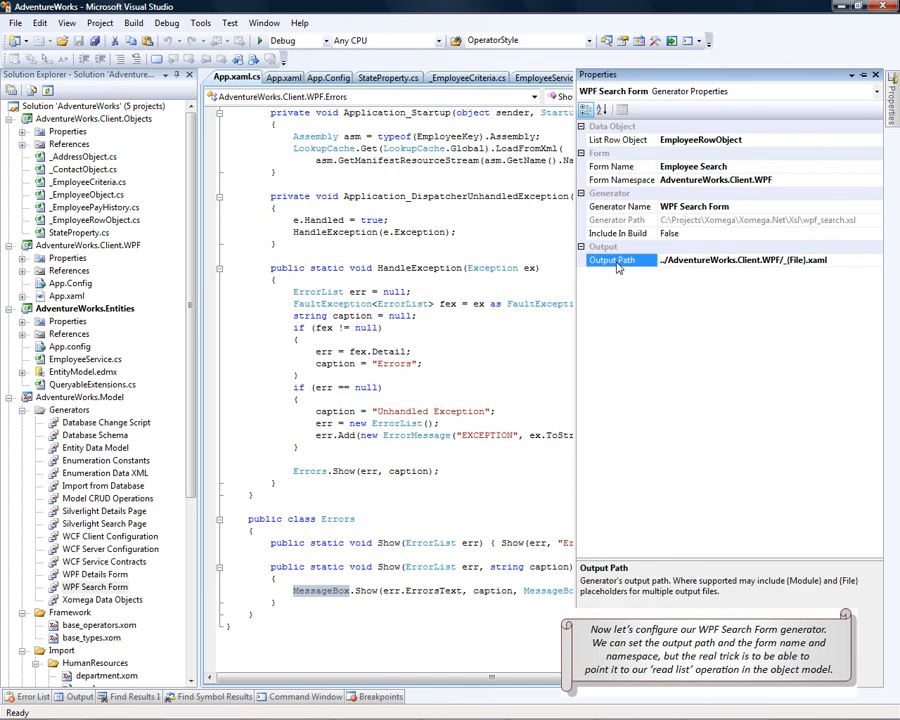
left_click(620, 180)
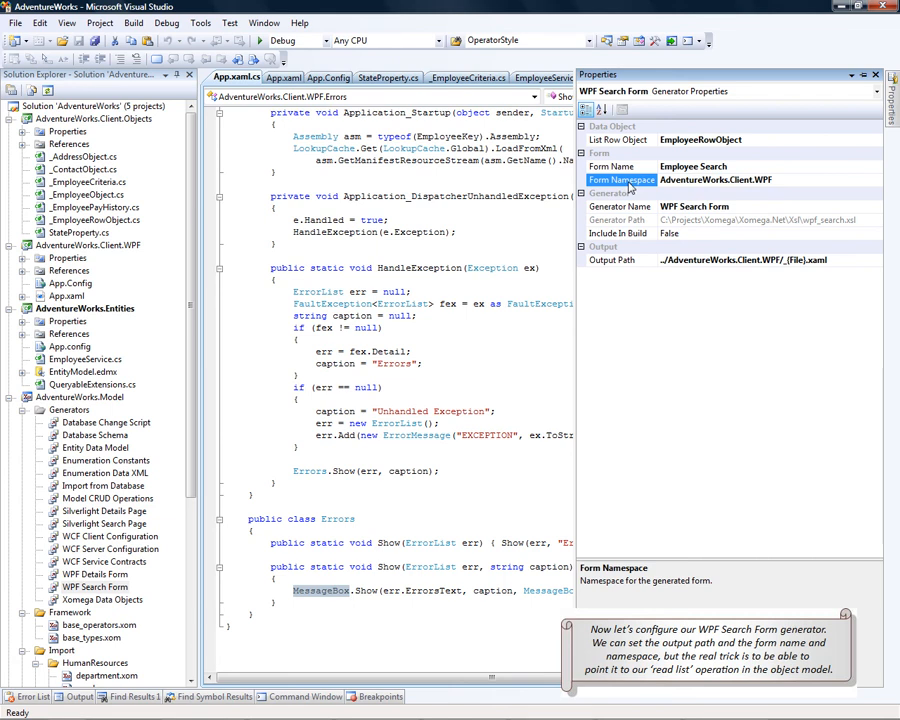
left_click(618, 140)
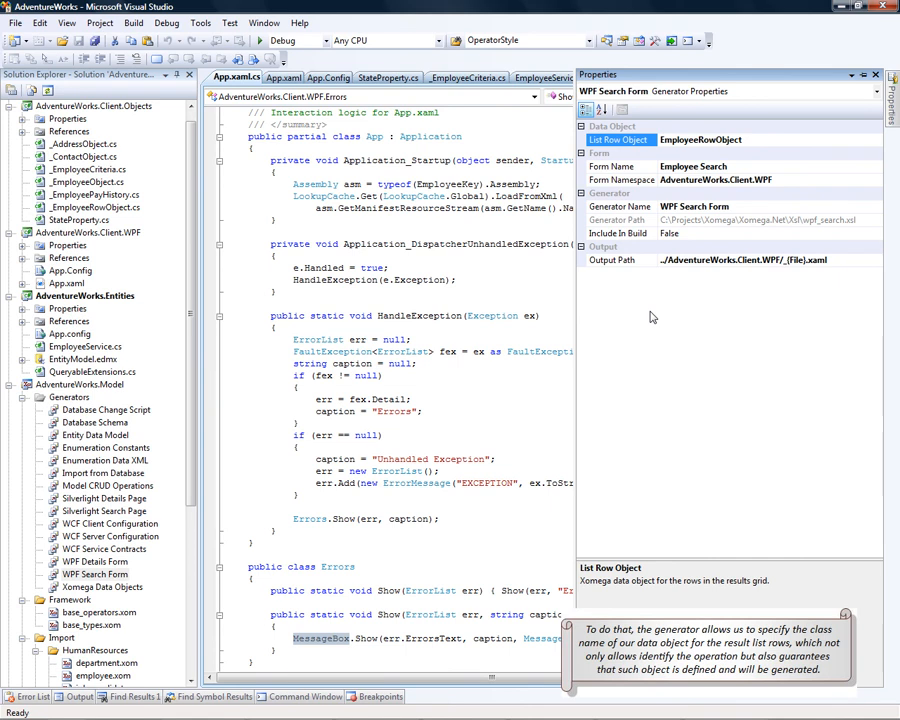
left_click(700, 140)
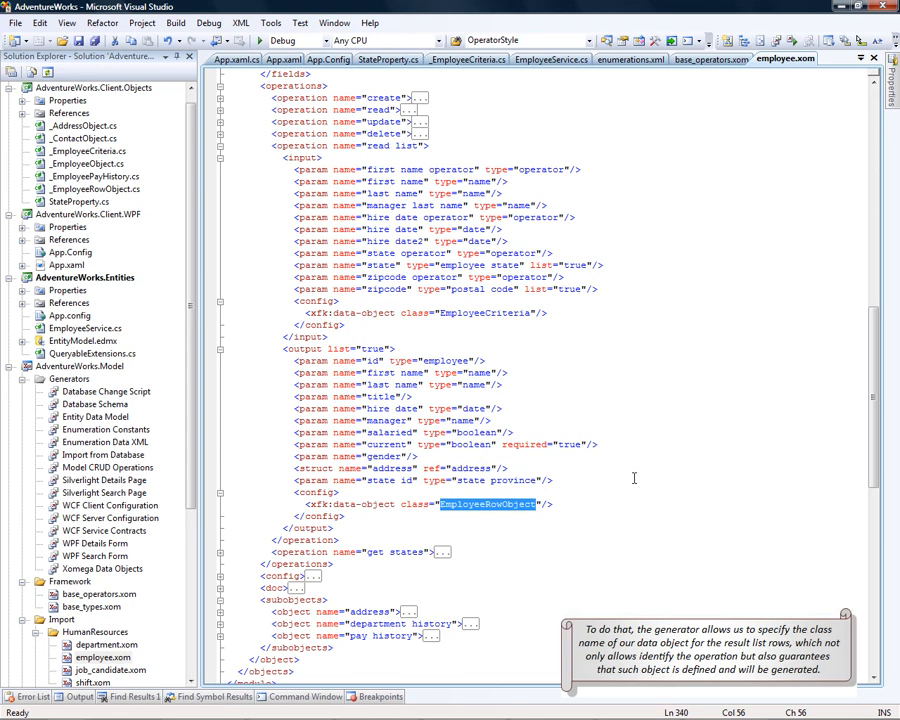
mouse_move(634, 476)
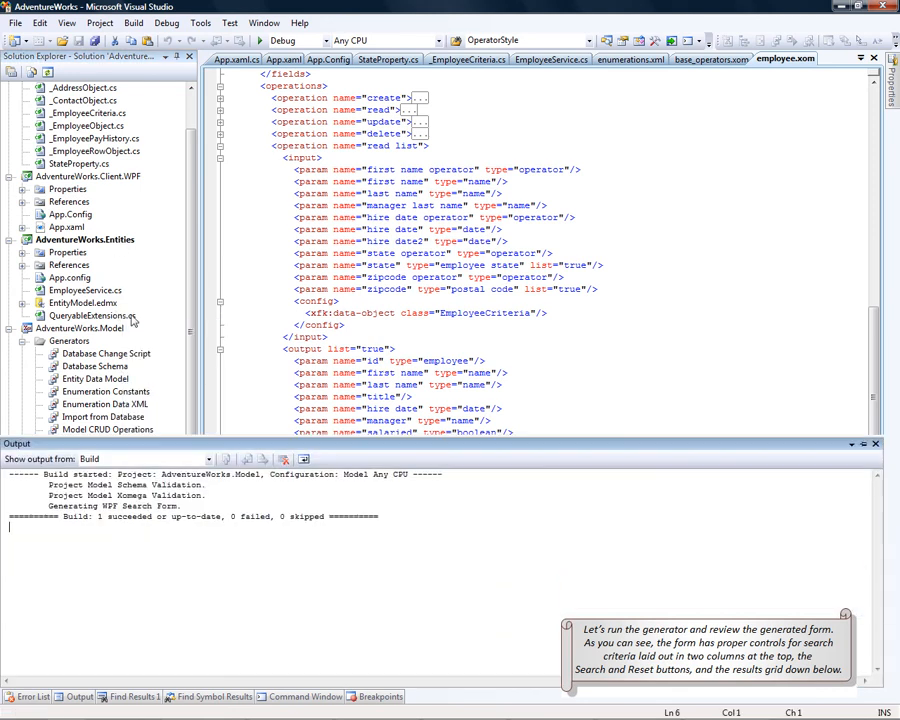
left_click(88, 176)
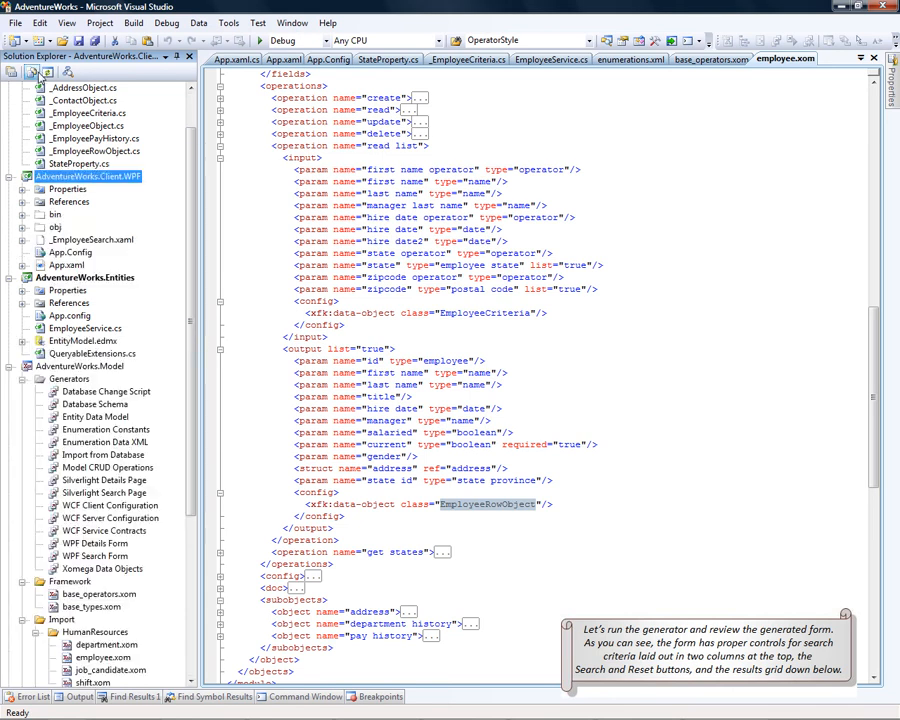
right_click(90, 240)
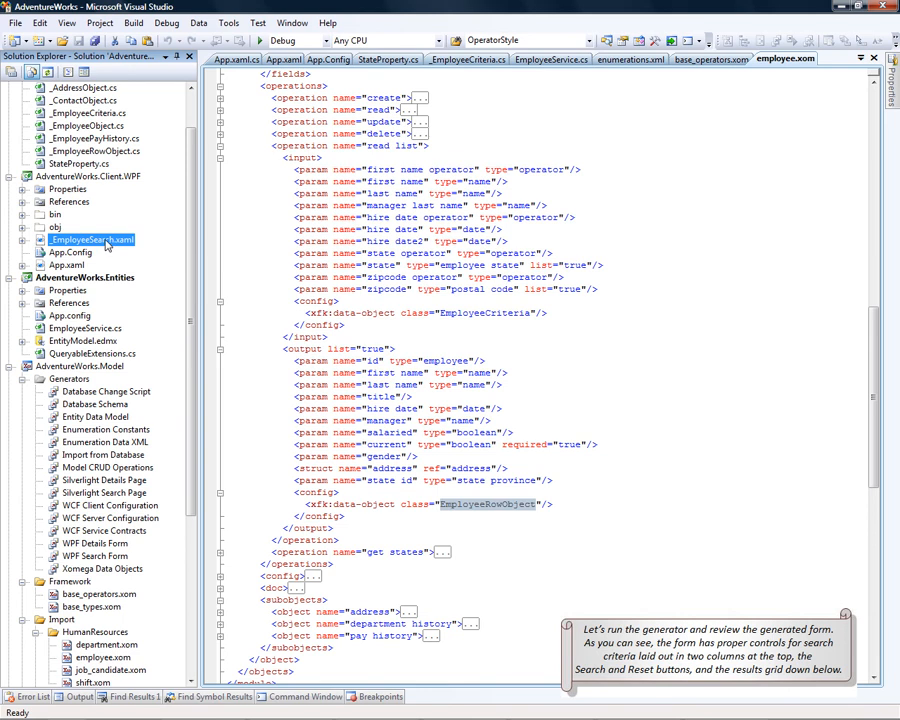
double_click(90, 258)
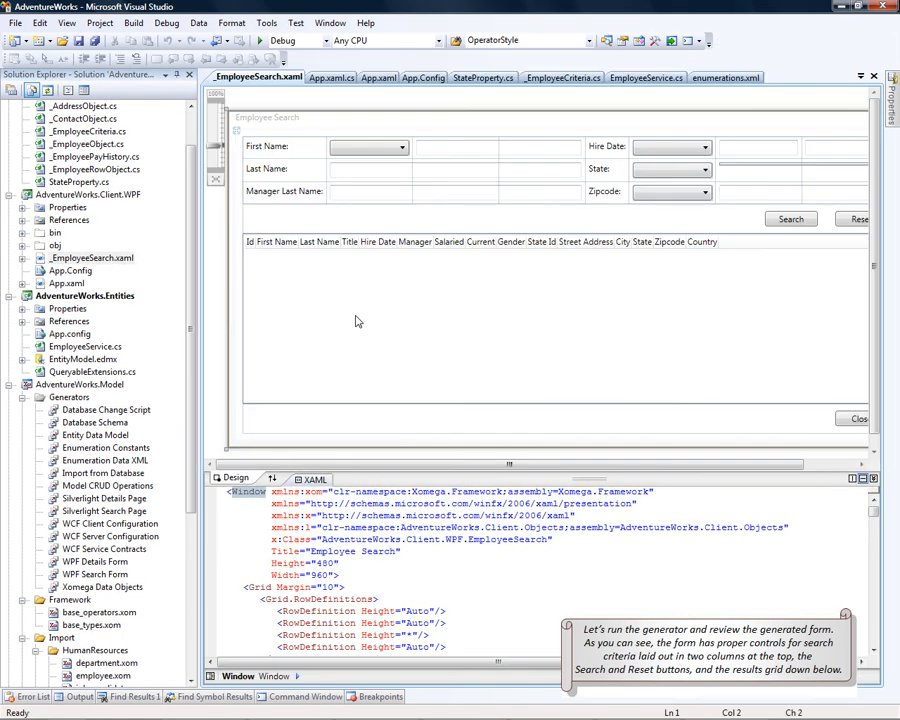
mouse_move(380, 384)
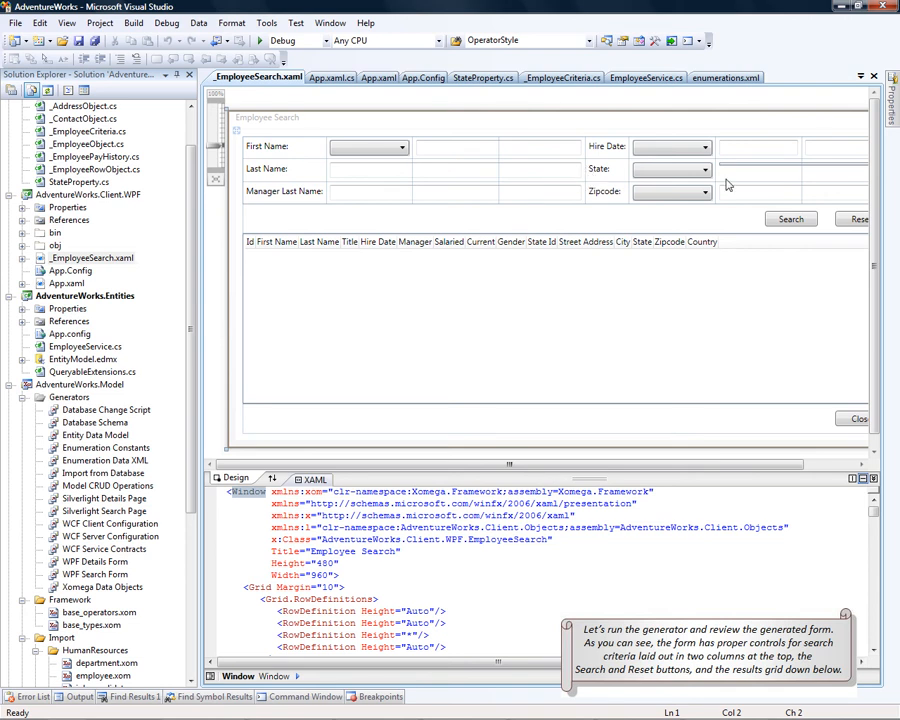
mouse_move(780, 156)
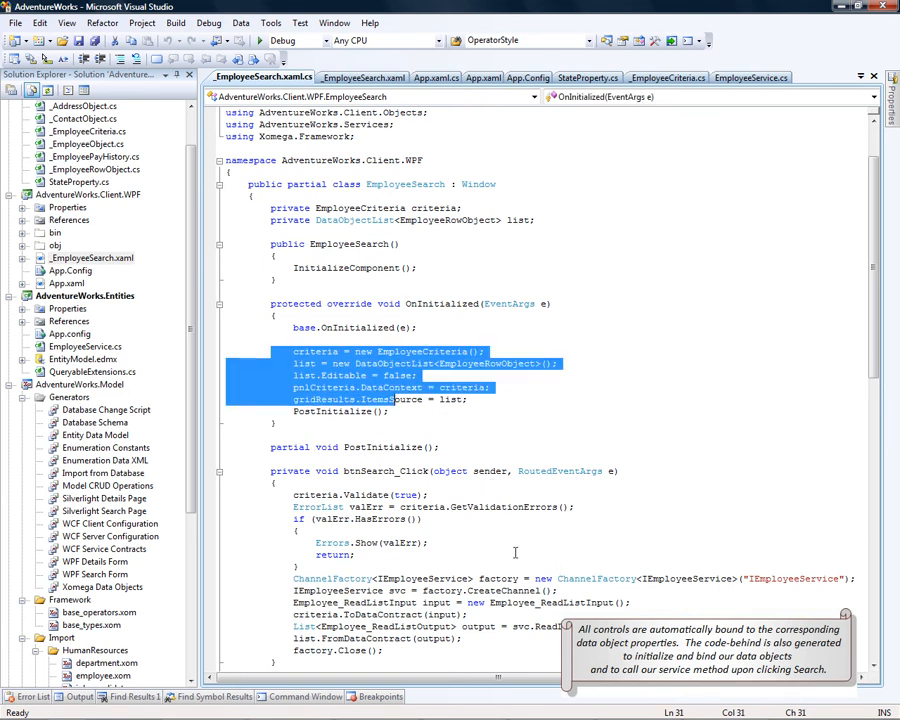
scroll("down", 3)
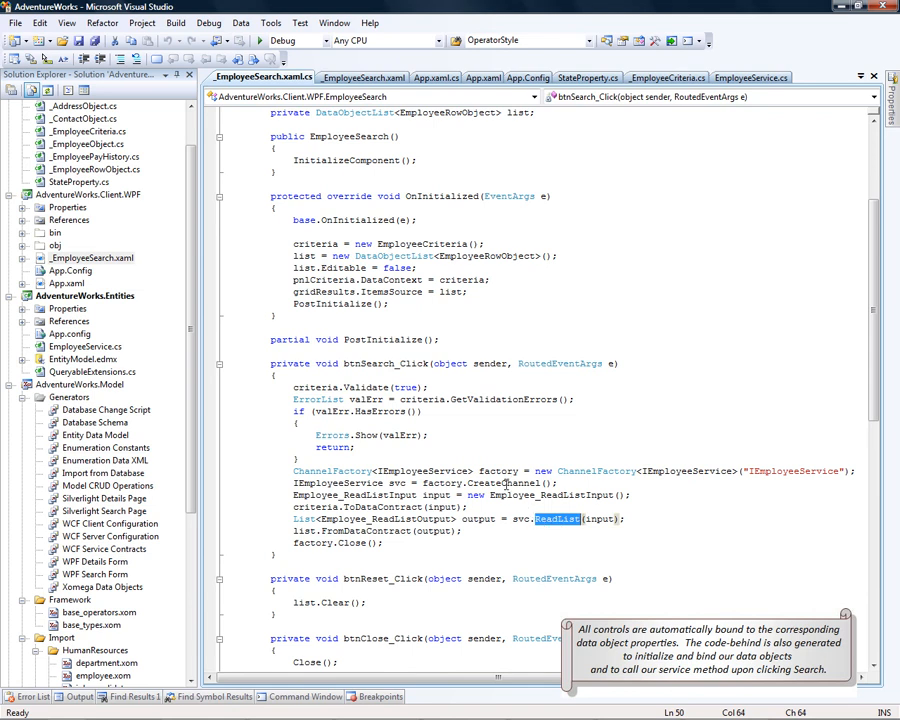
double_click(384, 364)
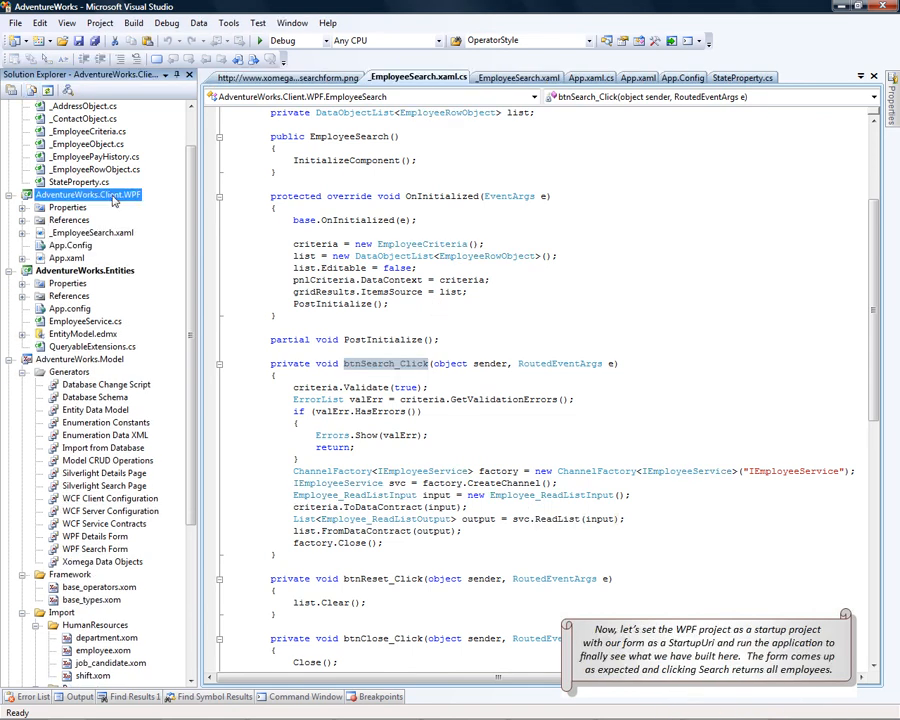
Start the WPF client project and search with no criteria to list all employees
left_click(90, 194)
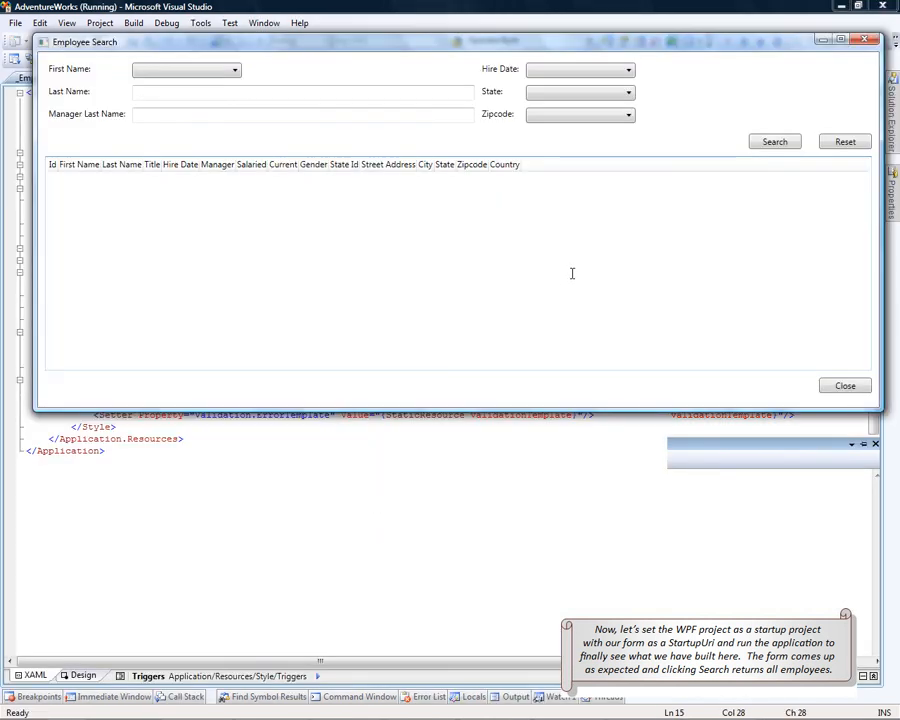
mouse_move(624, 102)
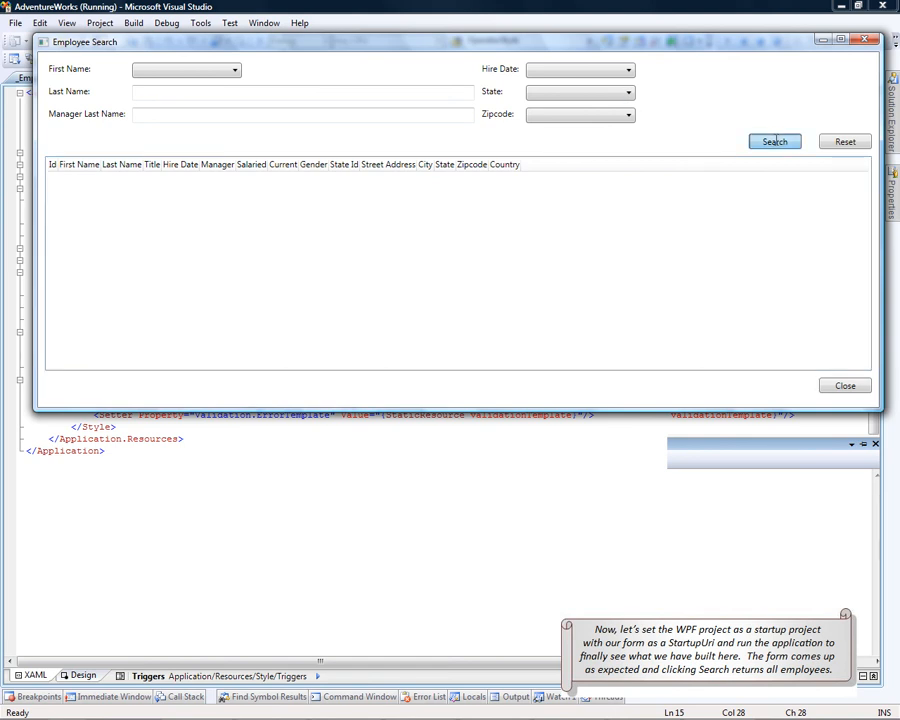
left_click(774, 140)
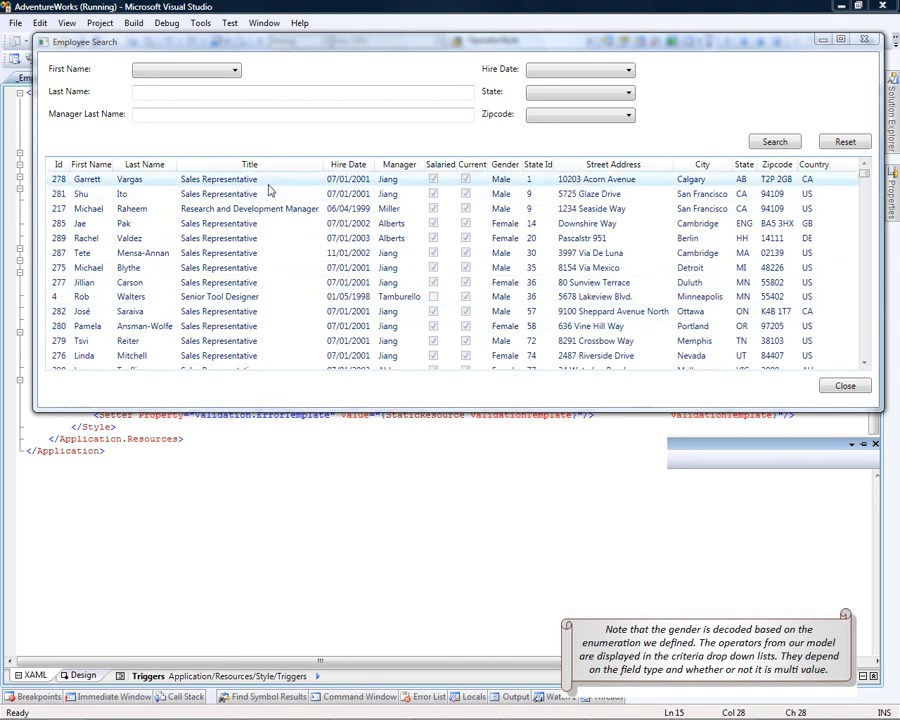
Browse the first name, state and hire date operators, choosing Is Between for Hire Date
left_click(236, 68)
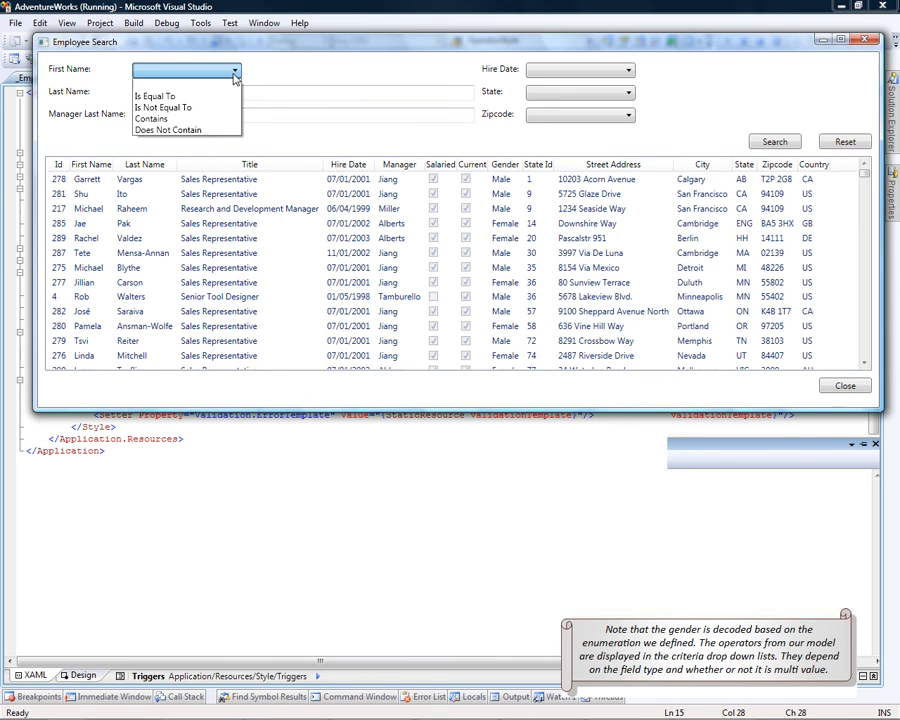
left_click(628, 68)
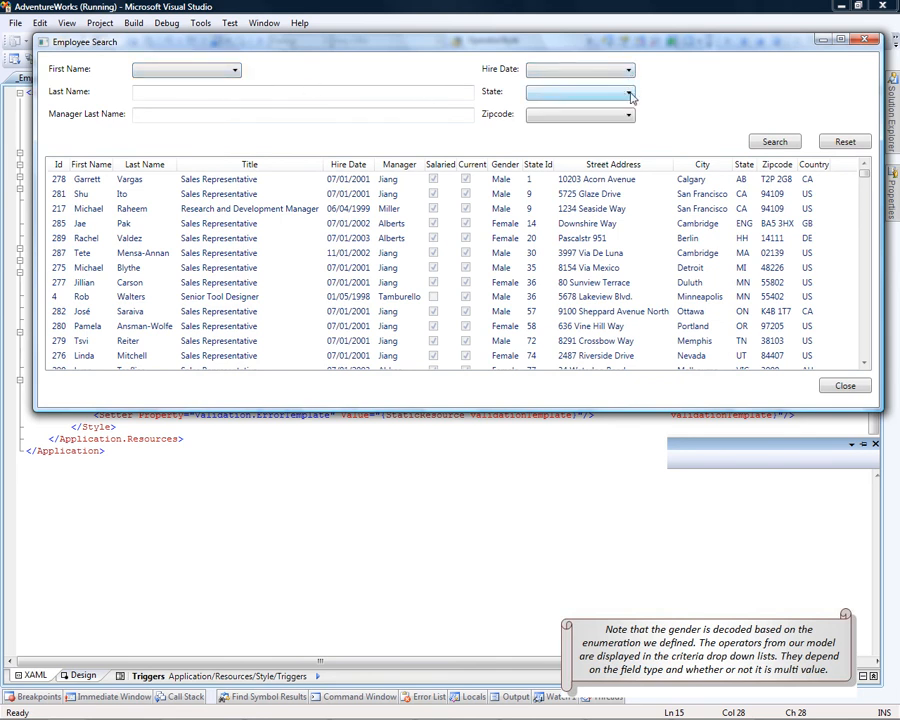
left_click(628, 114)
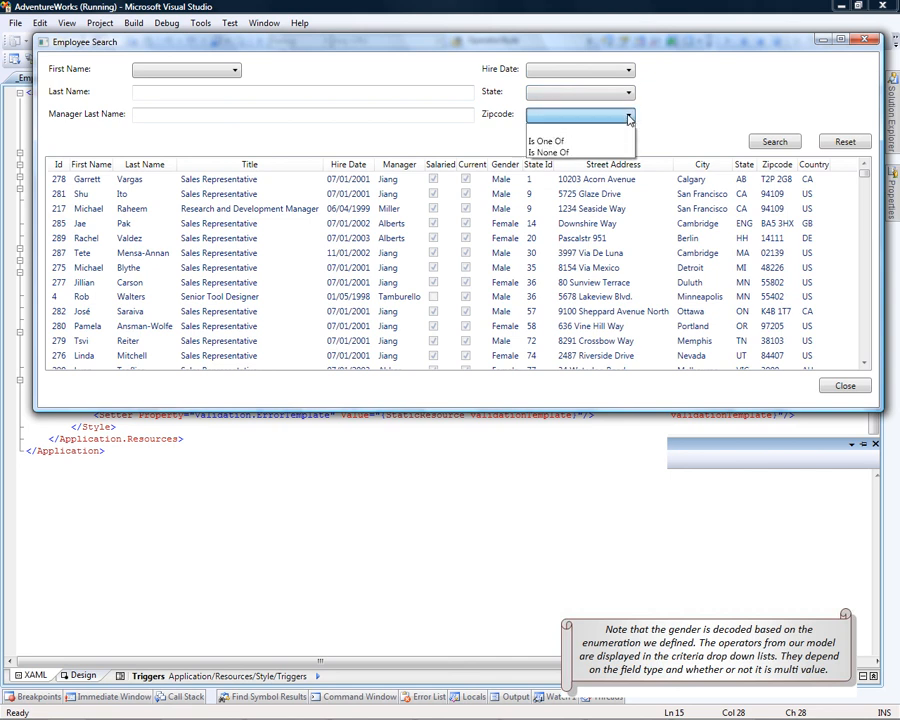
left_click(648, 118)
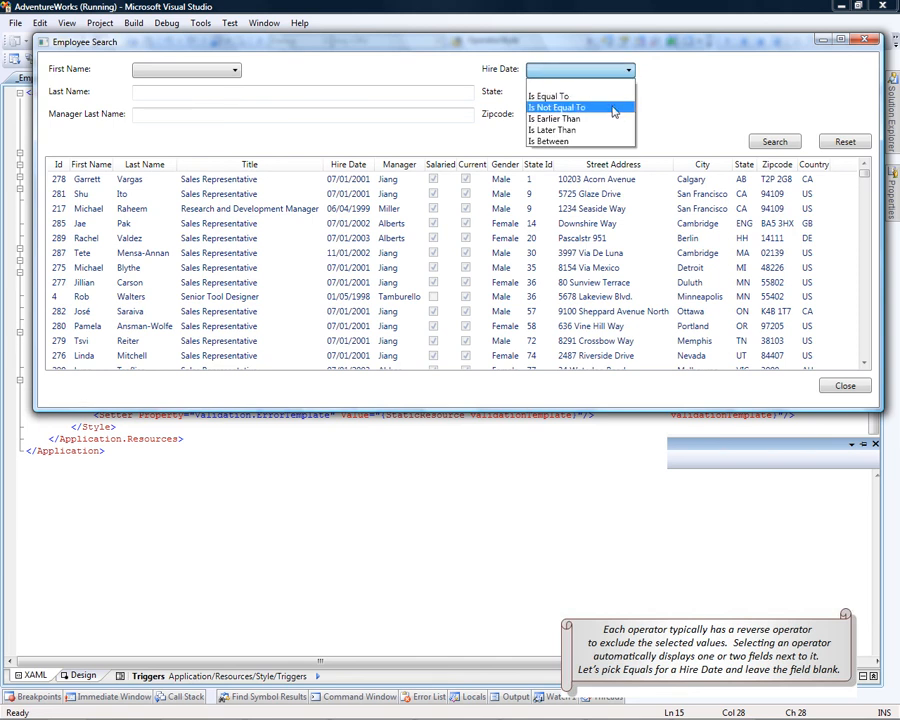
mouse_move(580, 128)
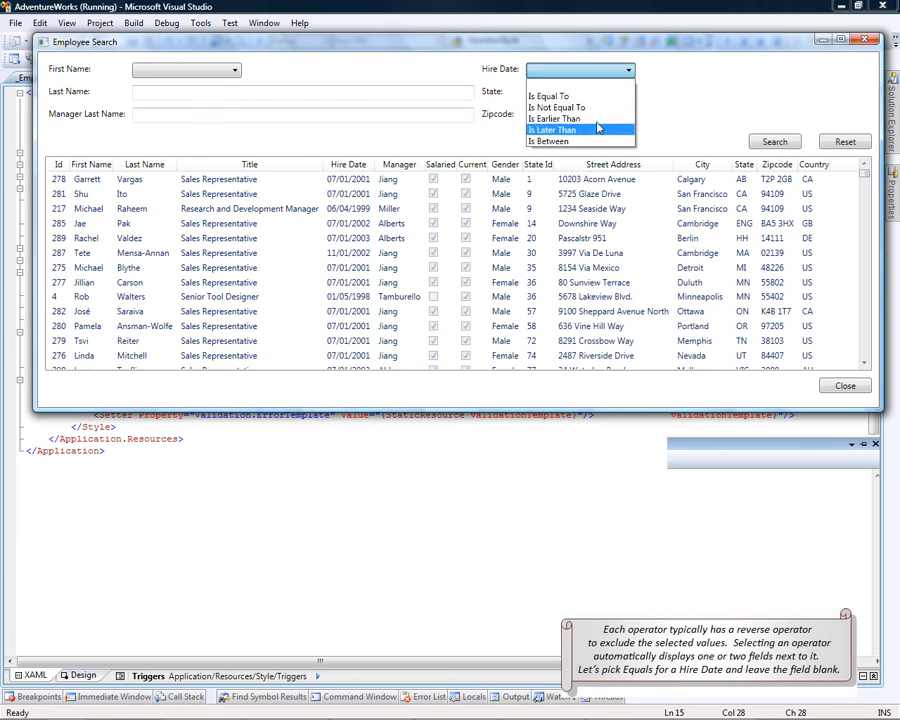
left_click(556, 108)
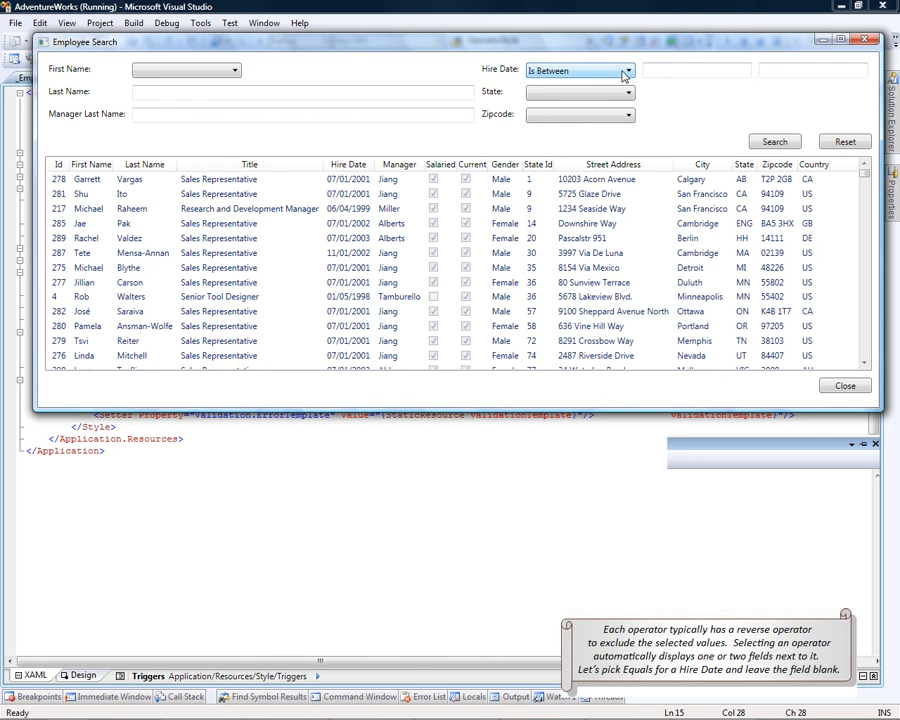
Switch Hire Date to Is Equal To and search with it empty, triggering the required error
left_click(576, 70)
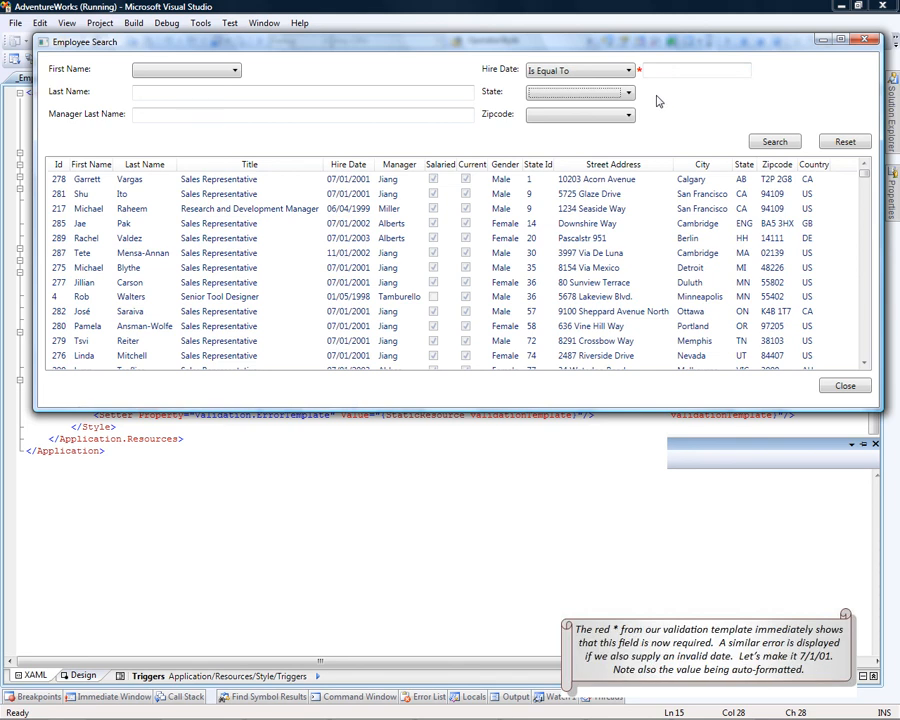
mouse_move(650, 92)
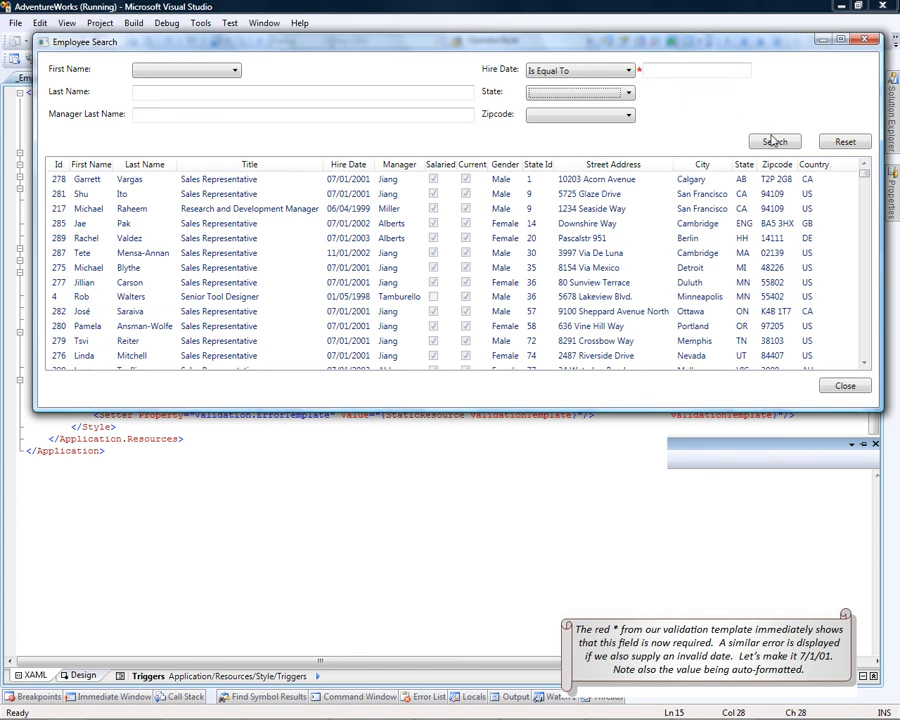
left_click(774, 140)
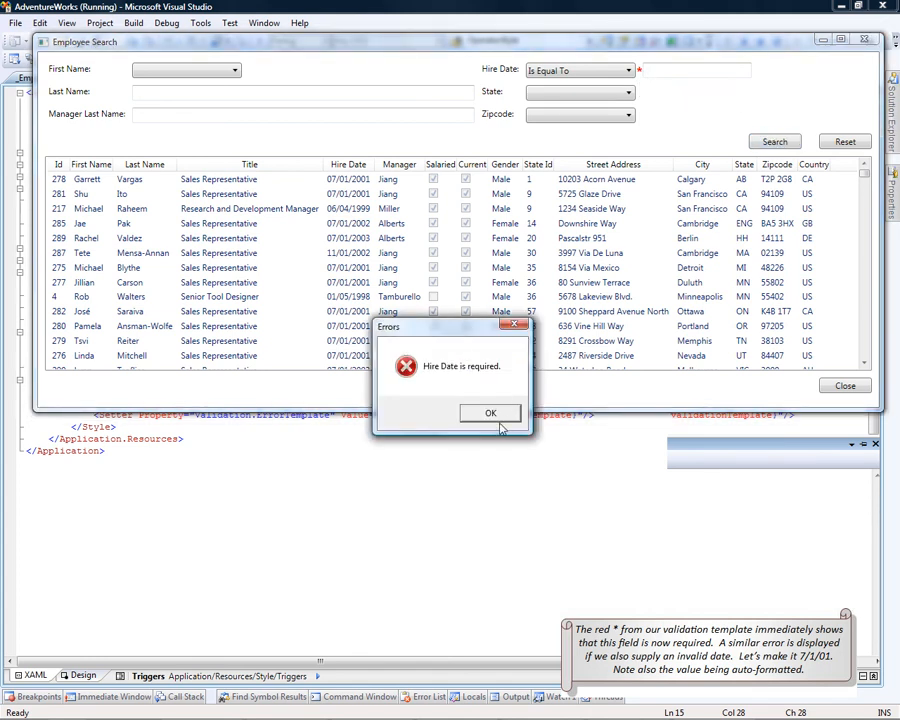
left_click(490, 412)
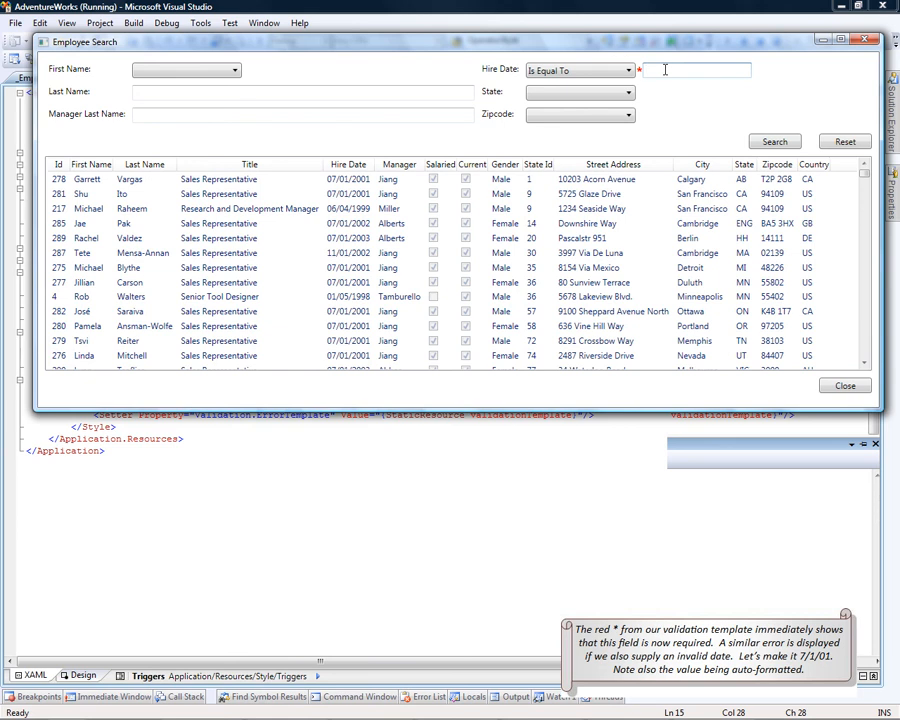
Search with malformed date 711, accept the format error, then enter 07/01/2001
type("711")
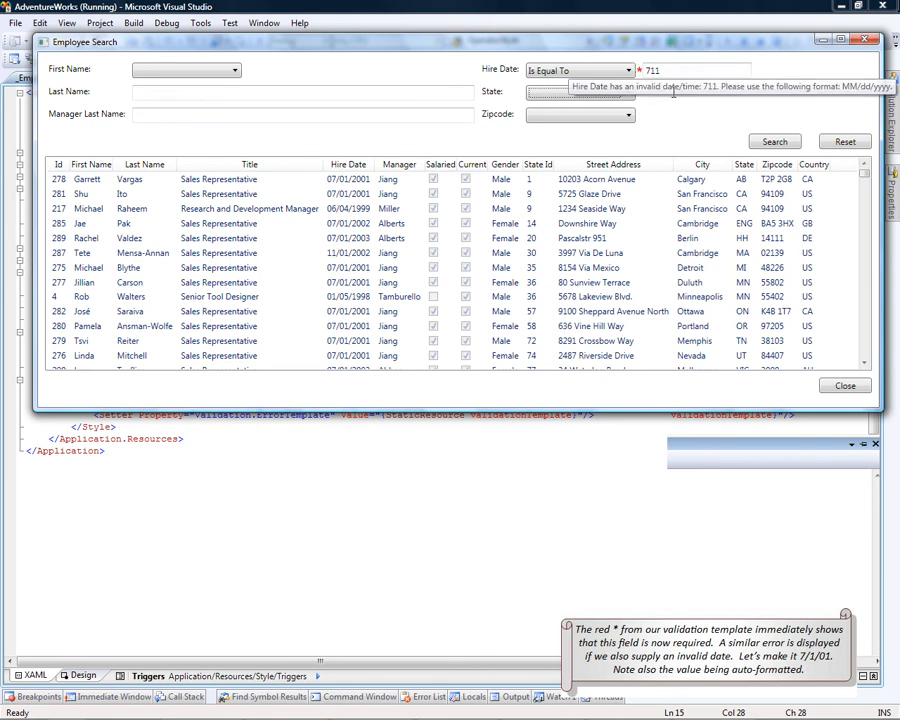
left_click(774, 140)
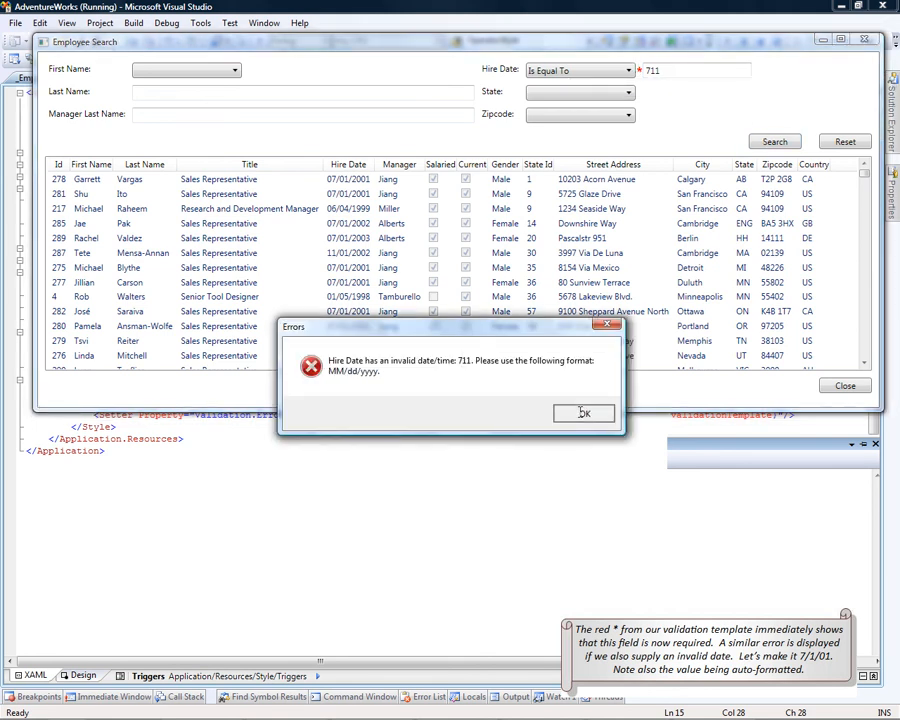
left_click(584, 412)
type("/")
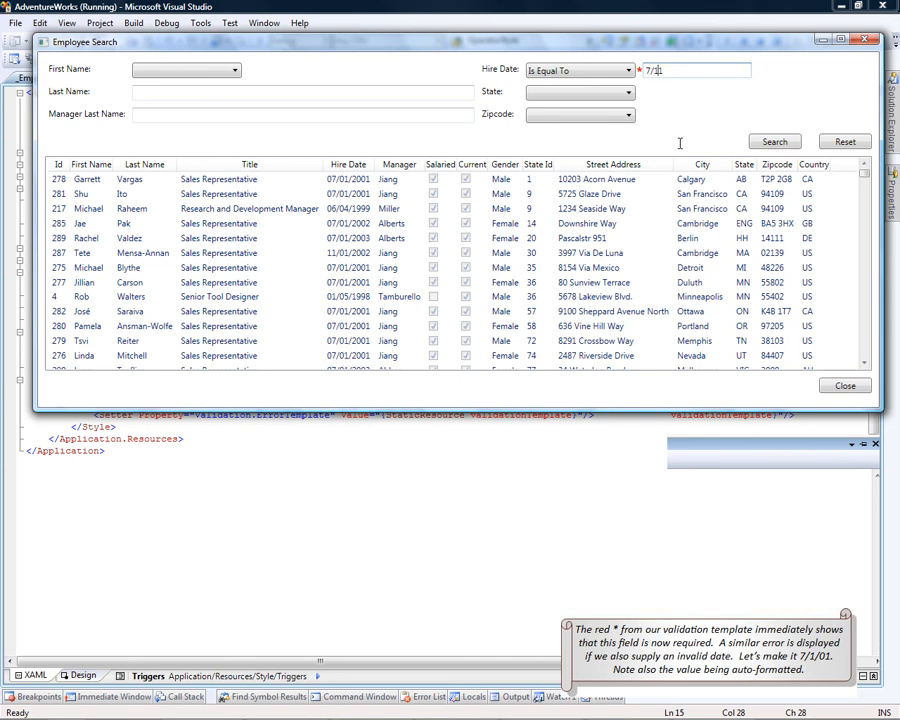
type("07/01/2001")
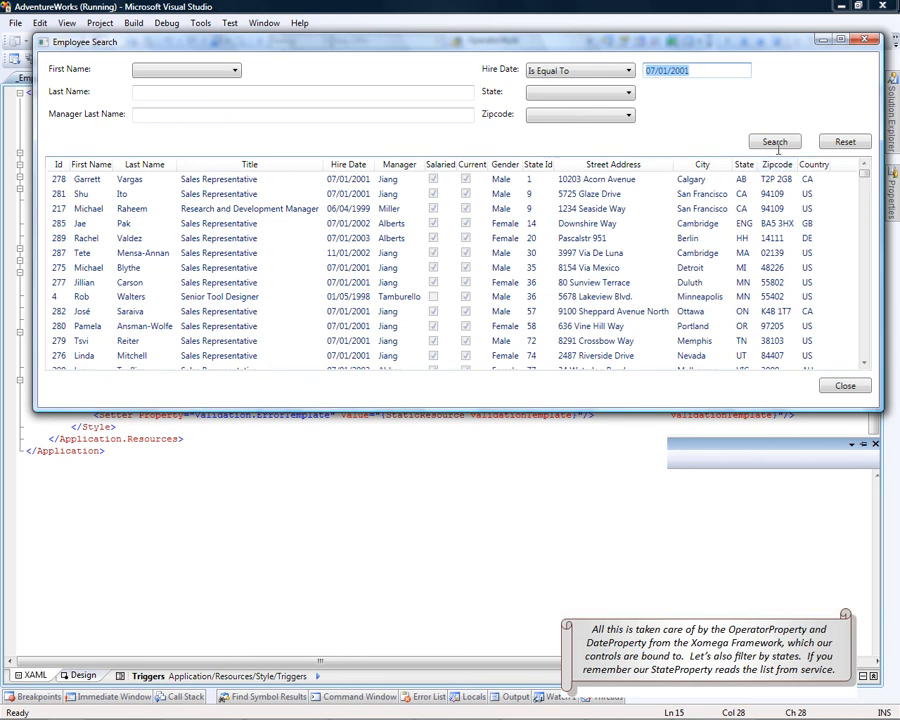
Search for hire date 07/01/2001, then State Is One Of Utah, Victoria, Washington, leaving two rows
left_click(774, 140)
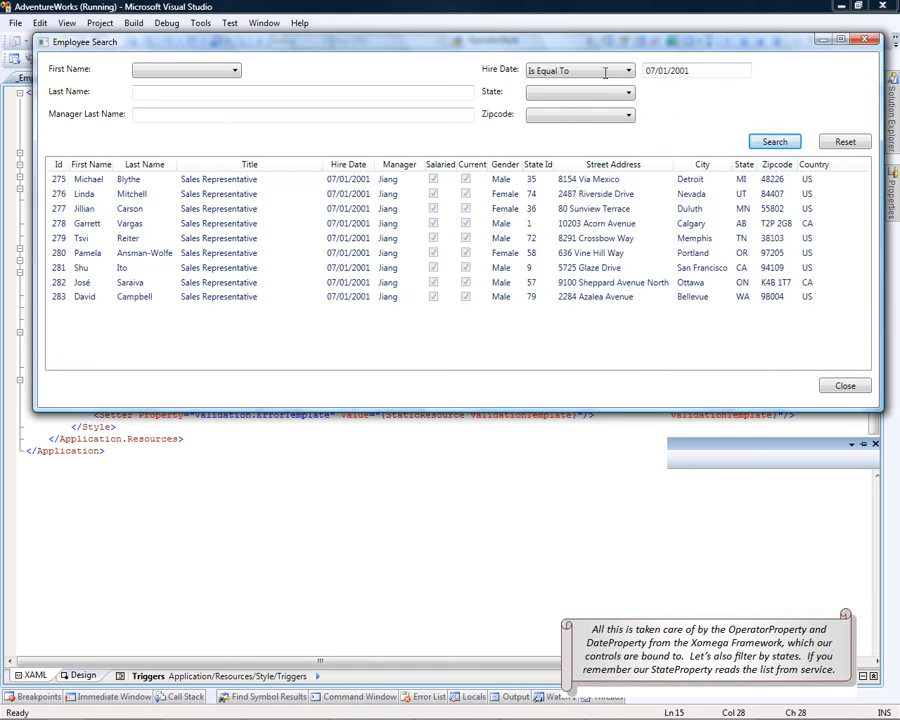
left_click(692, 70)
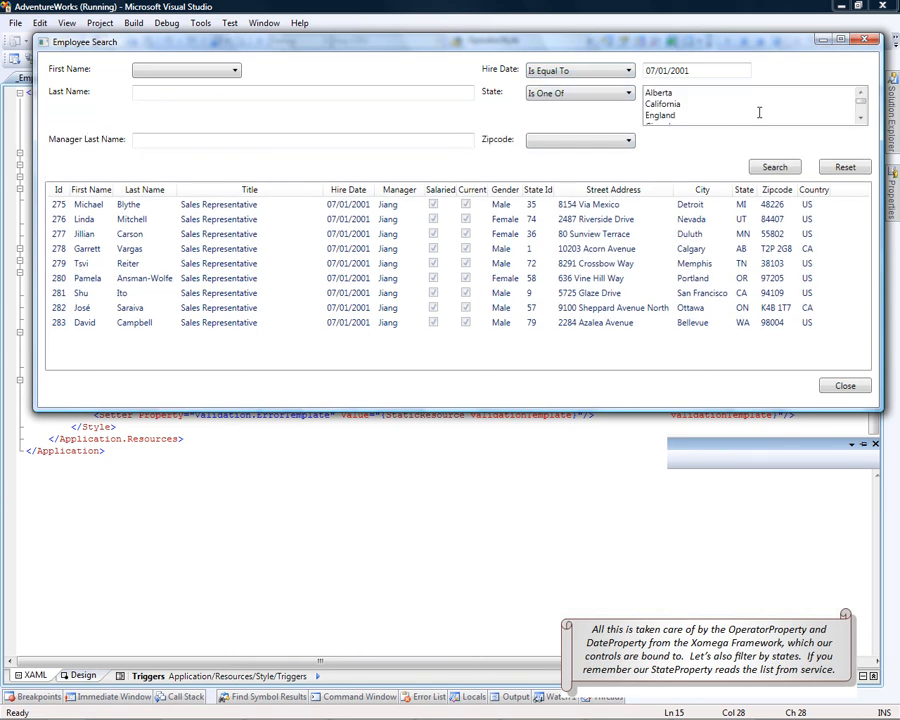
scroll("down", 3)
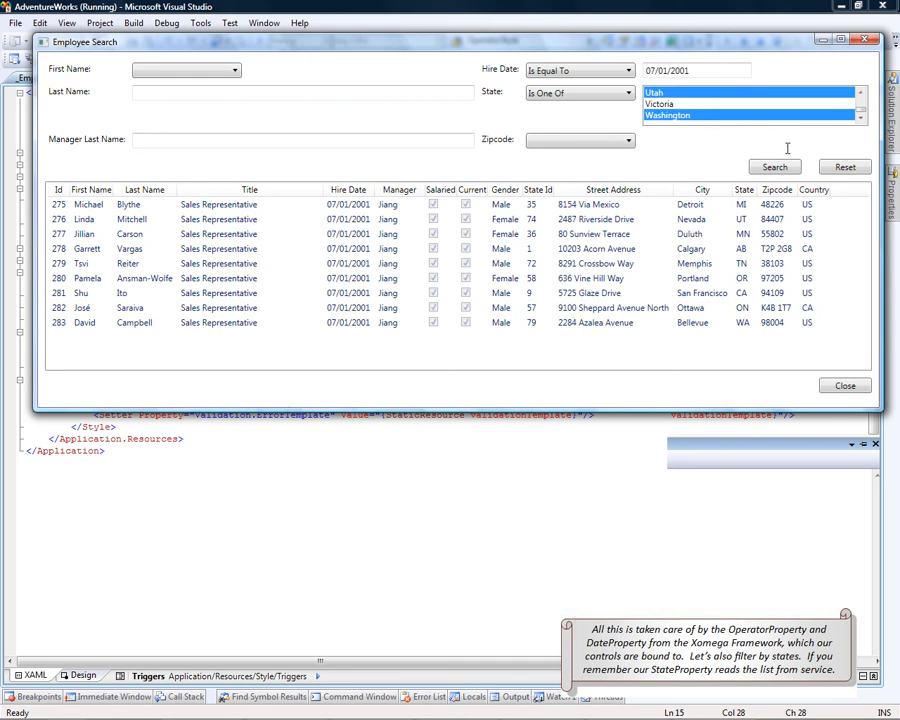
left_click(774, 166)
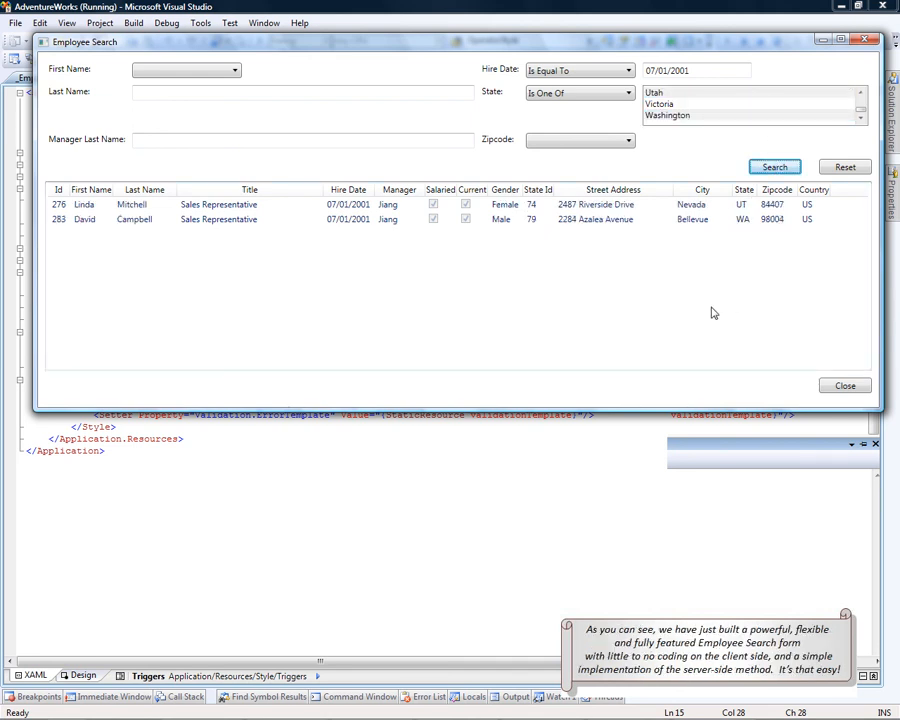
mouse_move(680, 312)
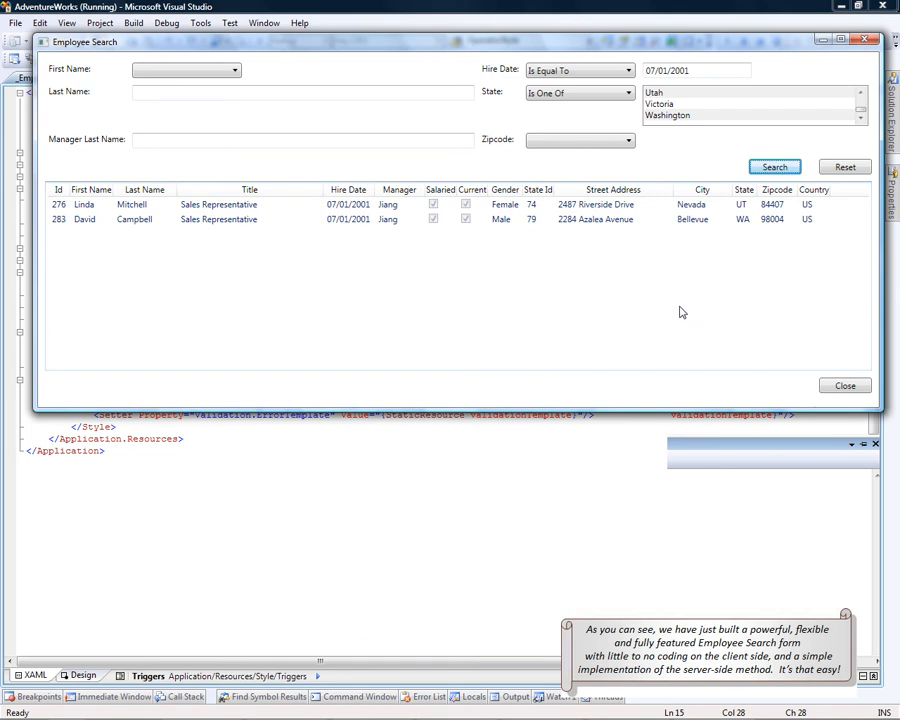
mouse_move(656, 266)
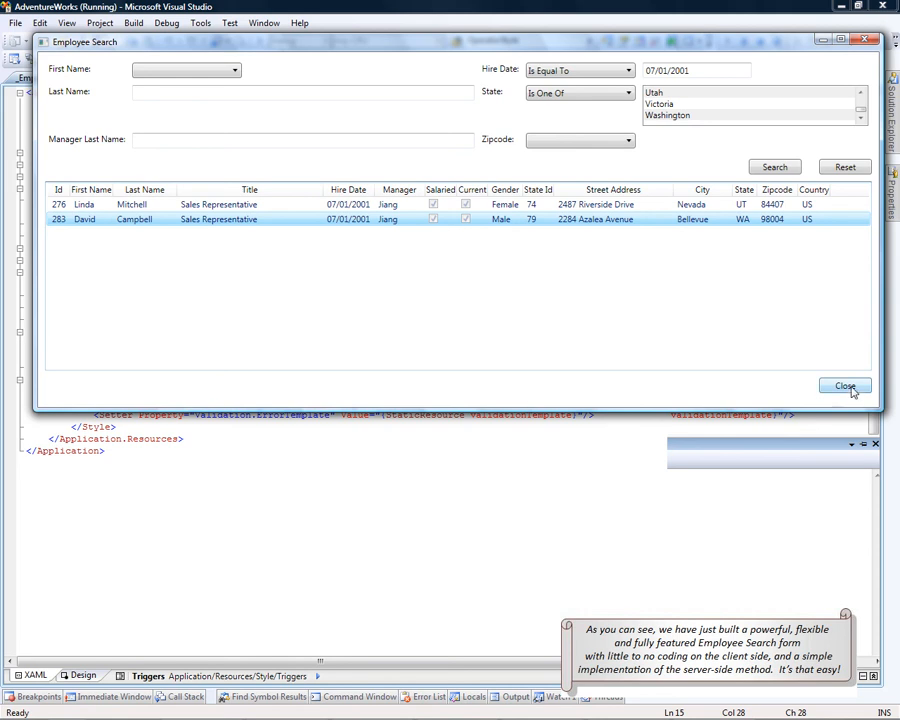
Close the Employee Search window, returning to the Building WPF Forms page
left_click(844, 388)
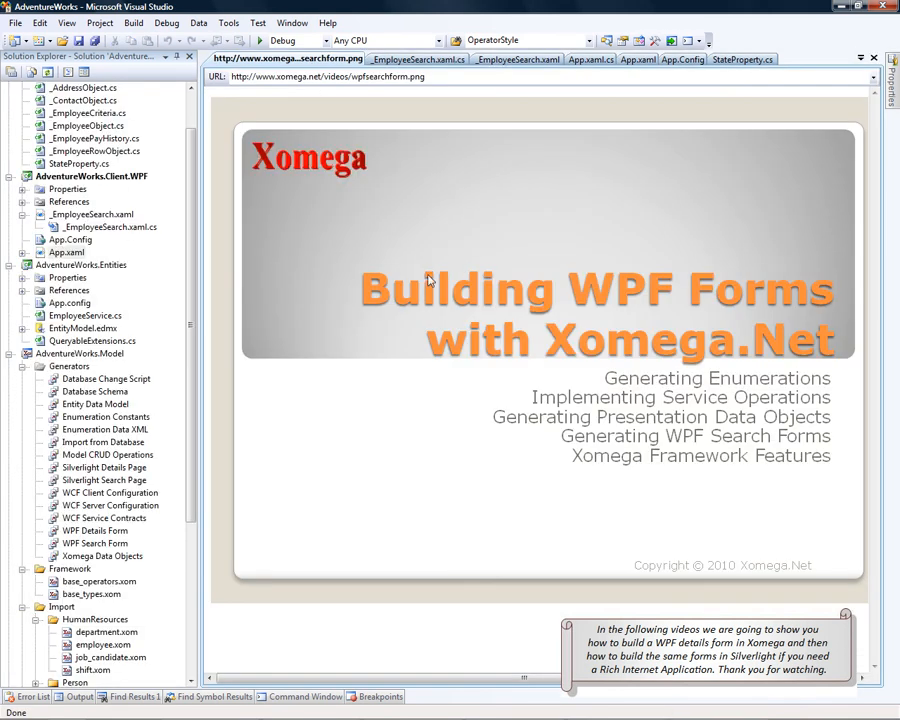
mouse_move(324, 292)
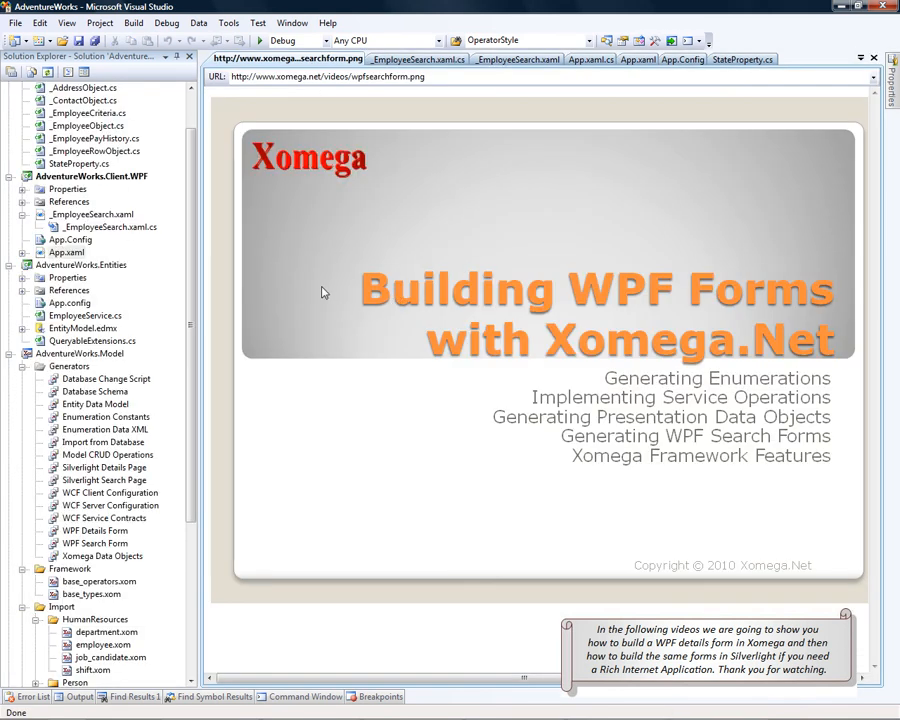